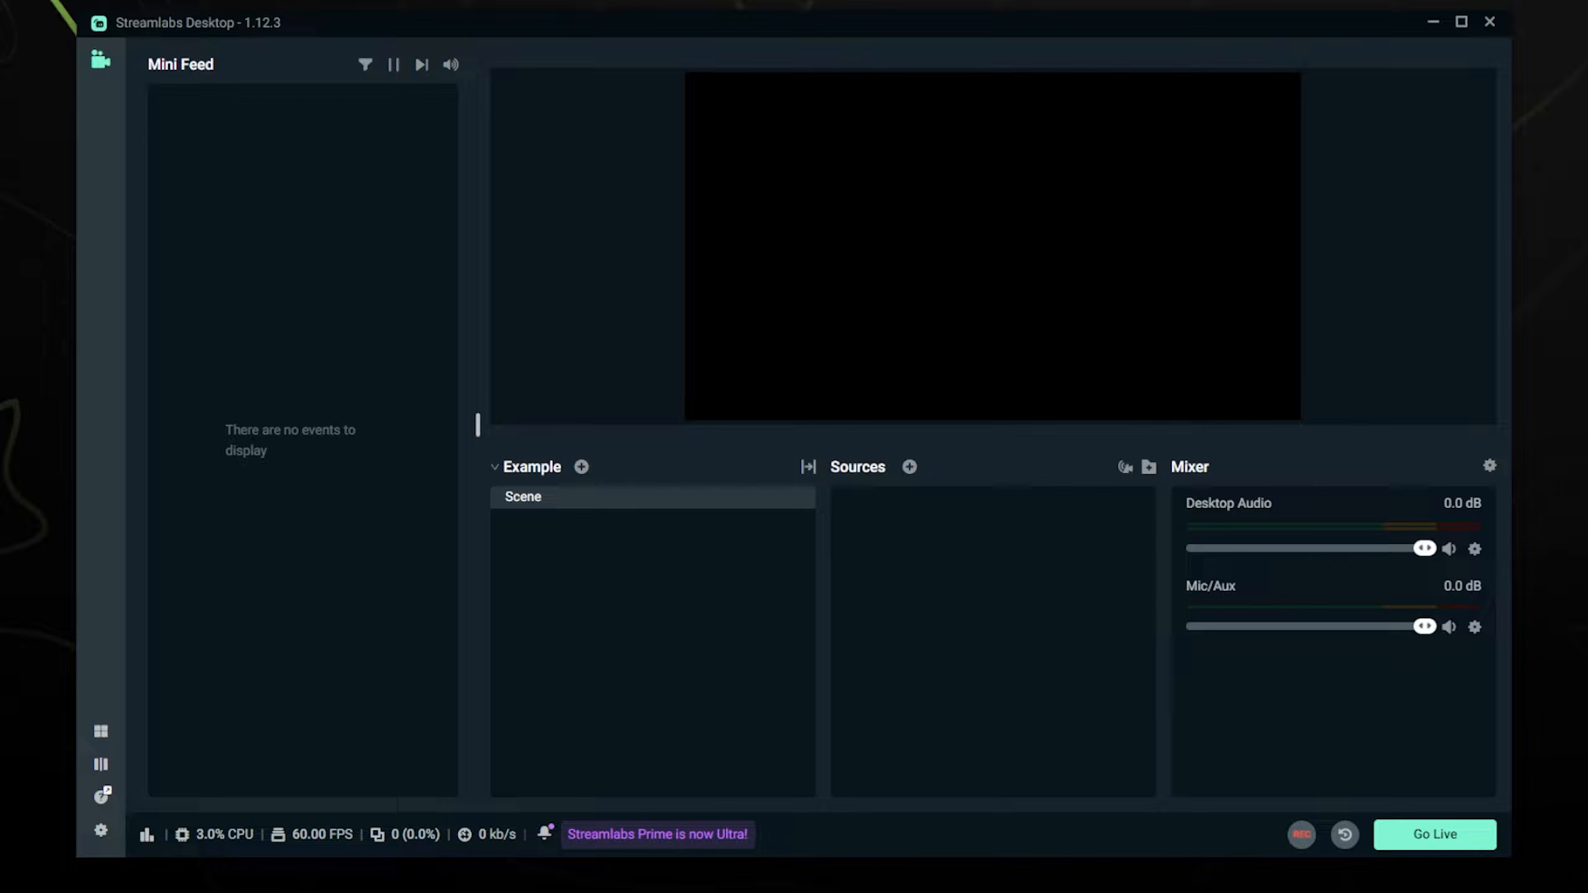
mouse_move(858, 578)
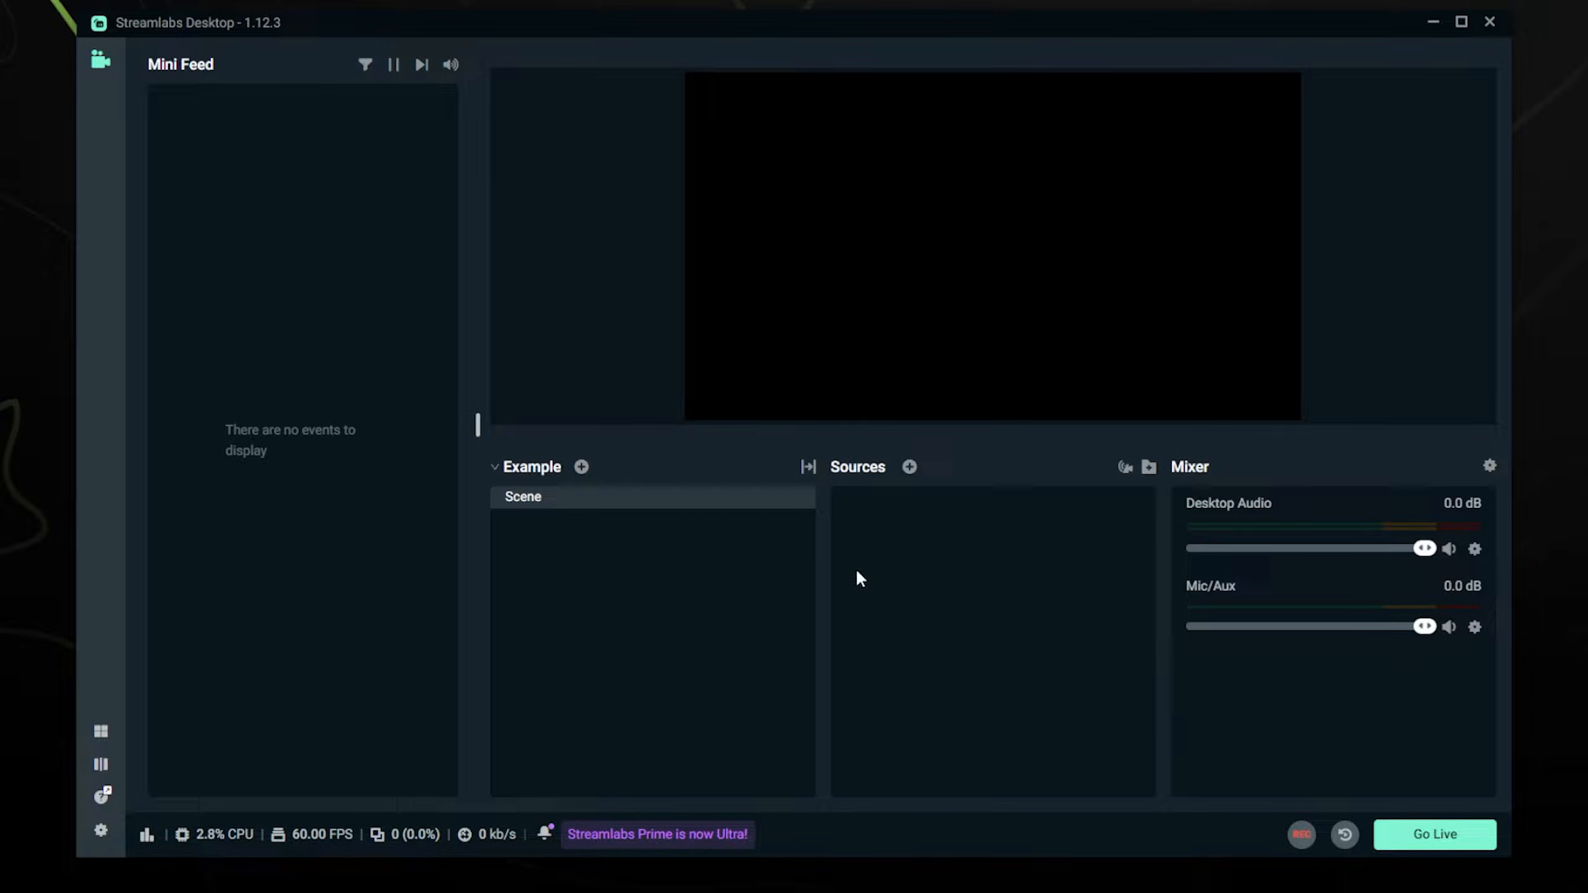
mouse_move(625, 520)
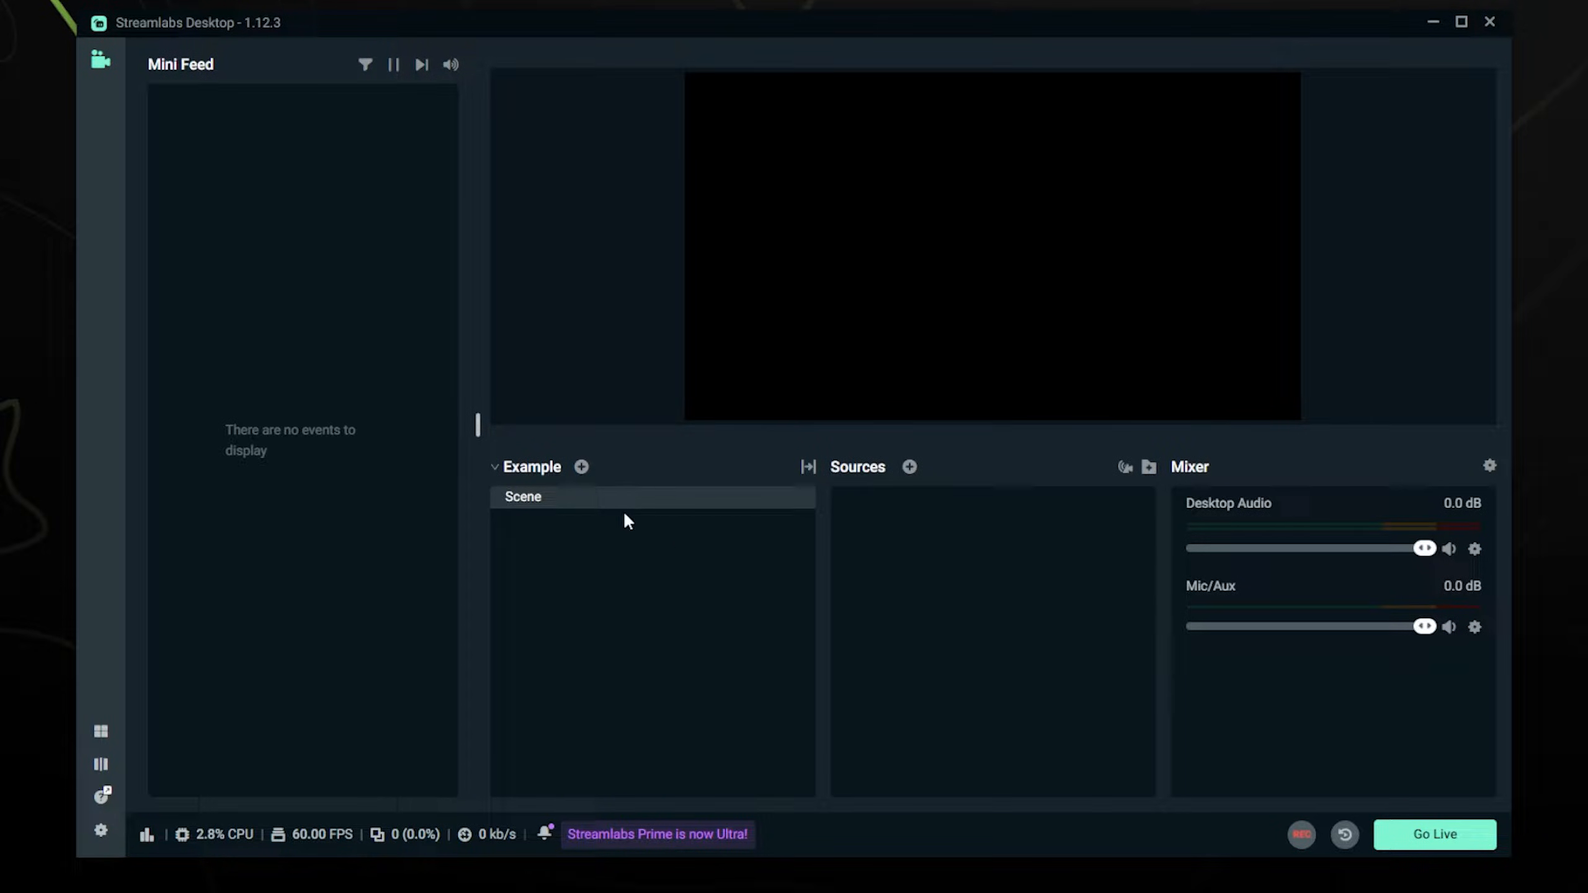
mouse_move(859, 467)
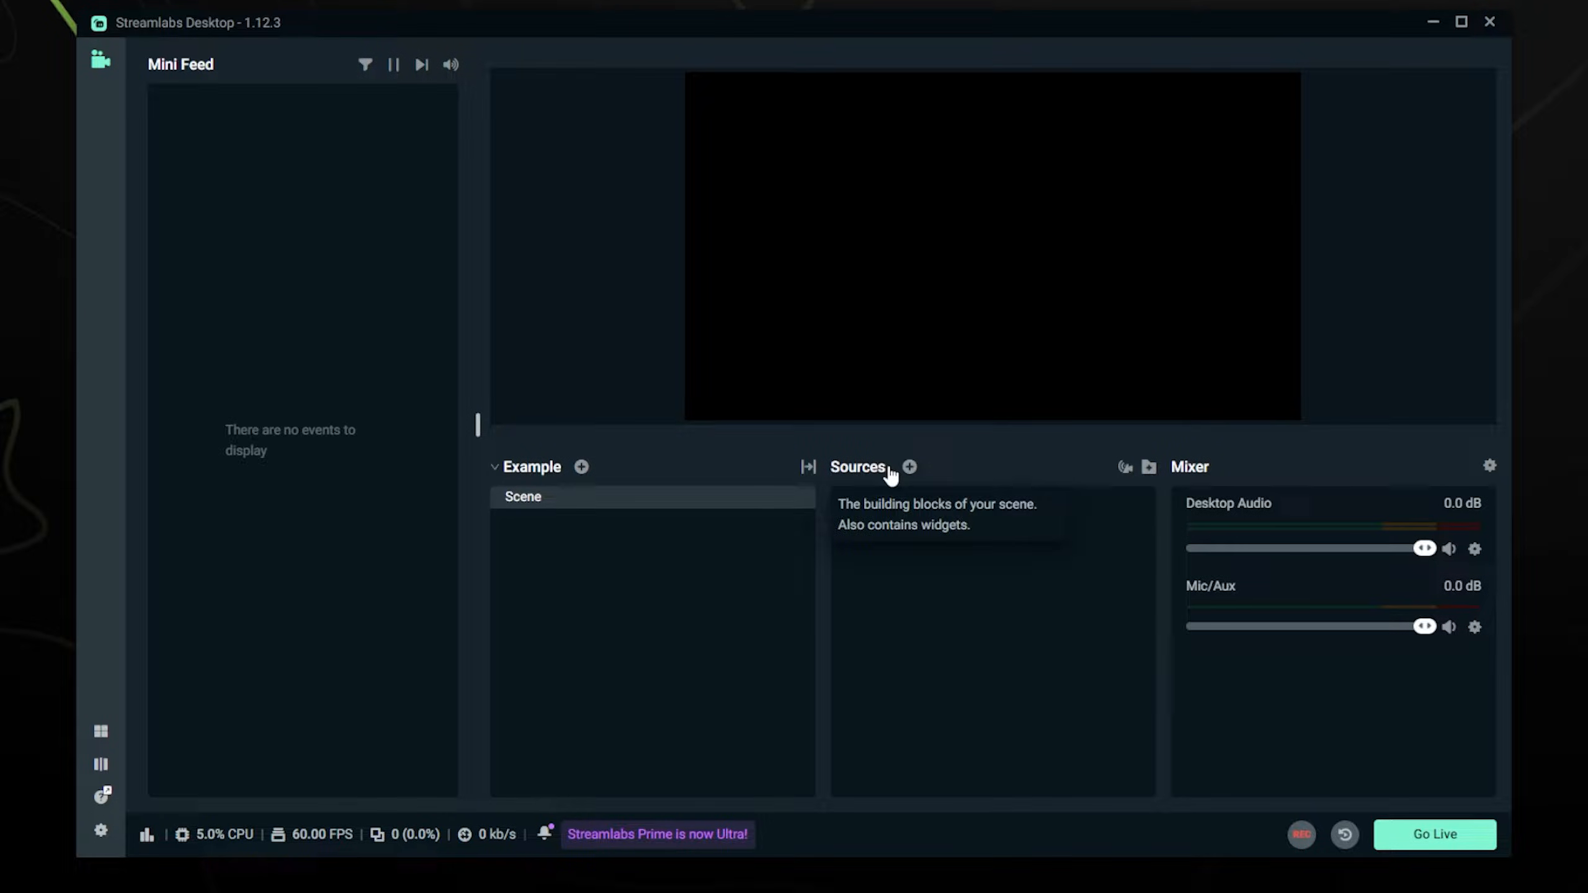
mouse_move(908, 467)
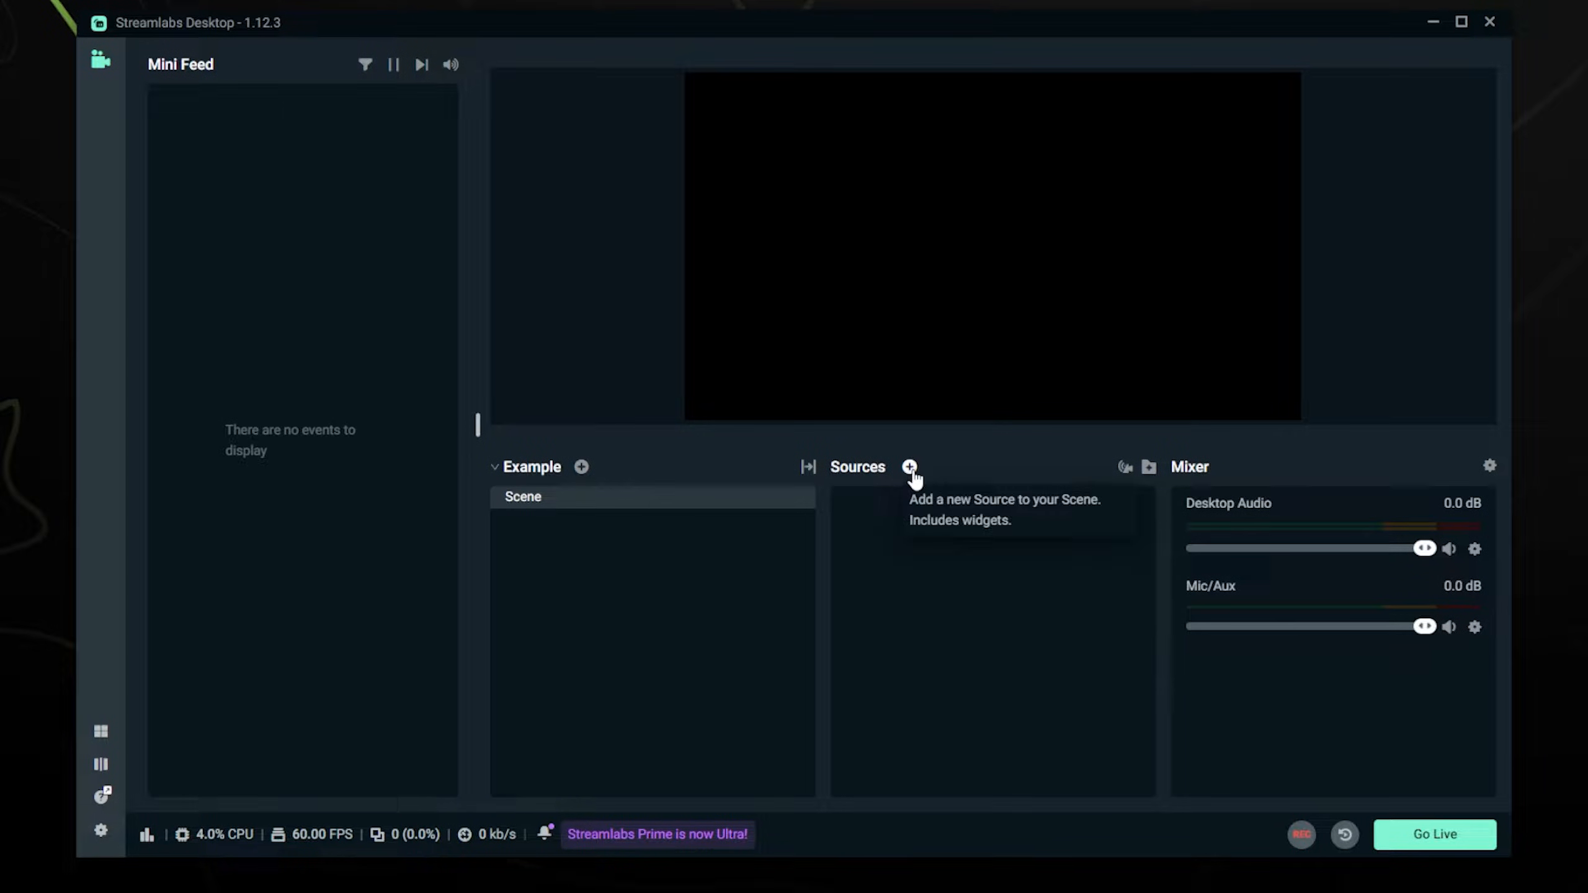
Add a Game Capture source named 'Game Capture' to the Example scene
left_click(910, 467)
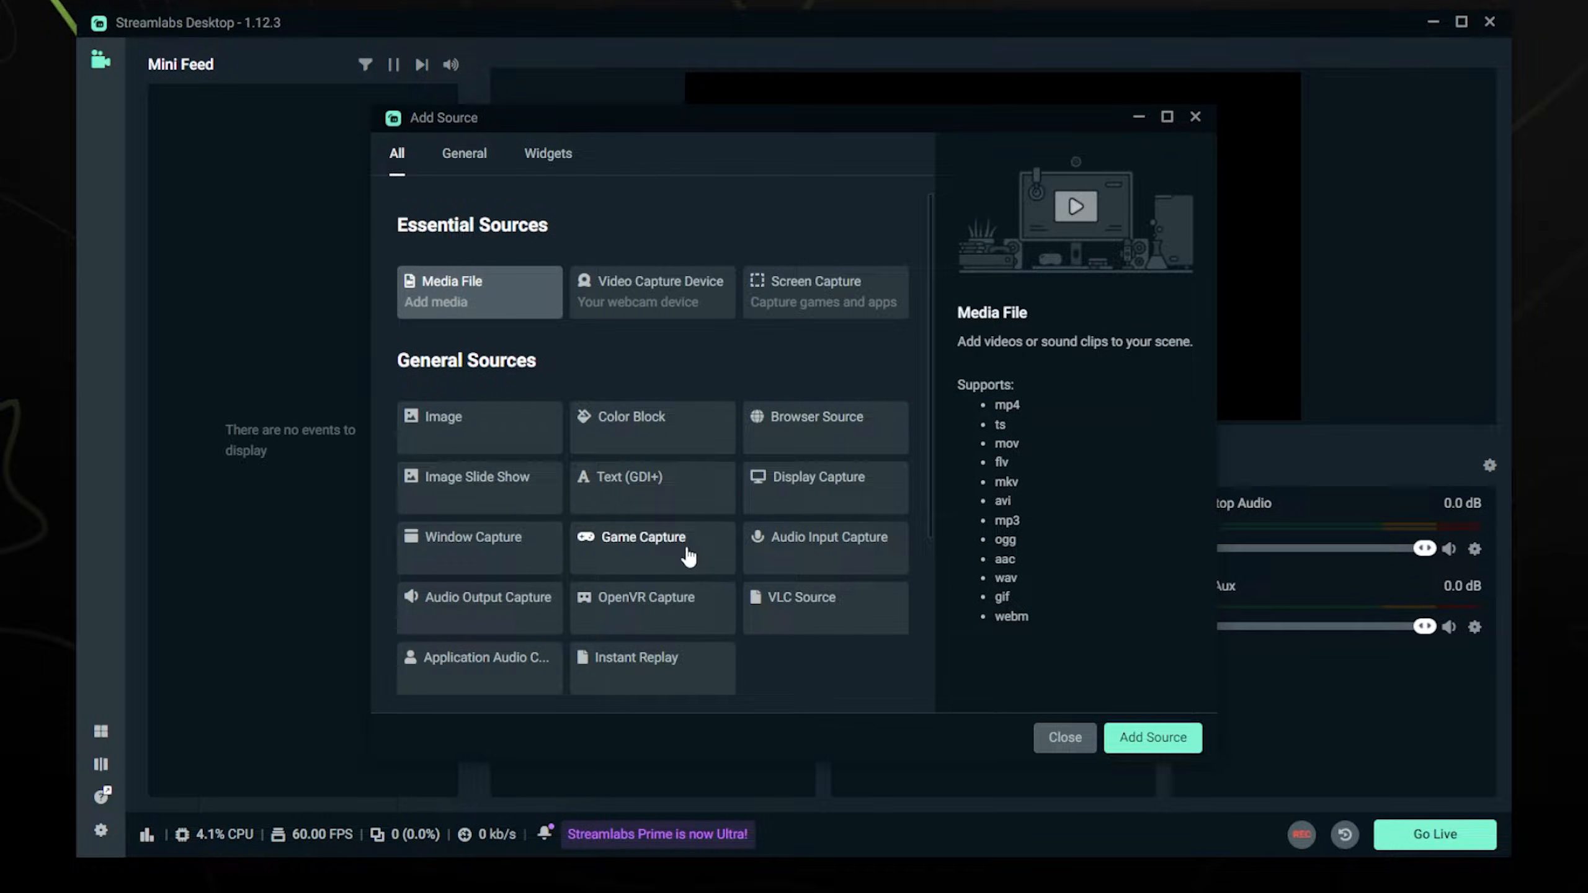
left_click(652, 547)
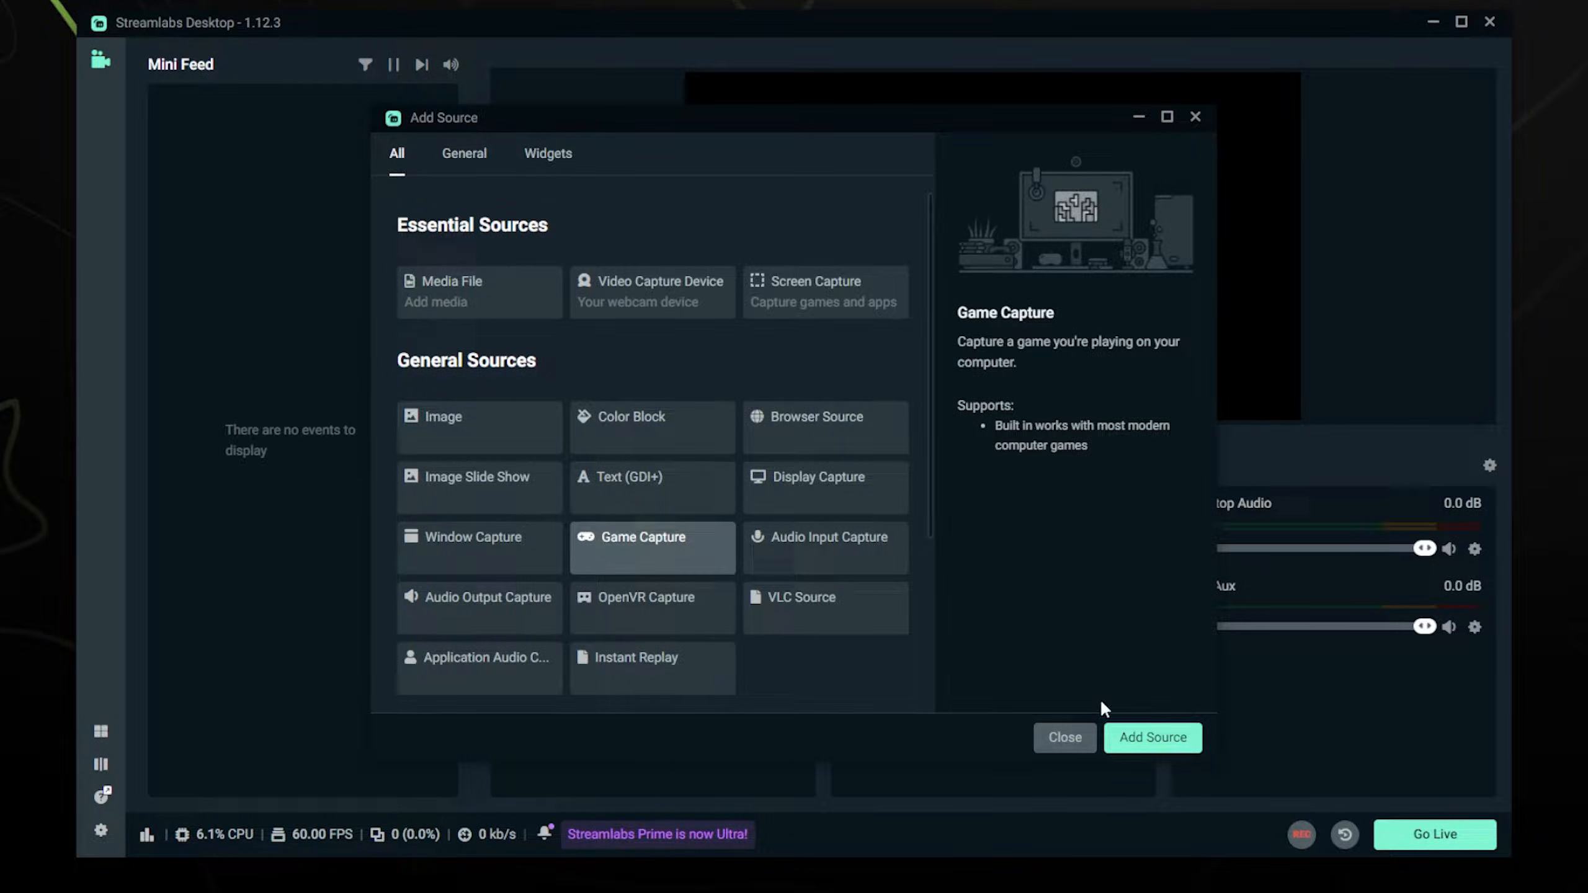
left_click(1152, 738)
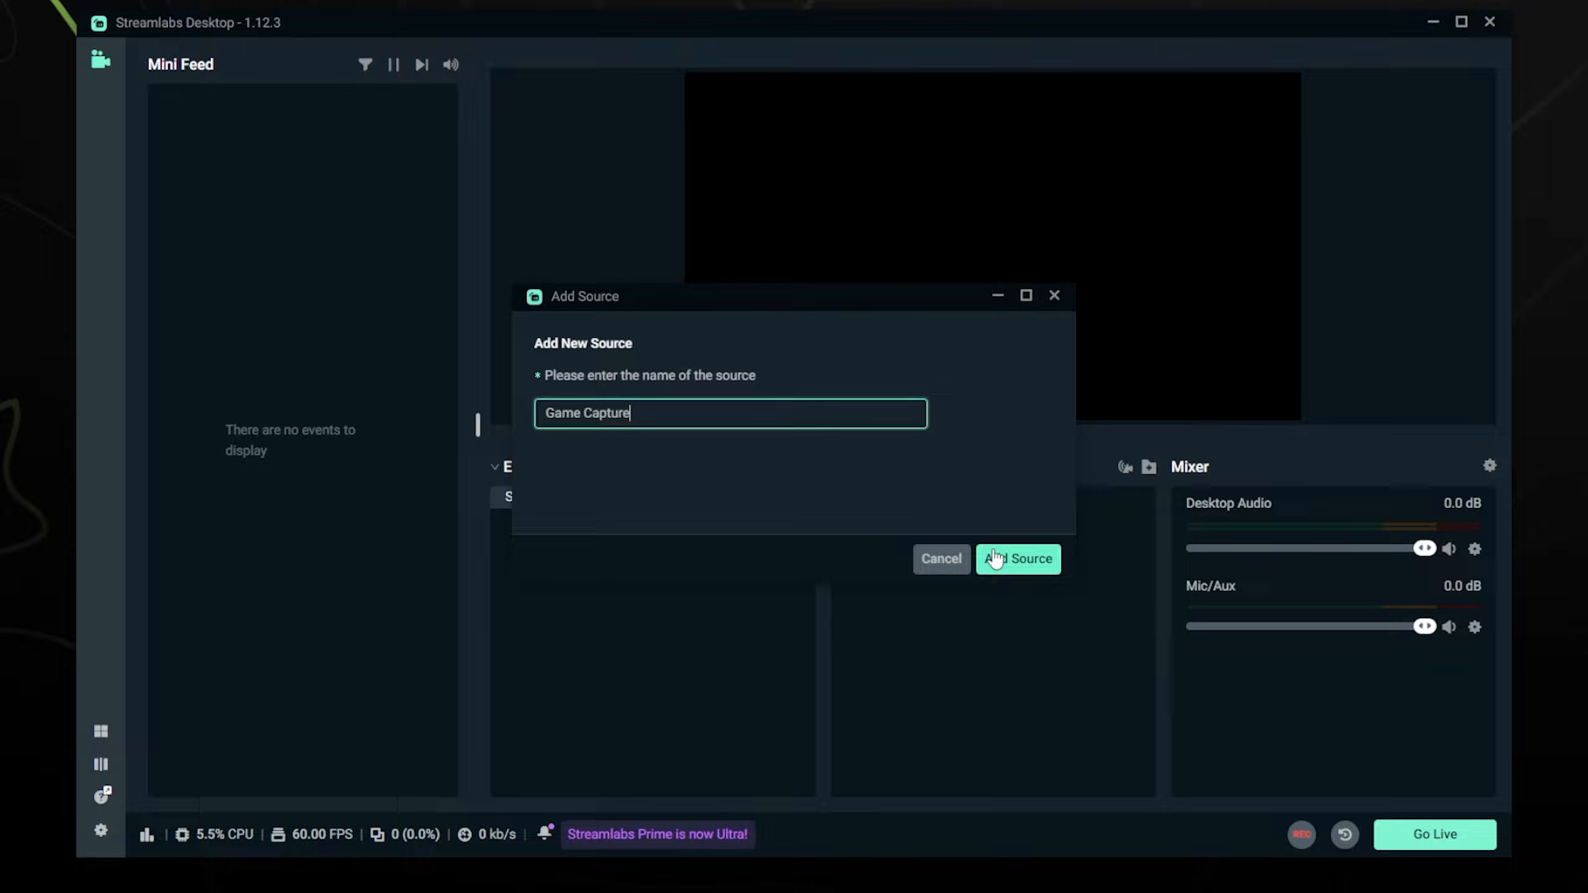
left_click(1018, 559)
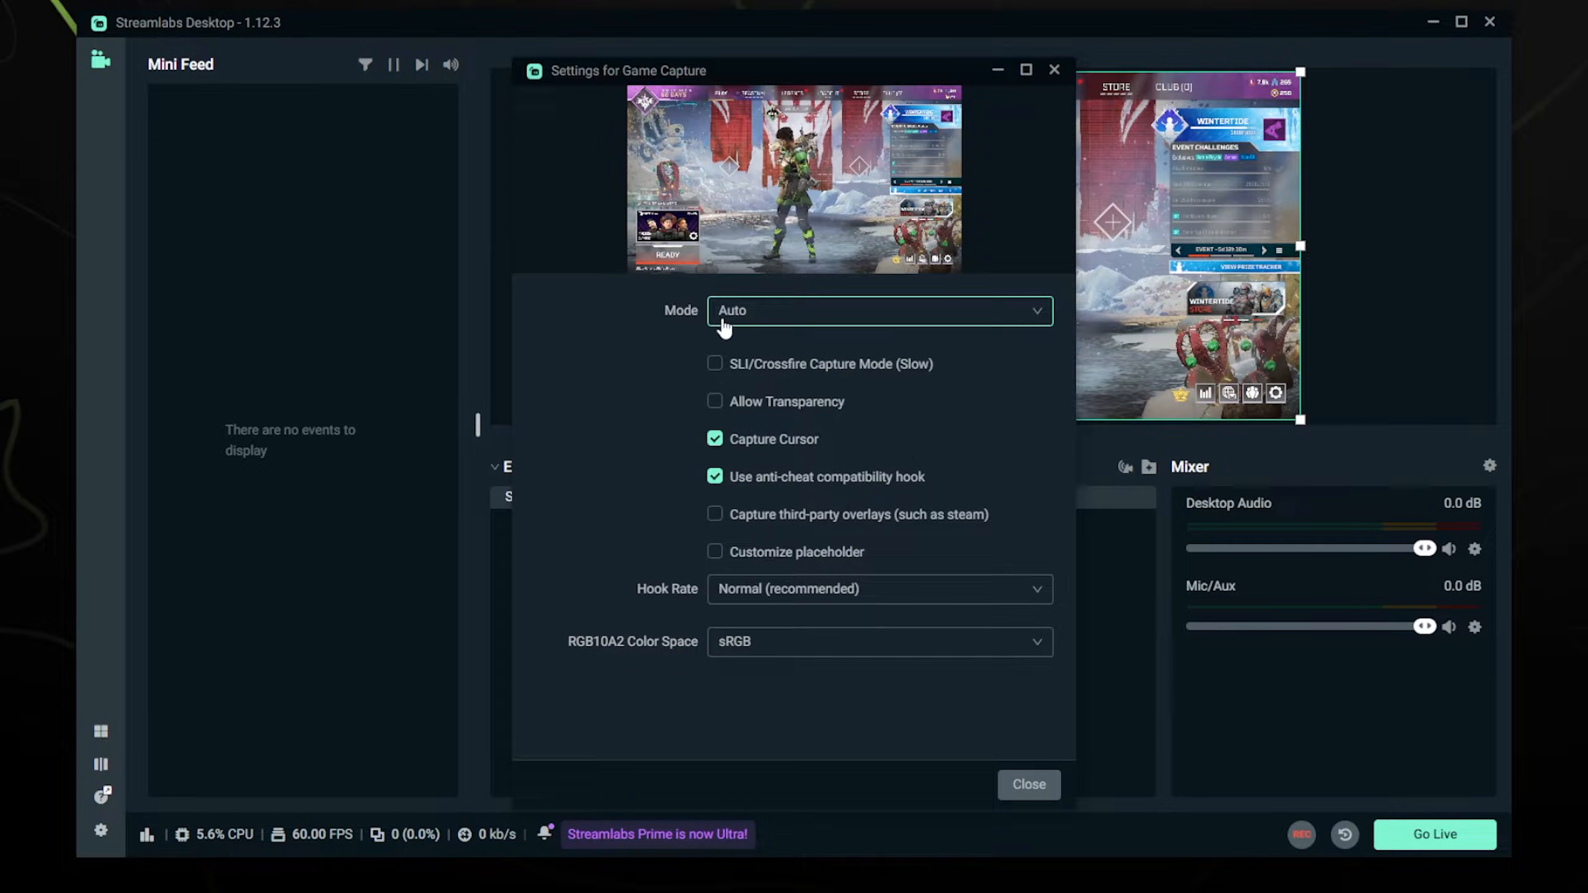
mouse_move(788, 315)
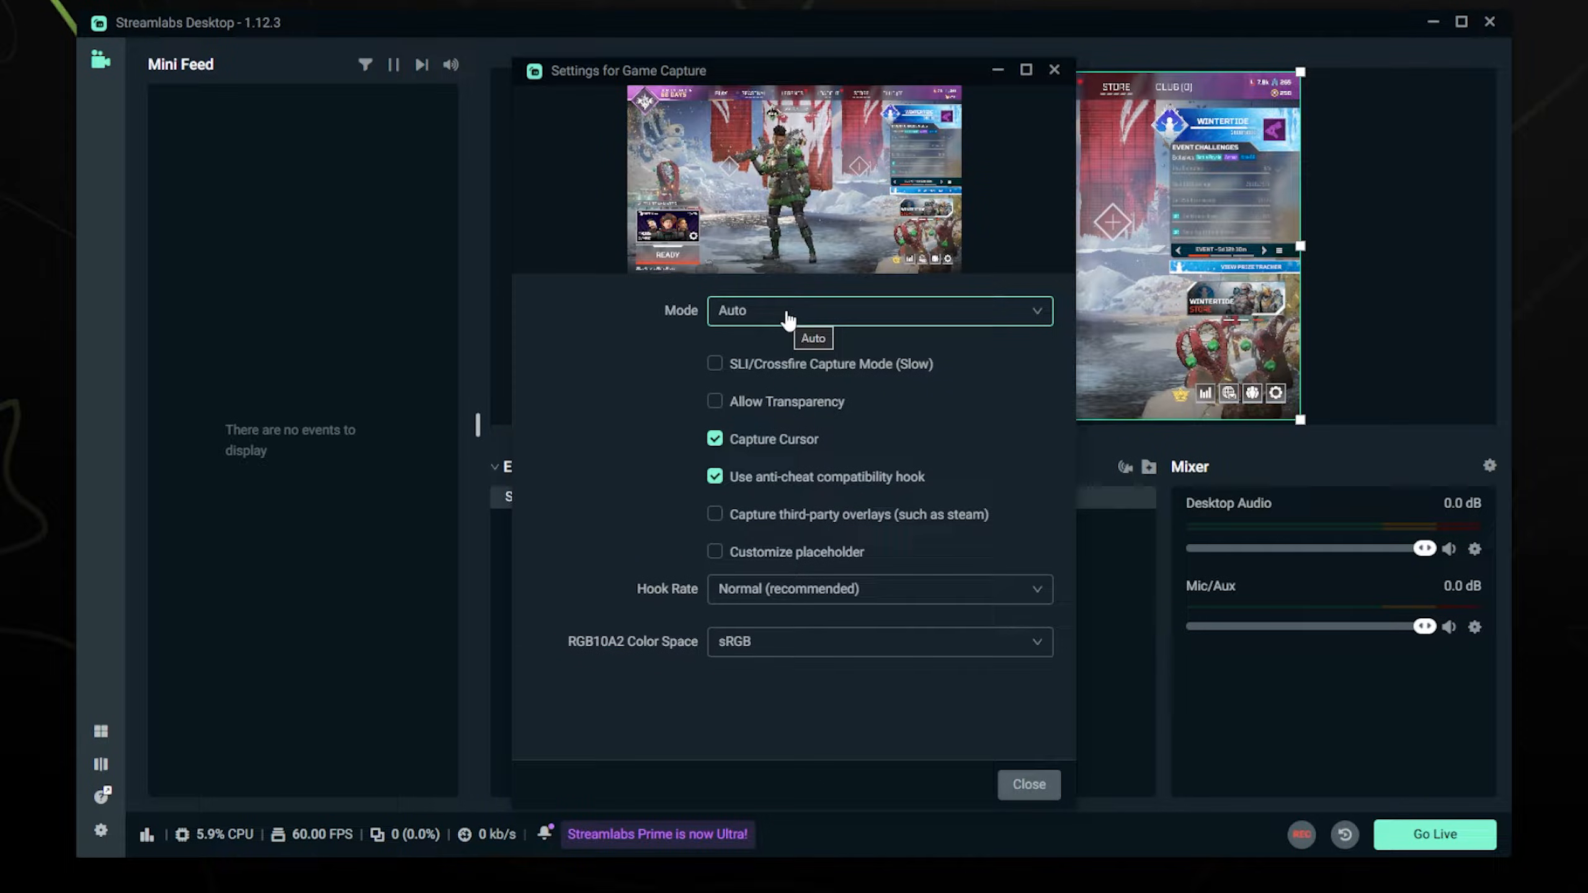
Set the Game Capture mode to capture the specific Apex Legends window
left_click(876, 311)
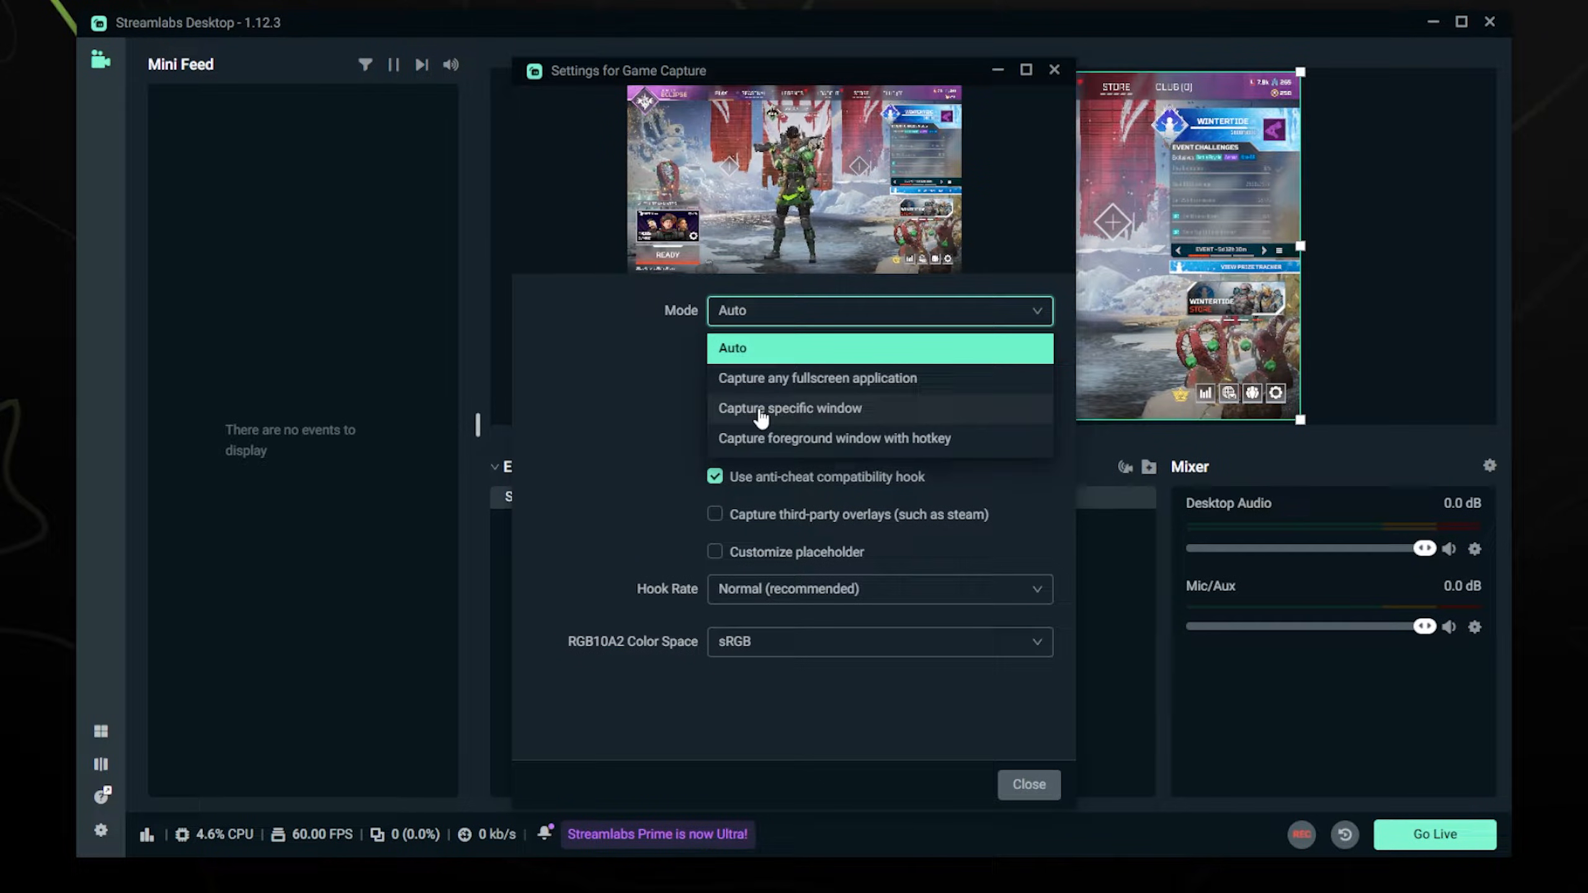
left_click(789, 407)
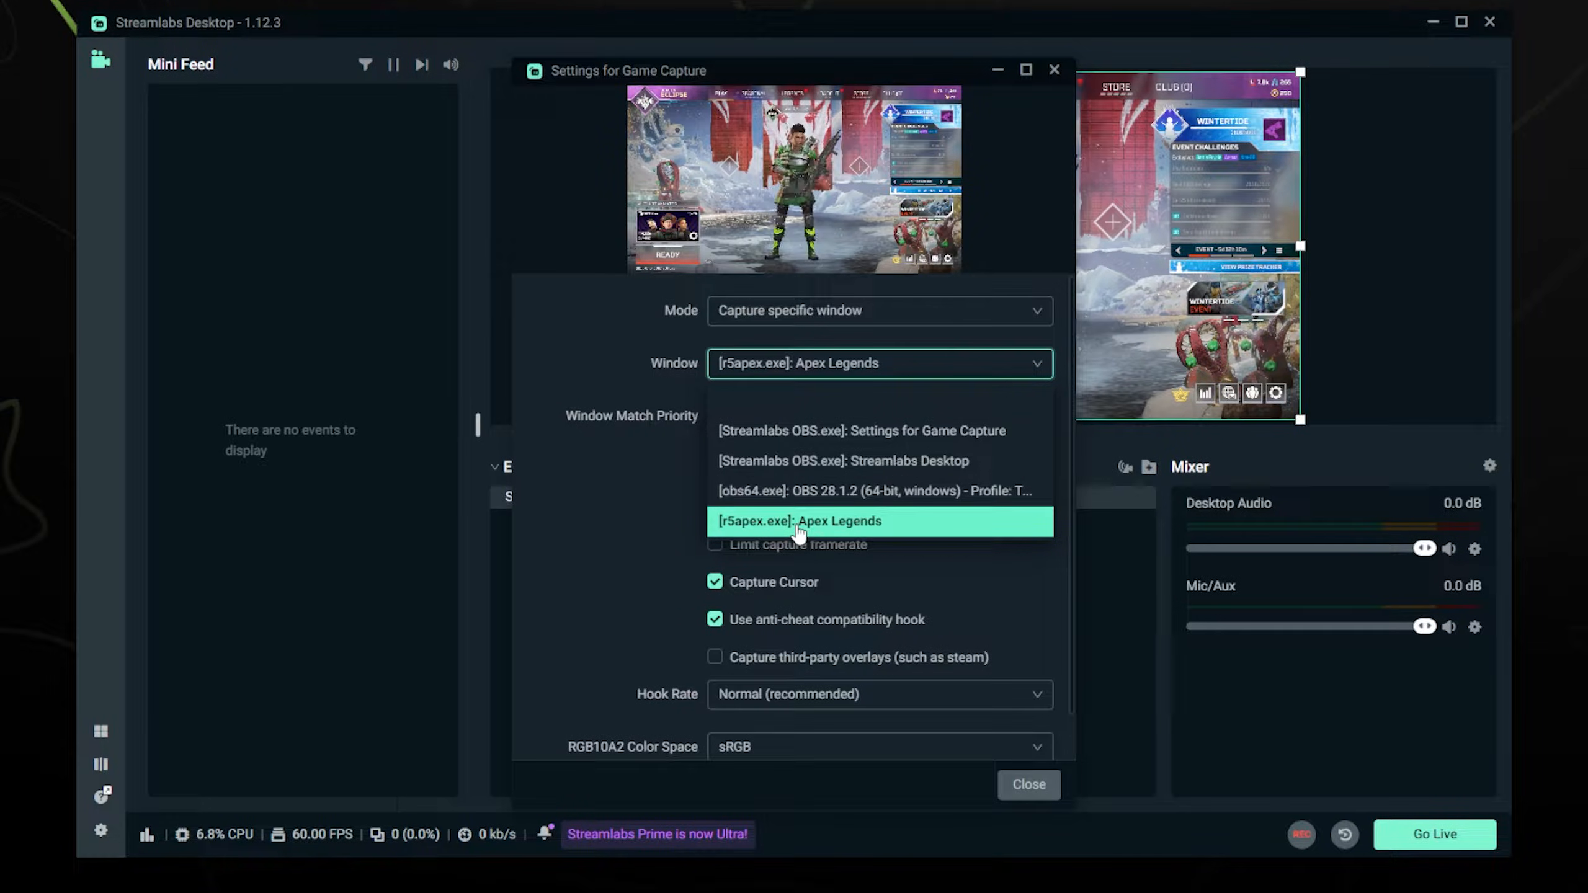
left_click(799, 521)
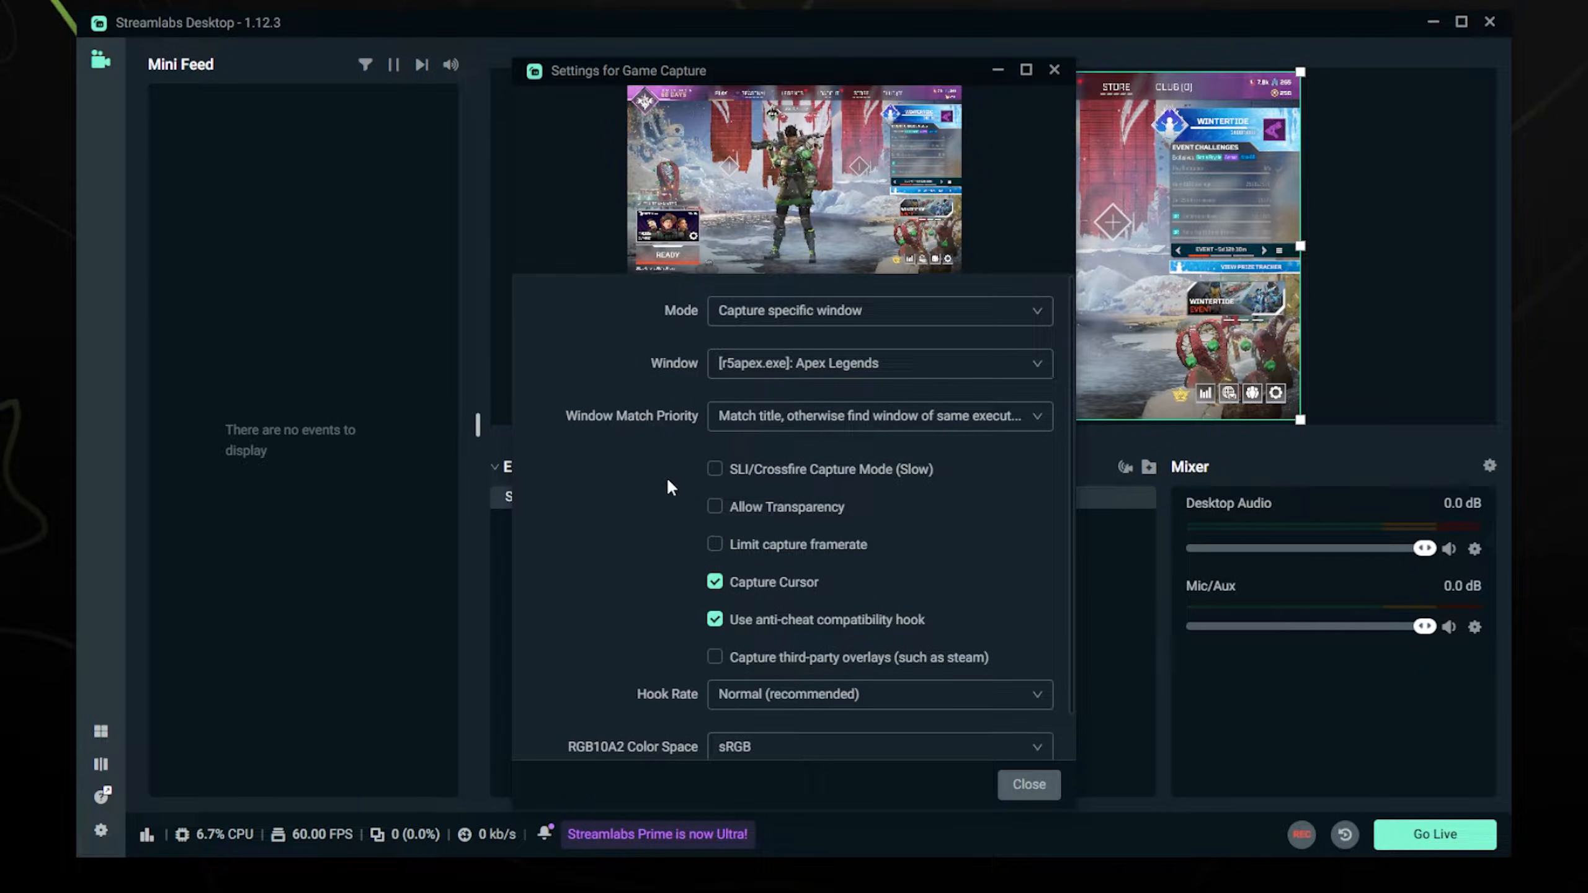
mouse_move(793, 567)
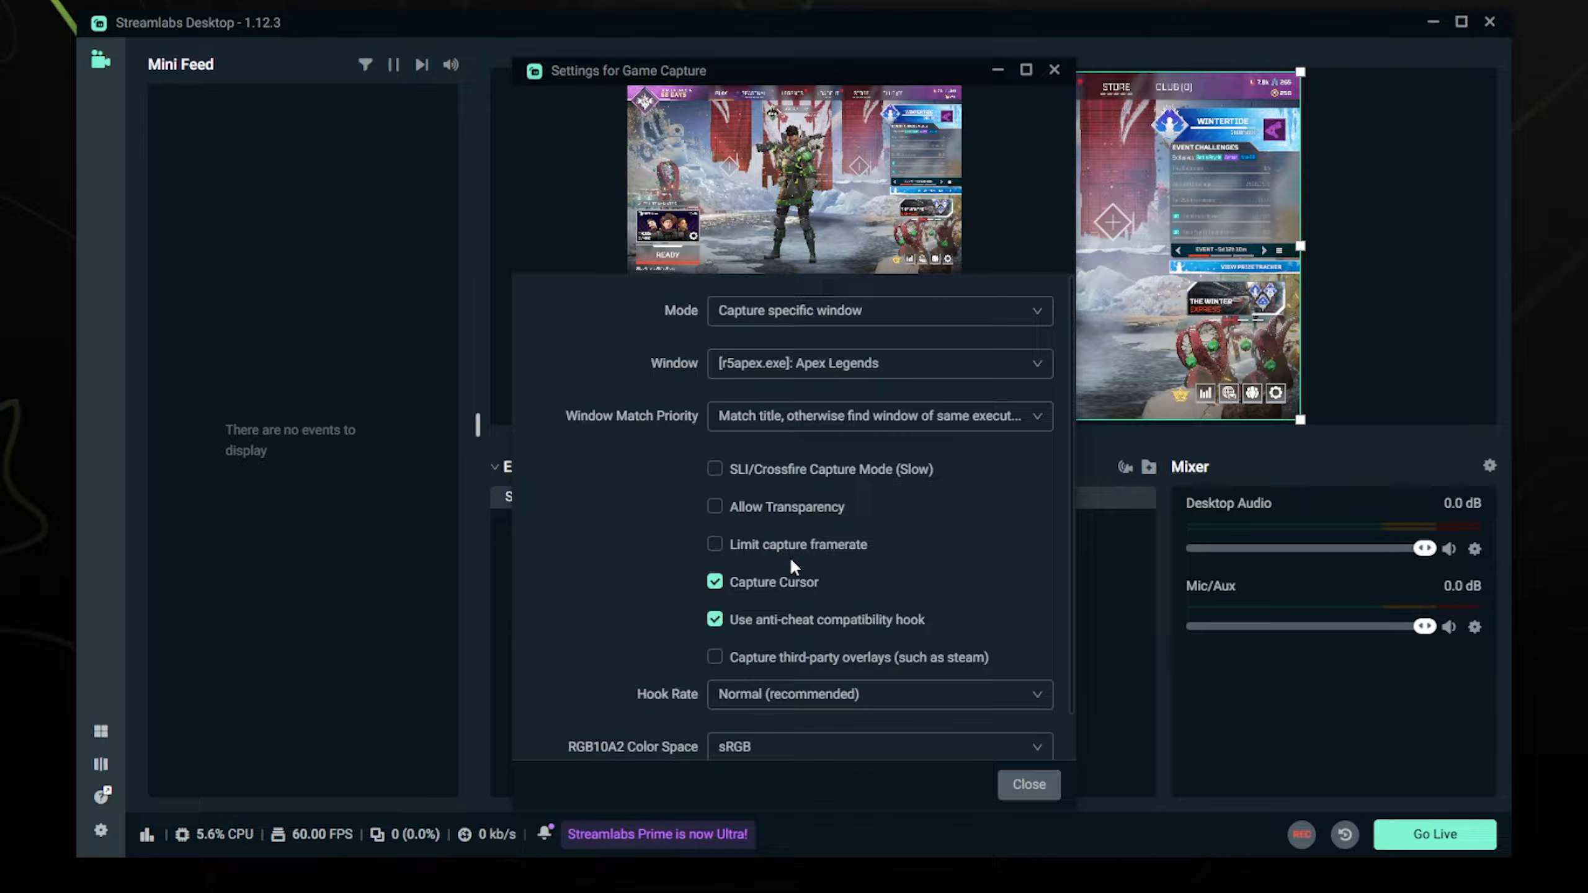
left_click(1027, 784)
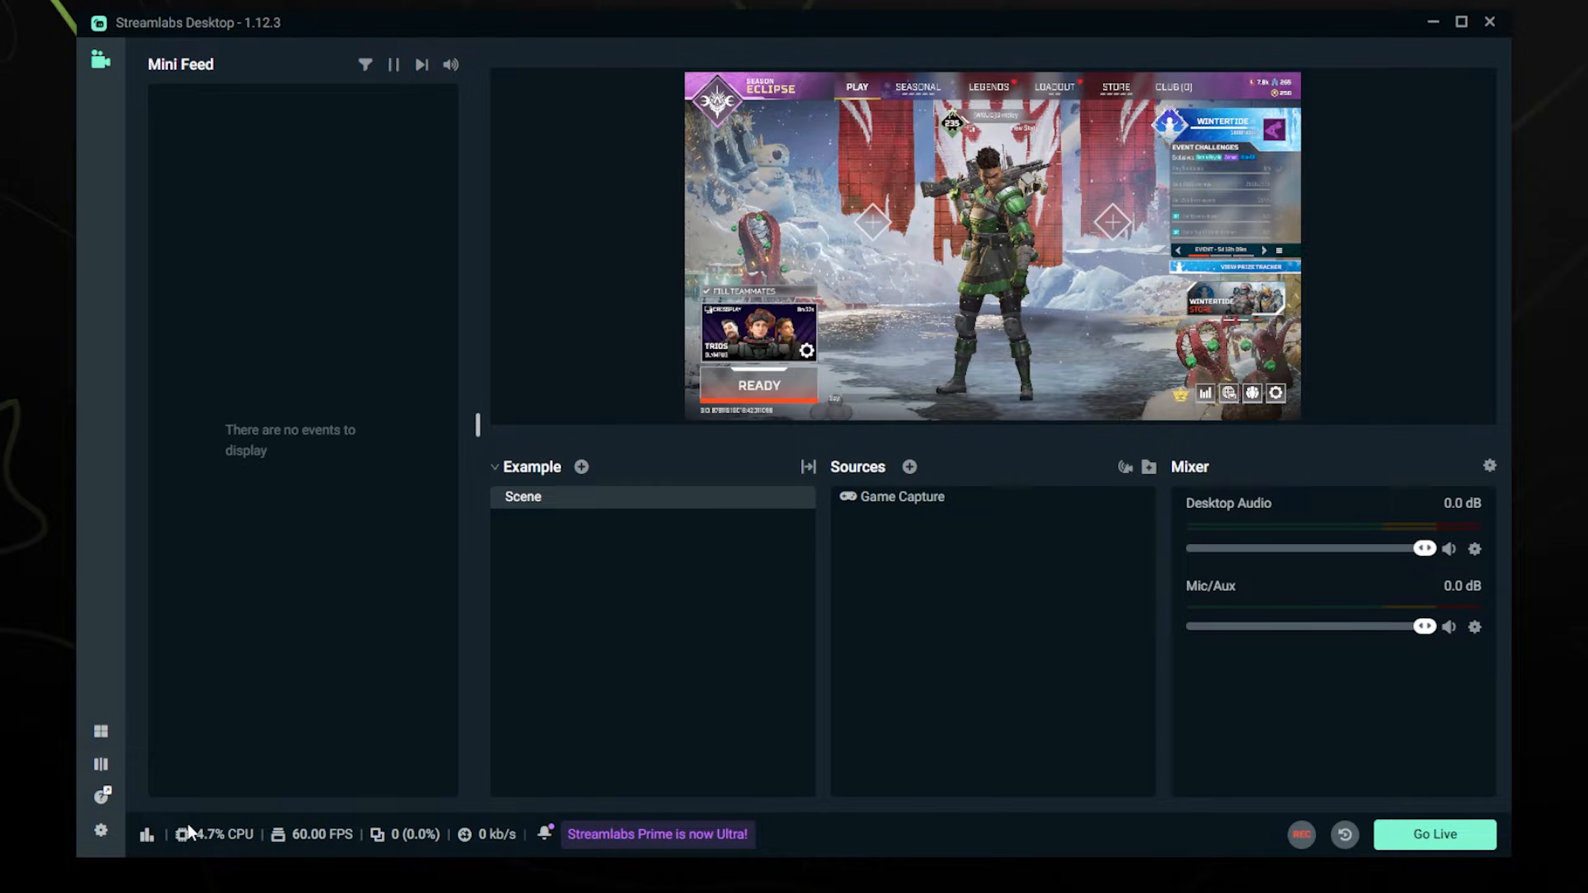
Open Settings on the Video section showing 1920x1080 base and output resolution at 60 FPS
left_click(101, 830)
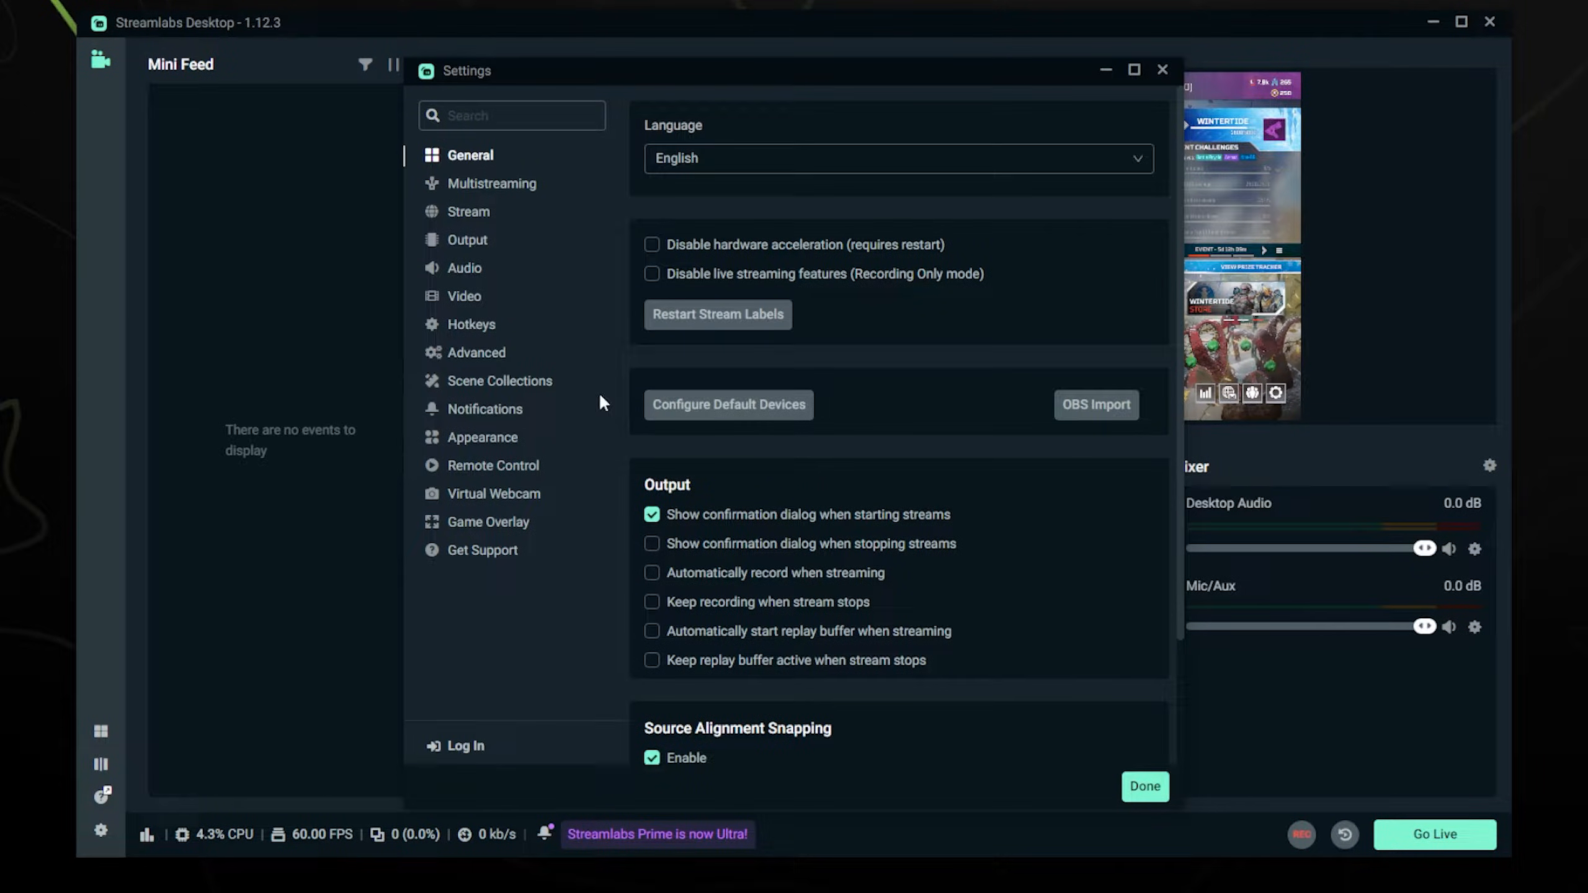
mouse_move(484, 266)
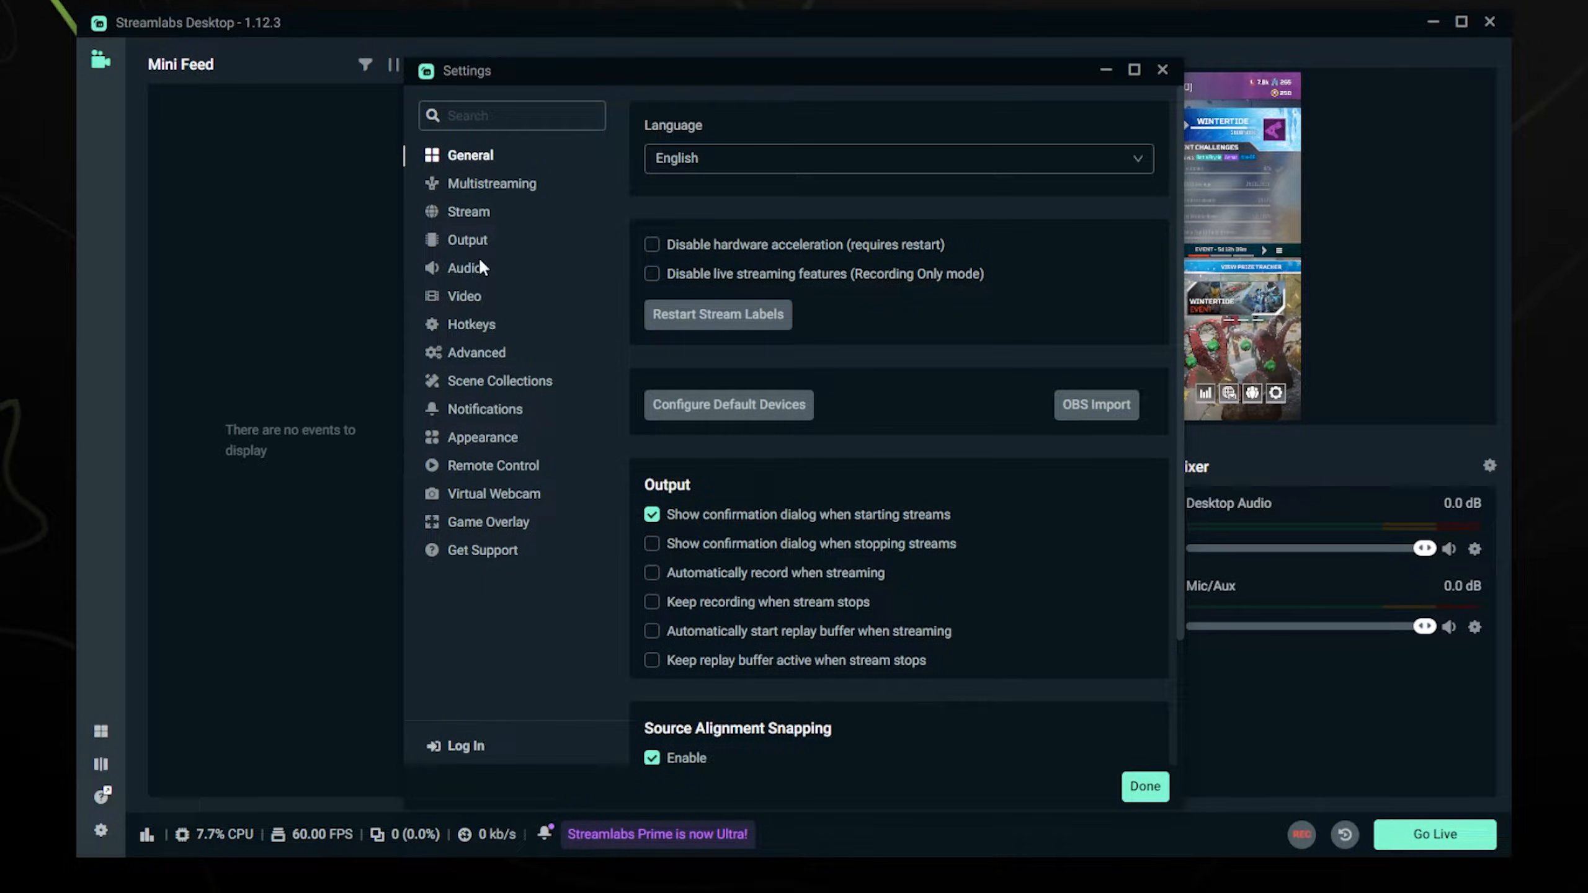
left_click(464, 296)
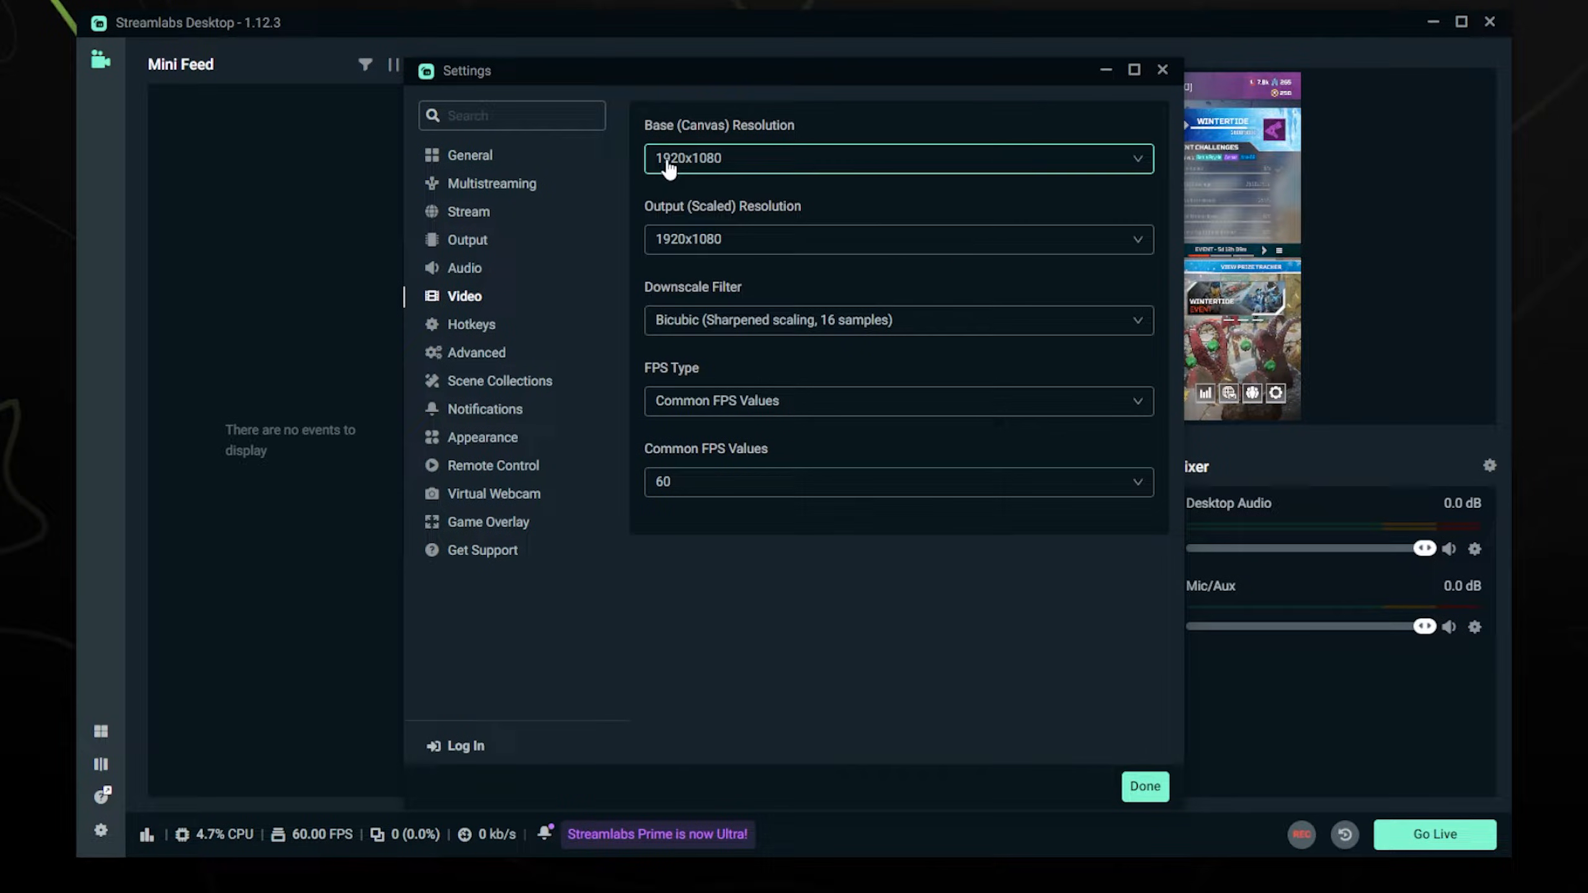
mouse_move(709, 162)
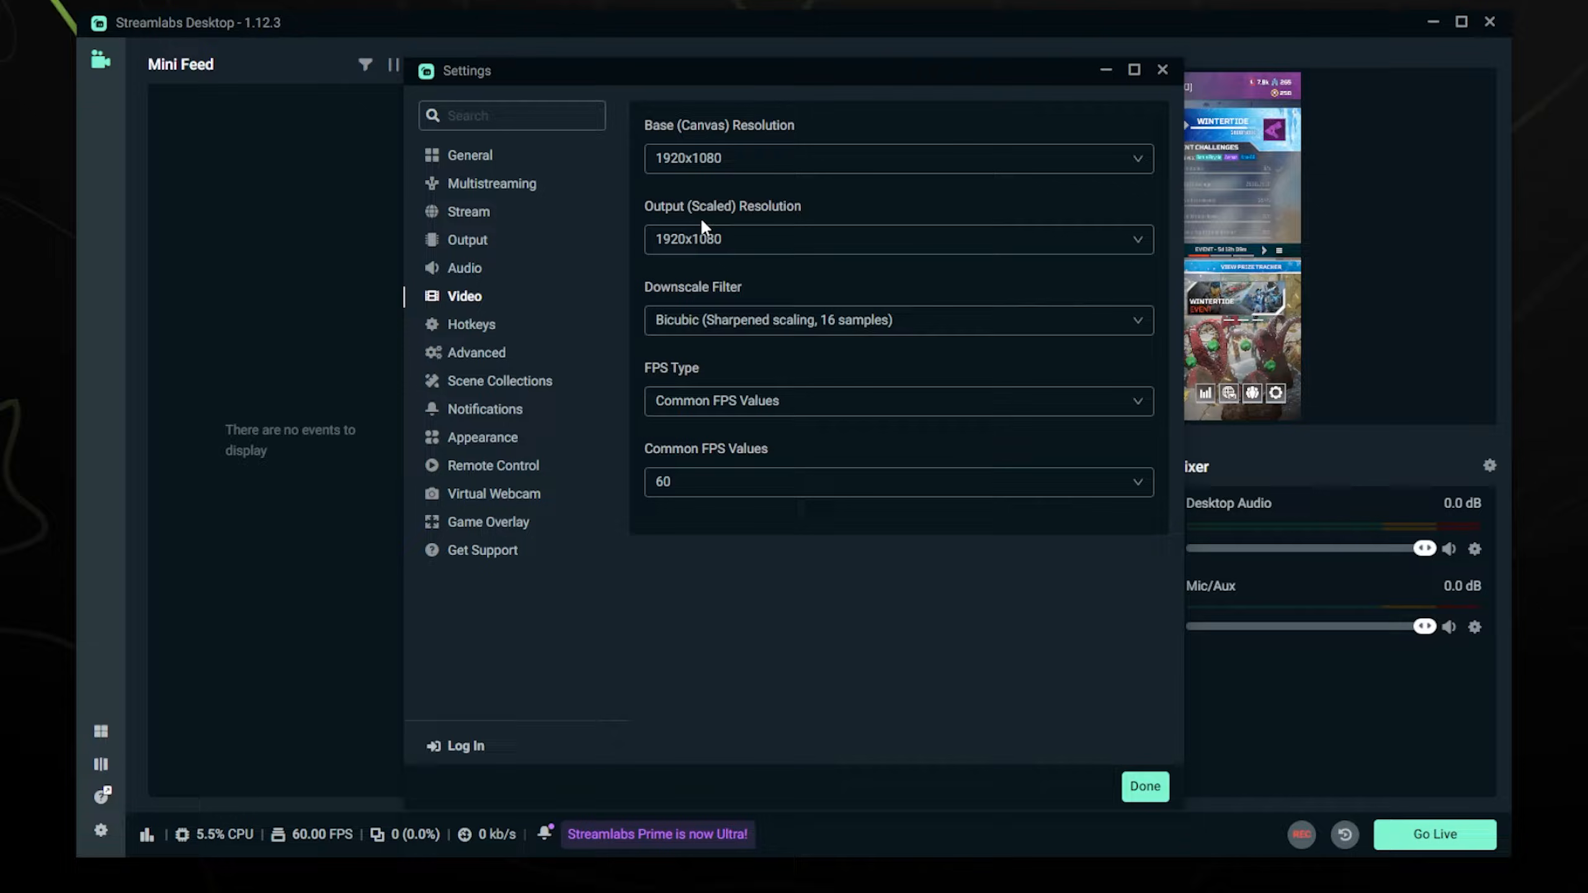
mouse_move(709, 240)
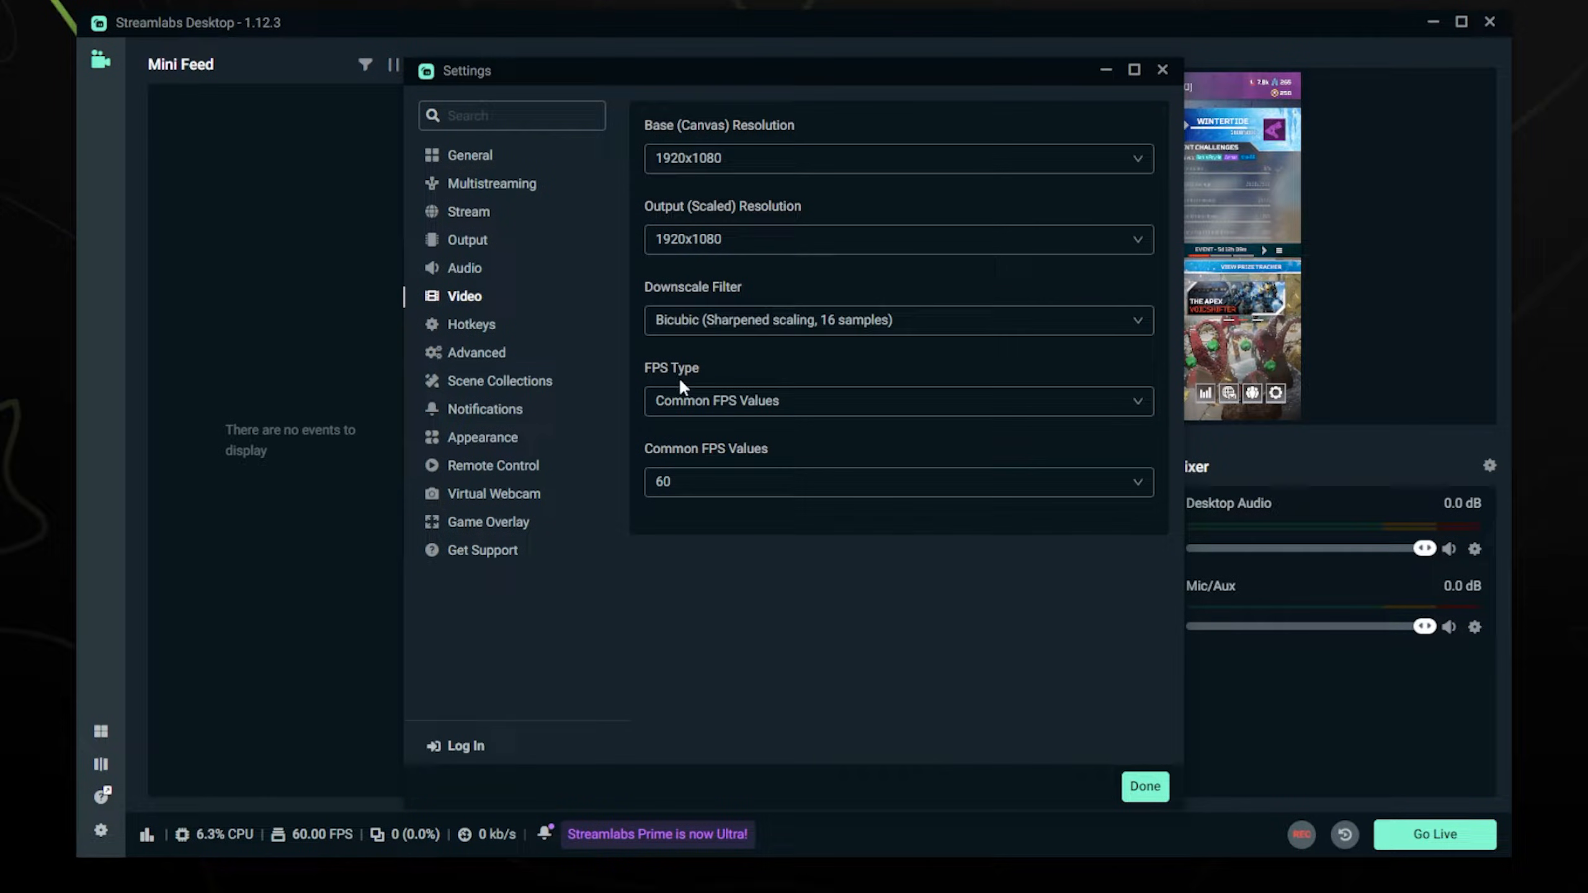
mouse_move(710, 450)
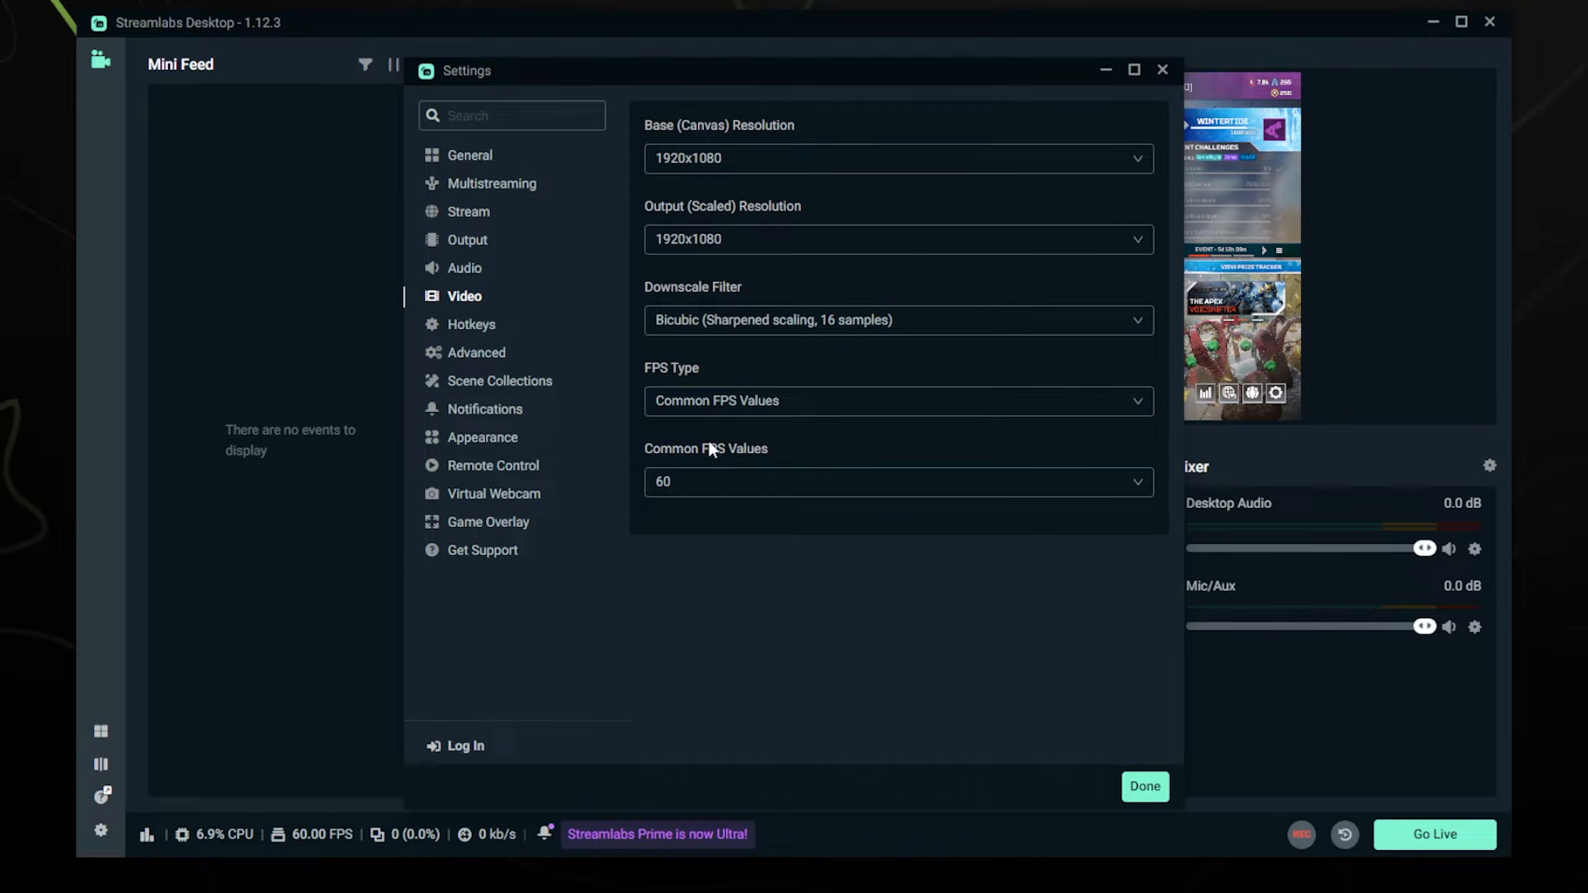
mouse_move(714, 461)
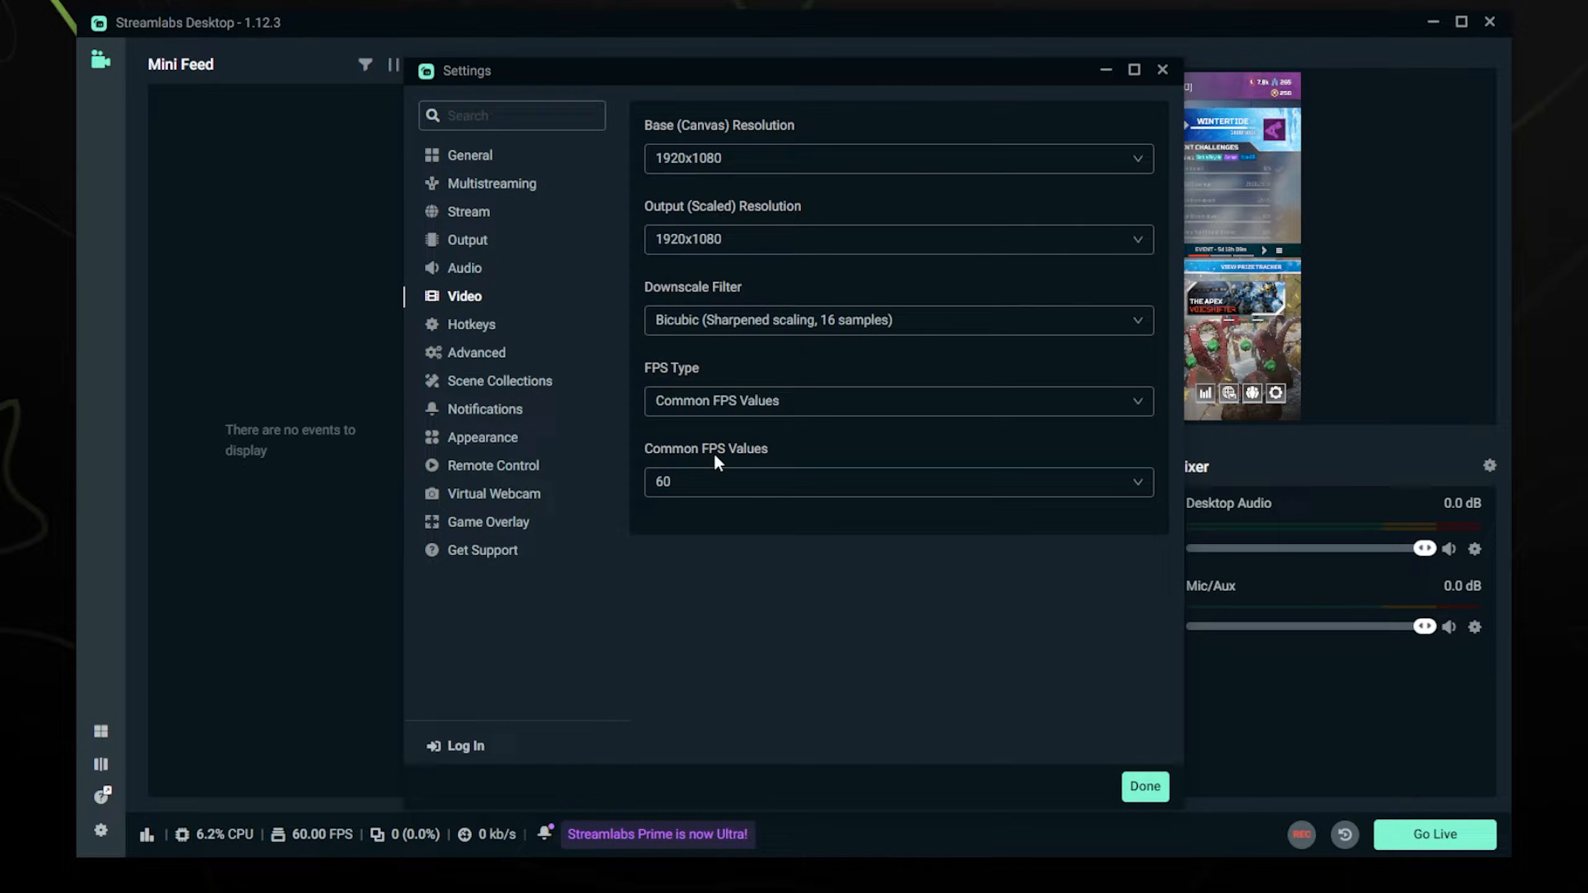
mouse_move(735, 464)
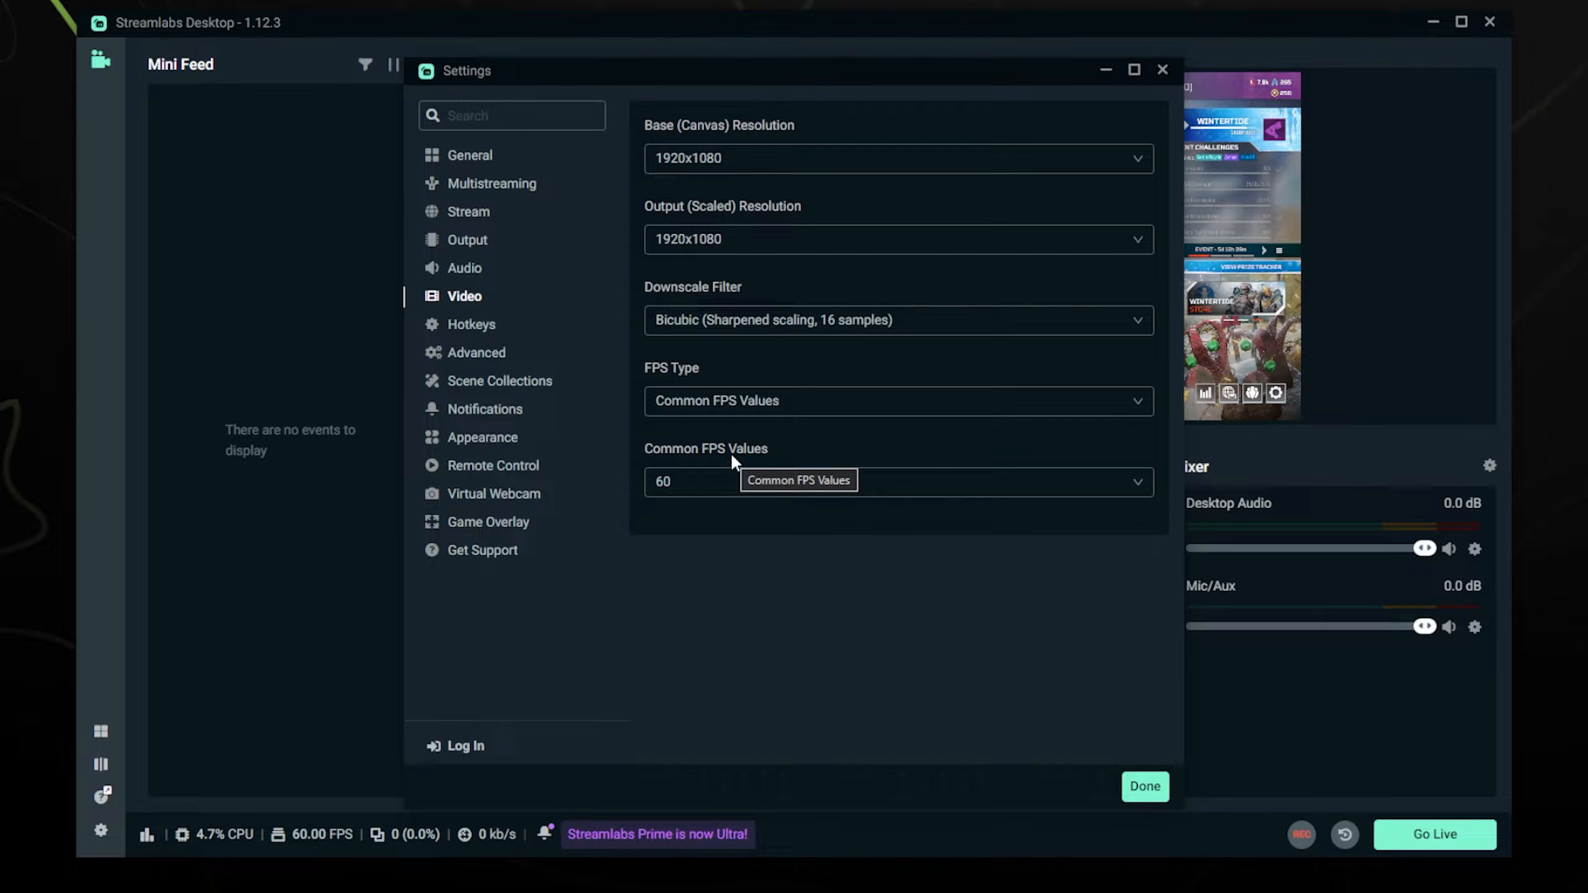
mouse_move(467, 247)
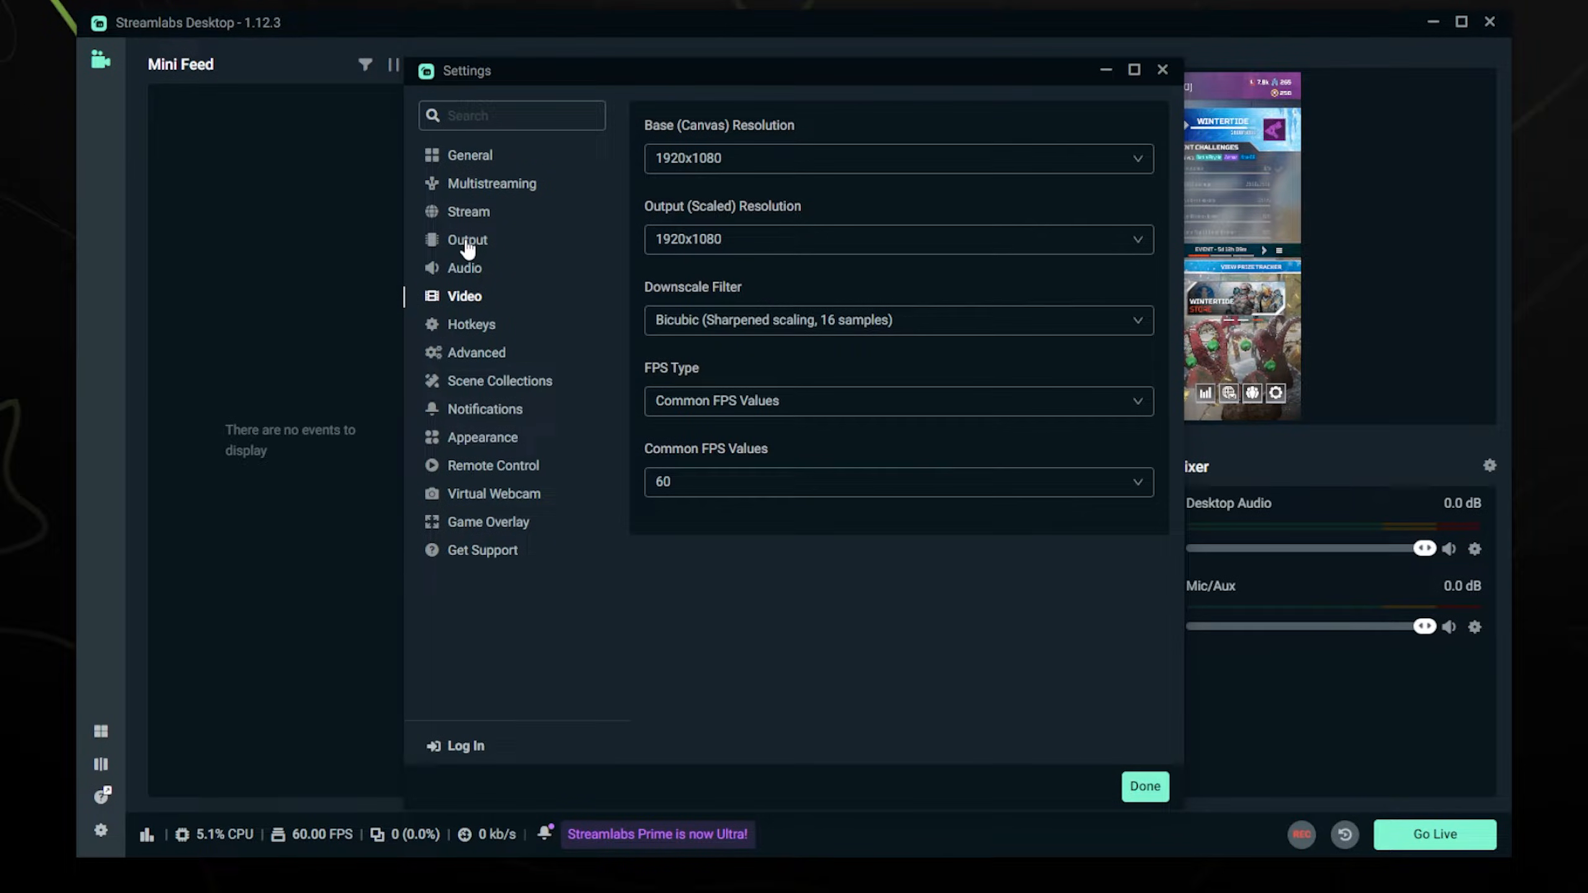
Set Output Mode to Advanced and view the Recording tab with mkv format and C:/Recordings path
left_click(467, 240)
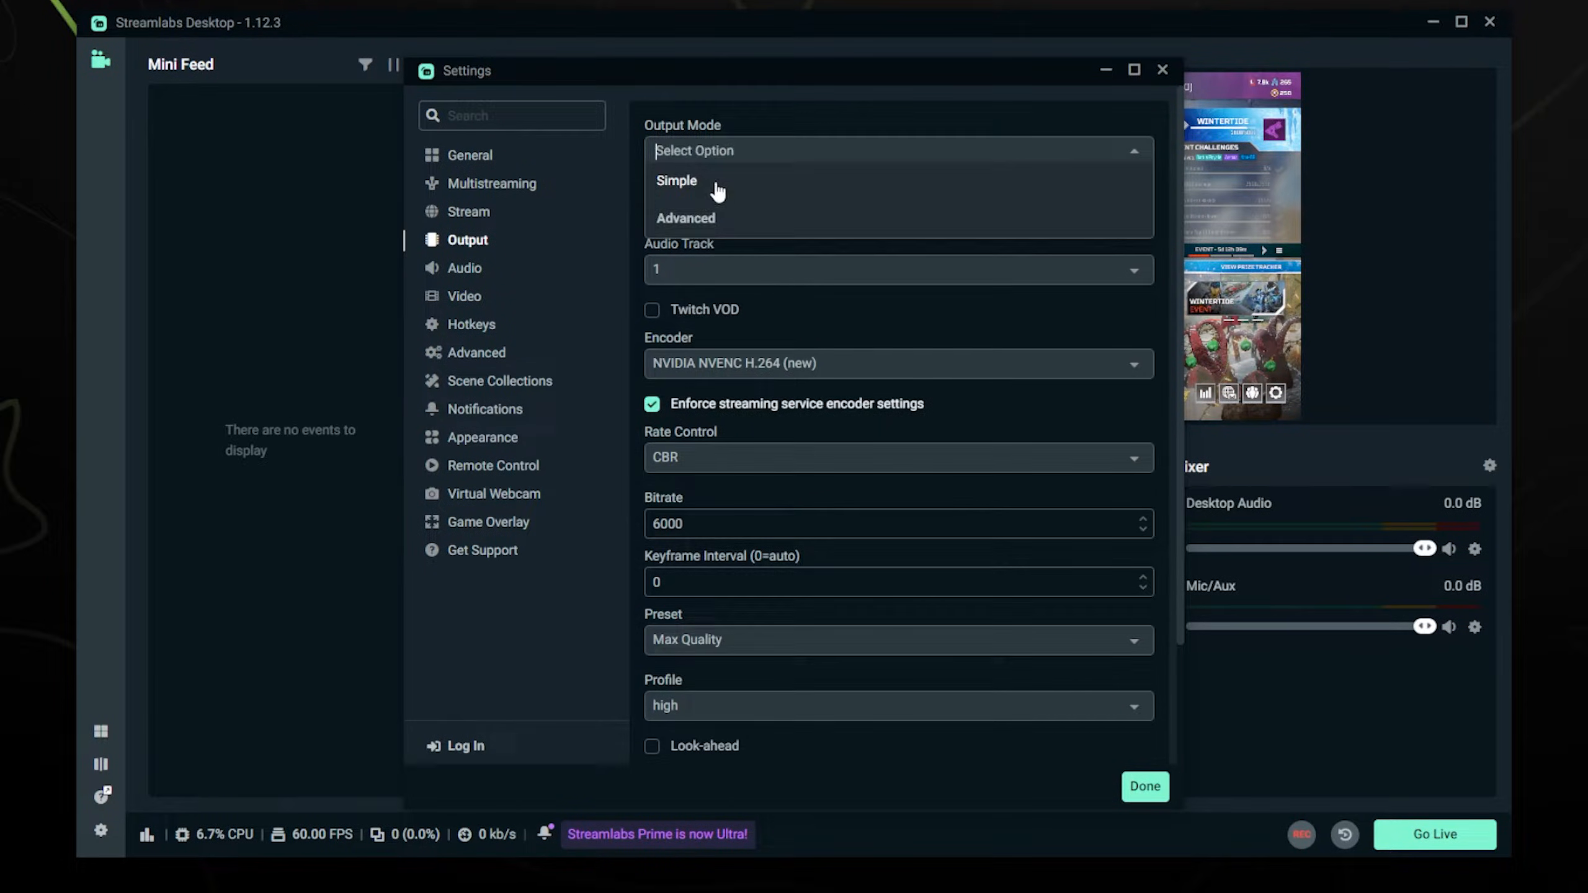
left_click(677, 181)
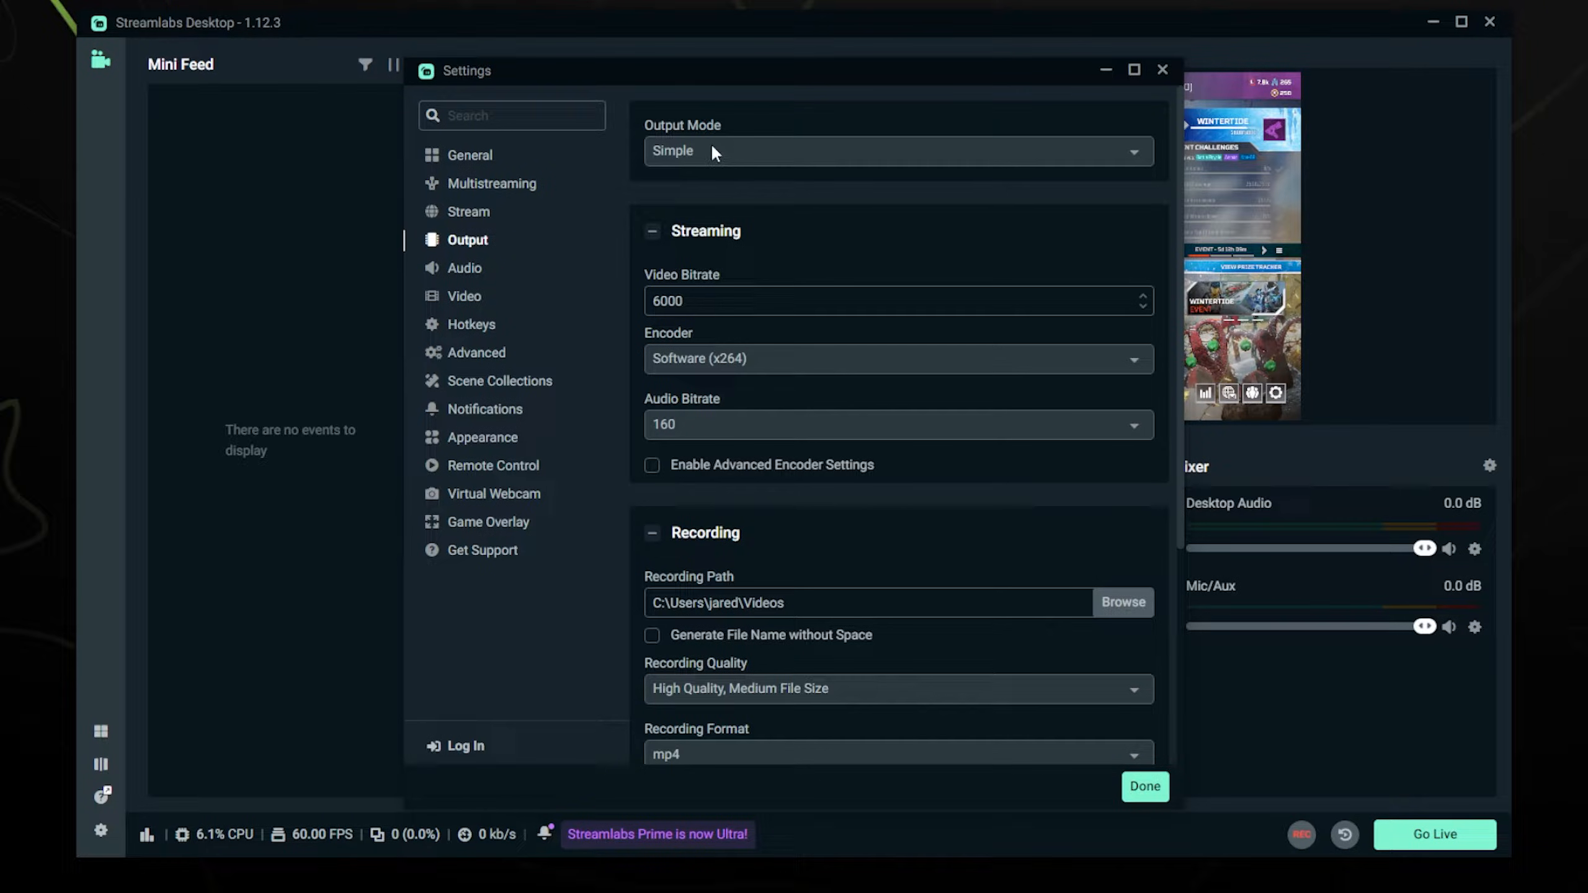
left_click(896, 150)
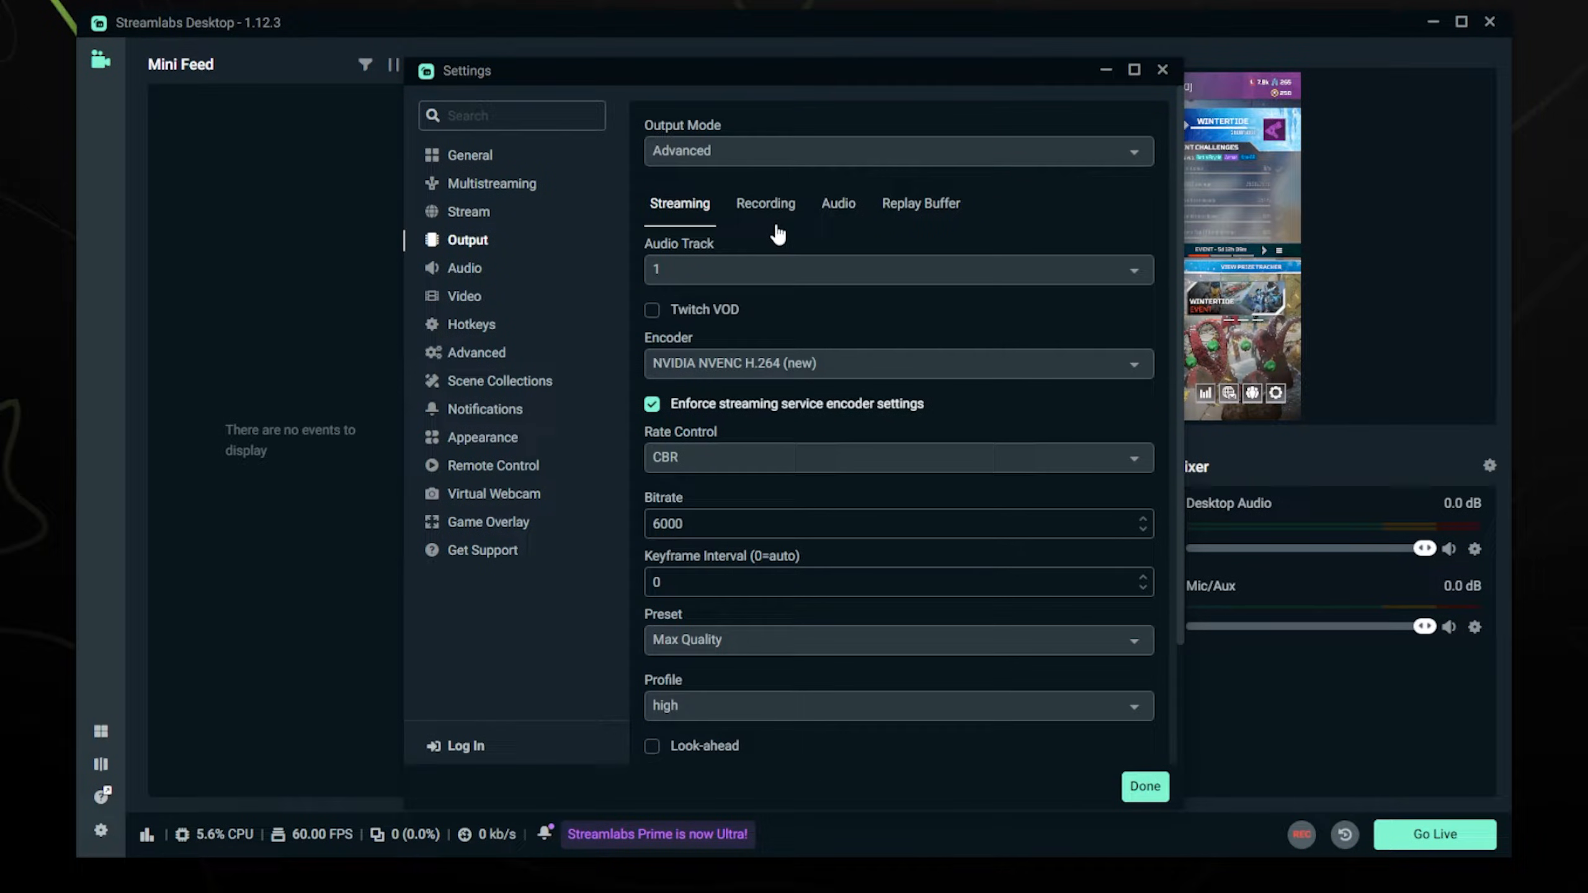
left_click(765, 204)
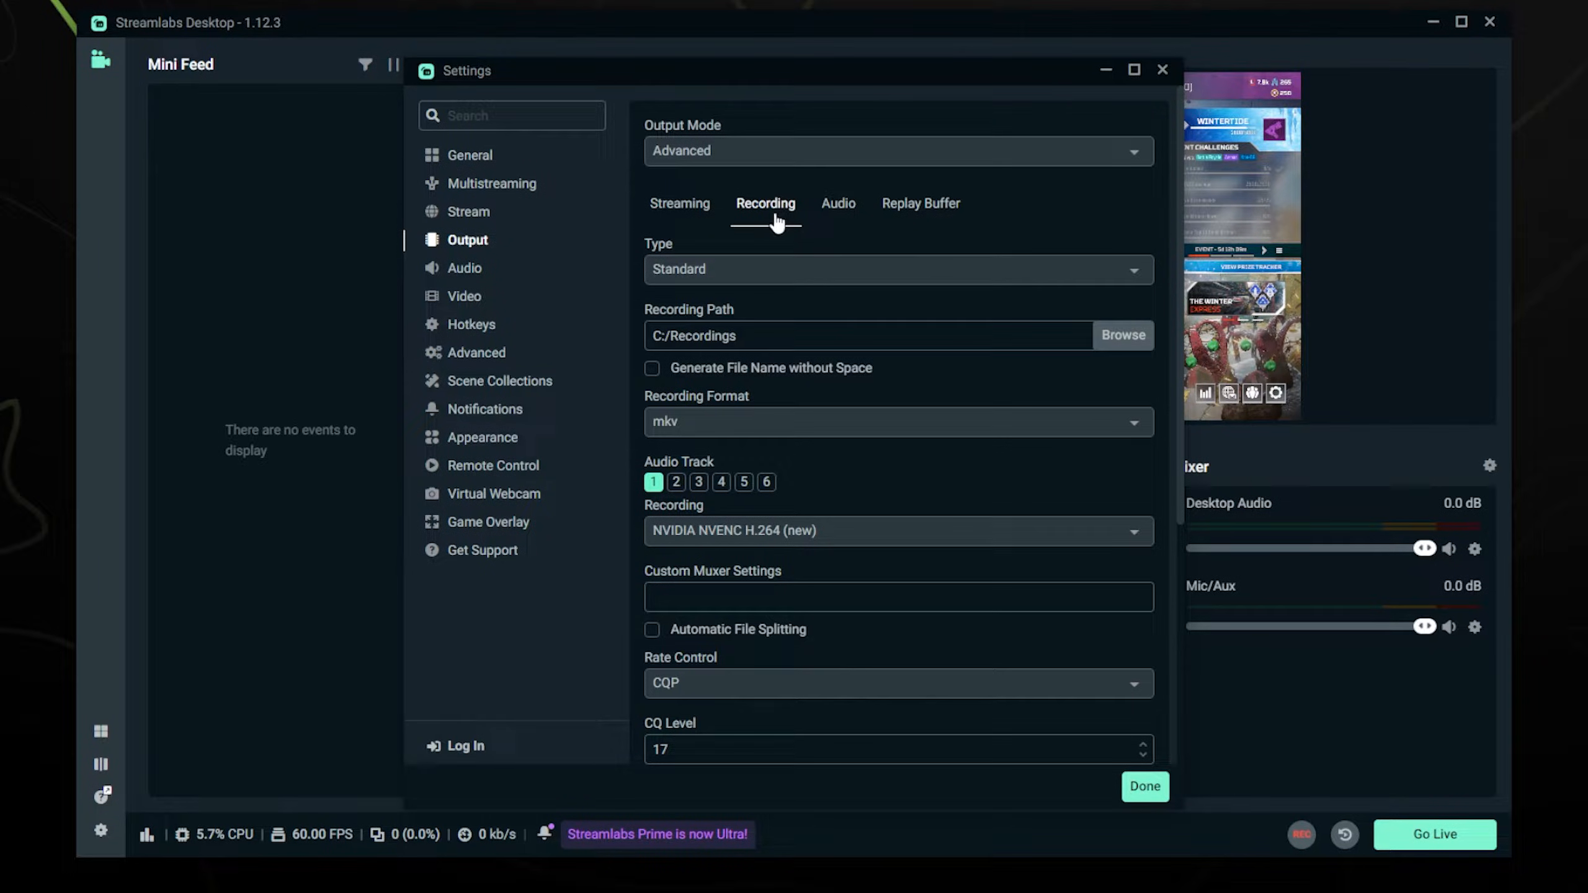
mouse_move(765, 228)
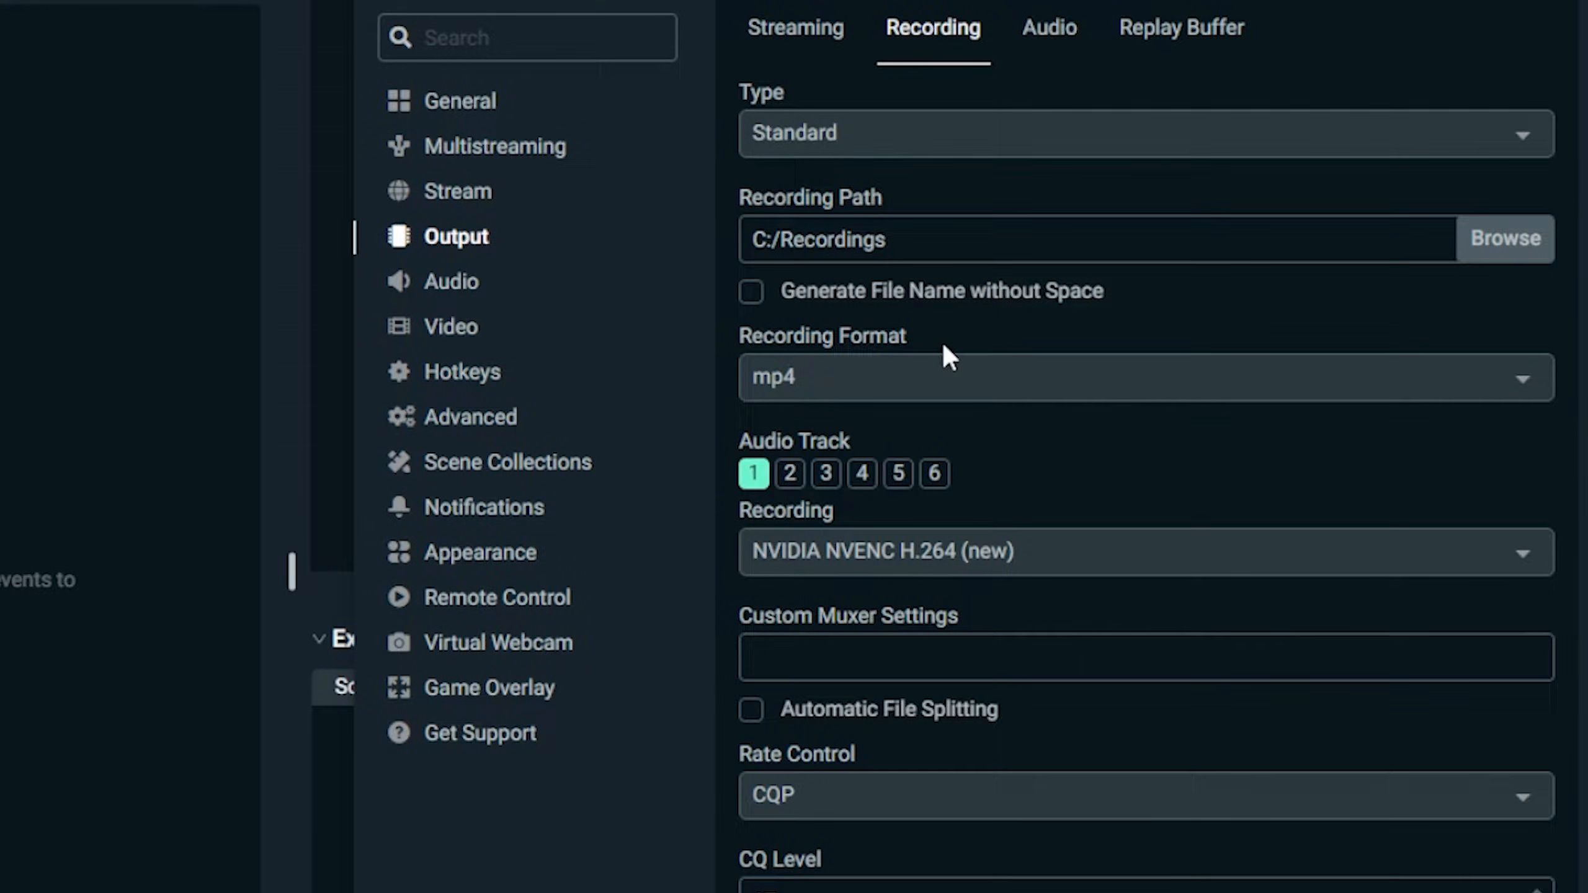
mouse_move(945, 347)
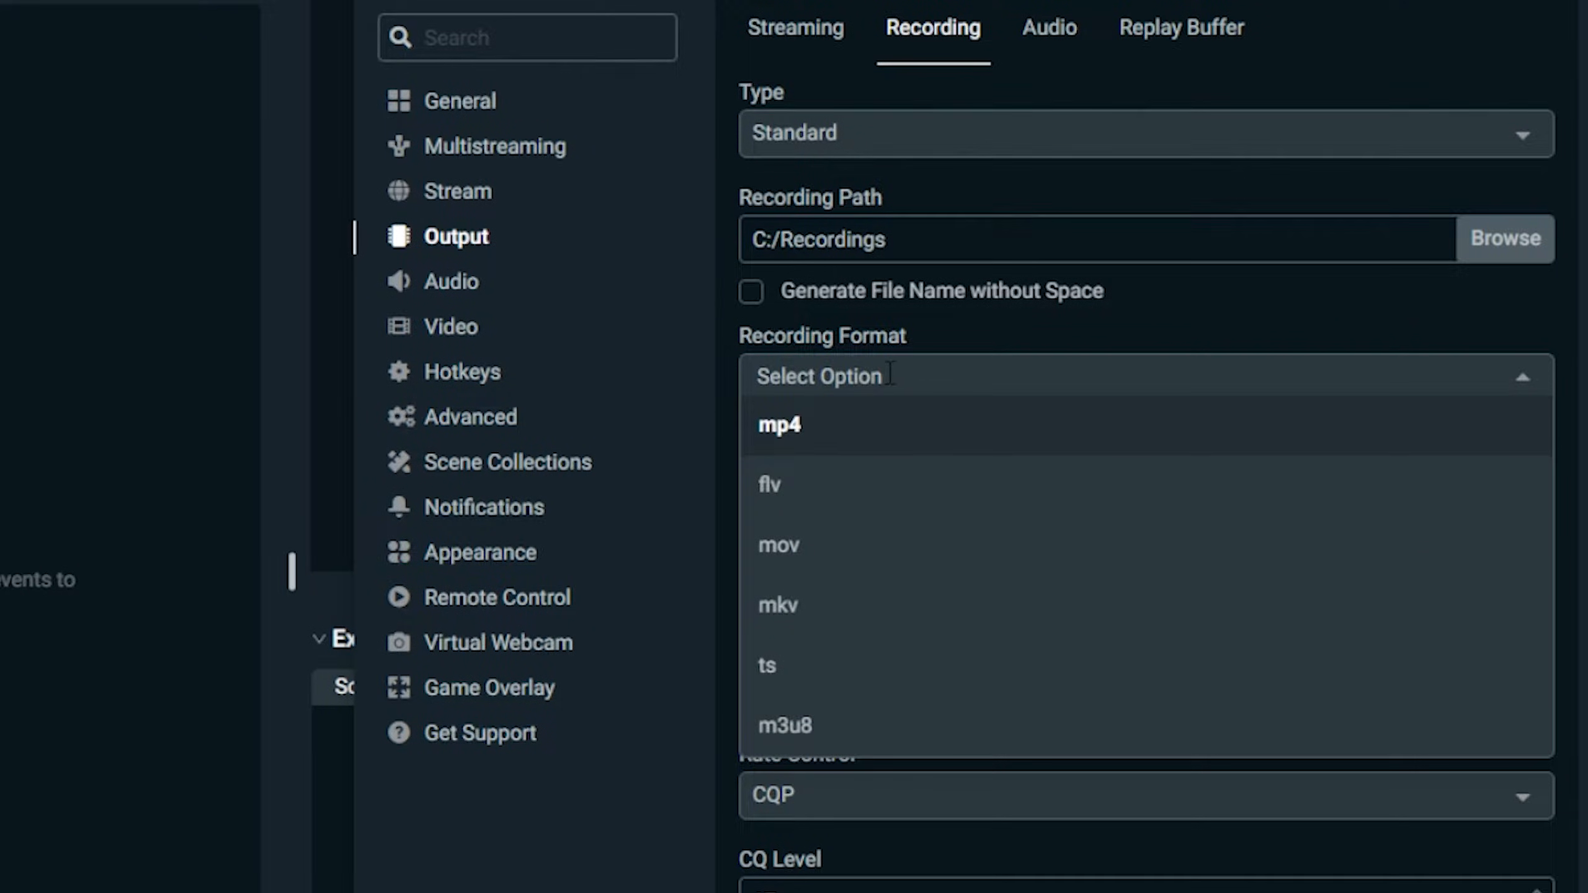
mouse_move(795, 605)
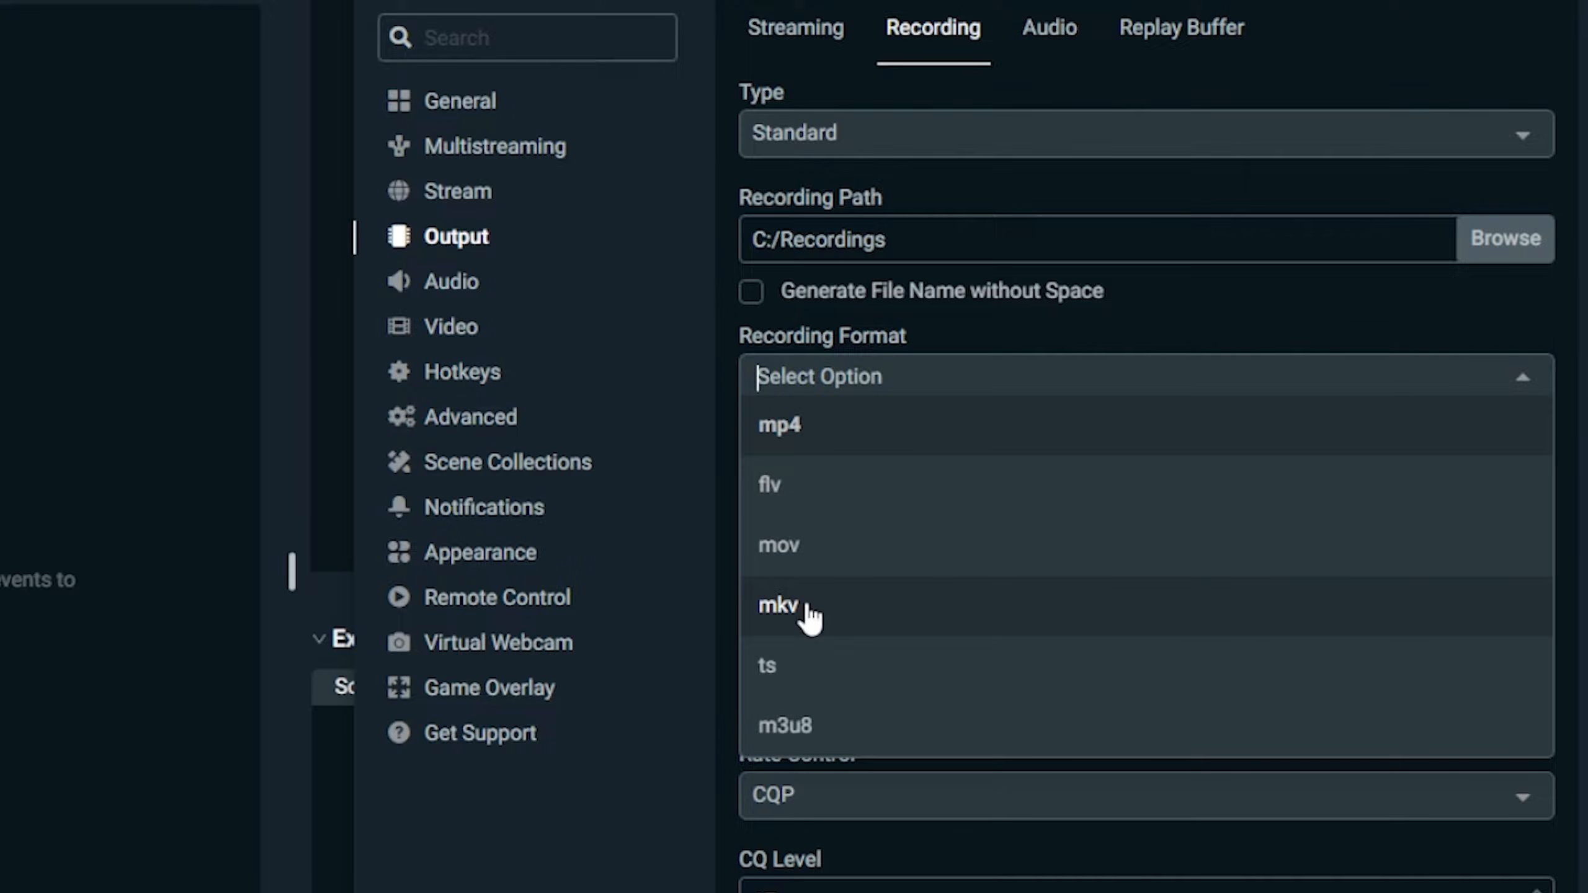
mouse_move(831, 456)
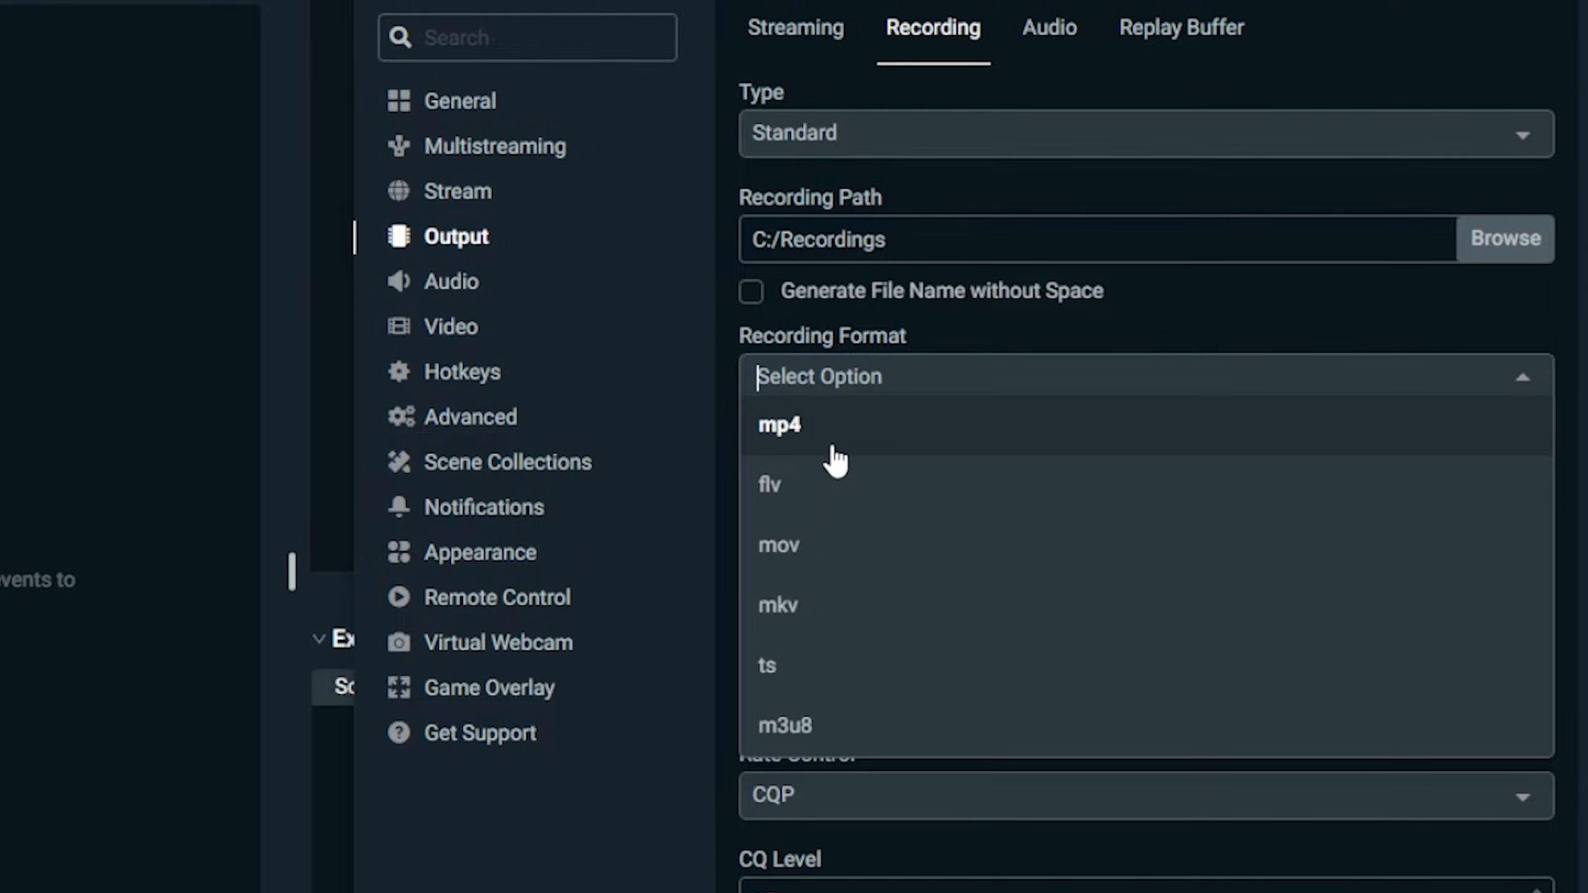
Keep the recording format as mkv and list the available recording encoders
left_click(779, 425)
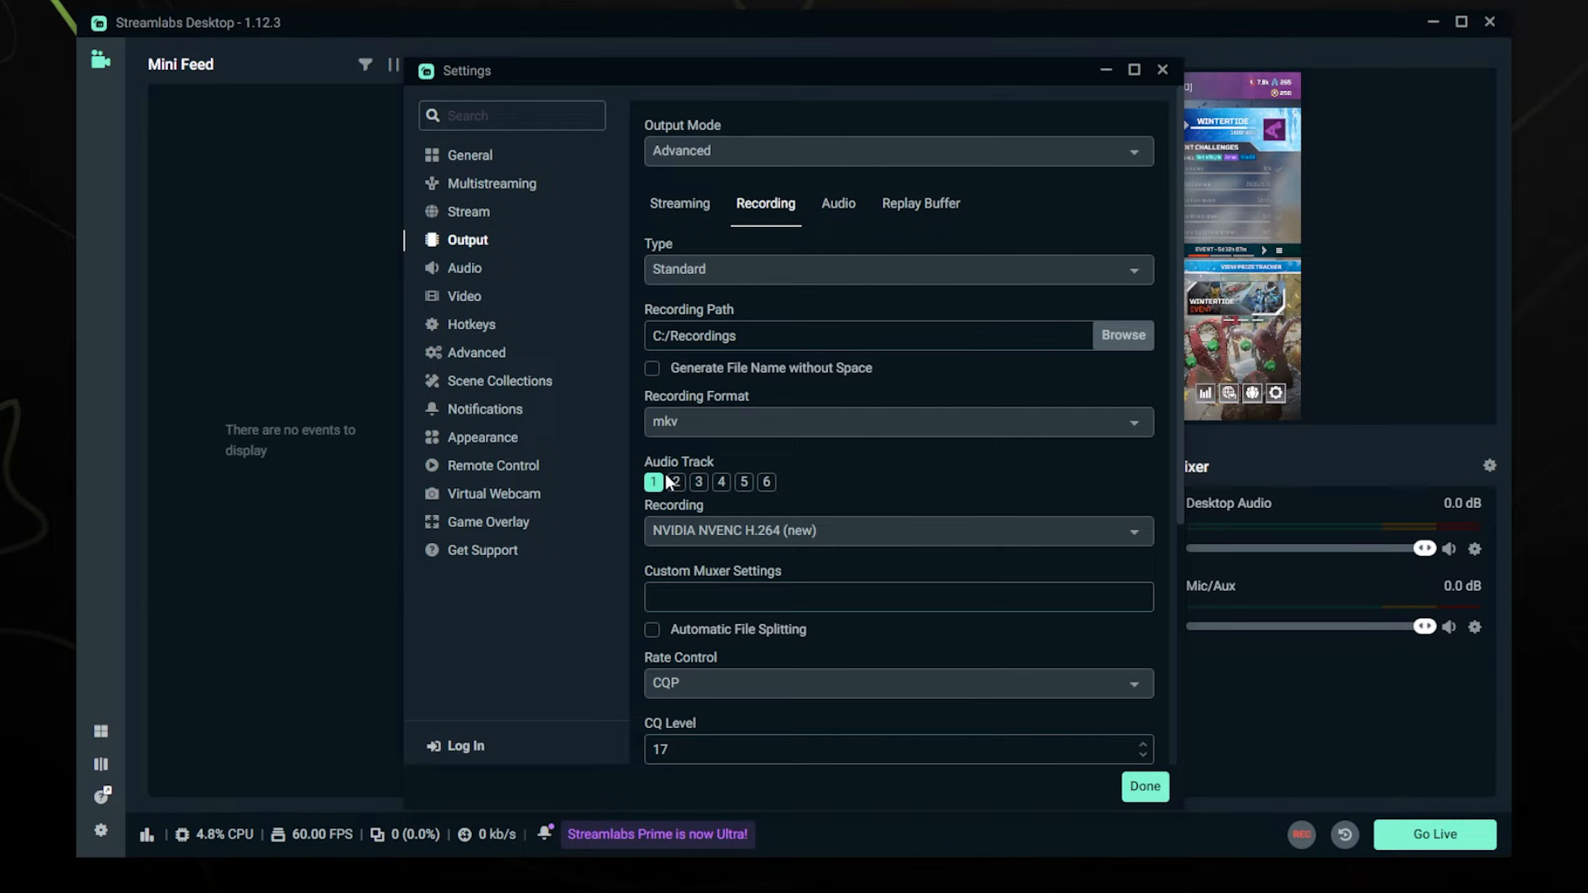
mouse_move(668, 545)
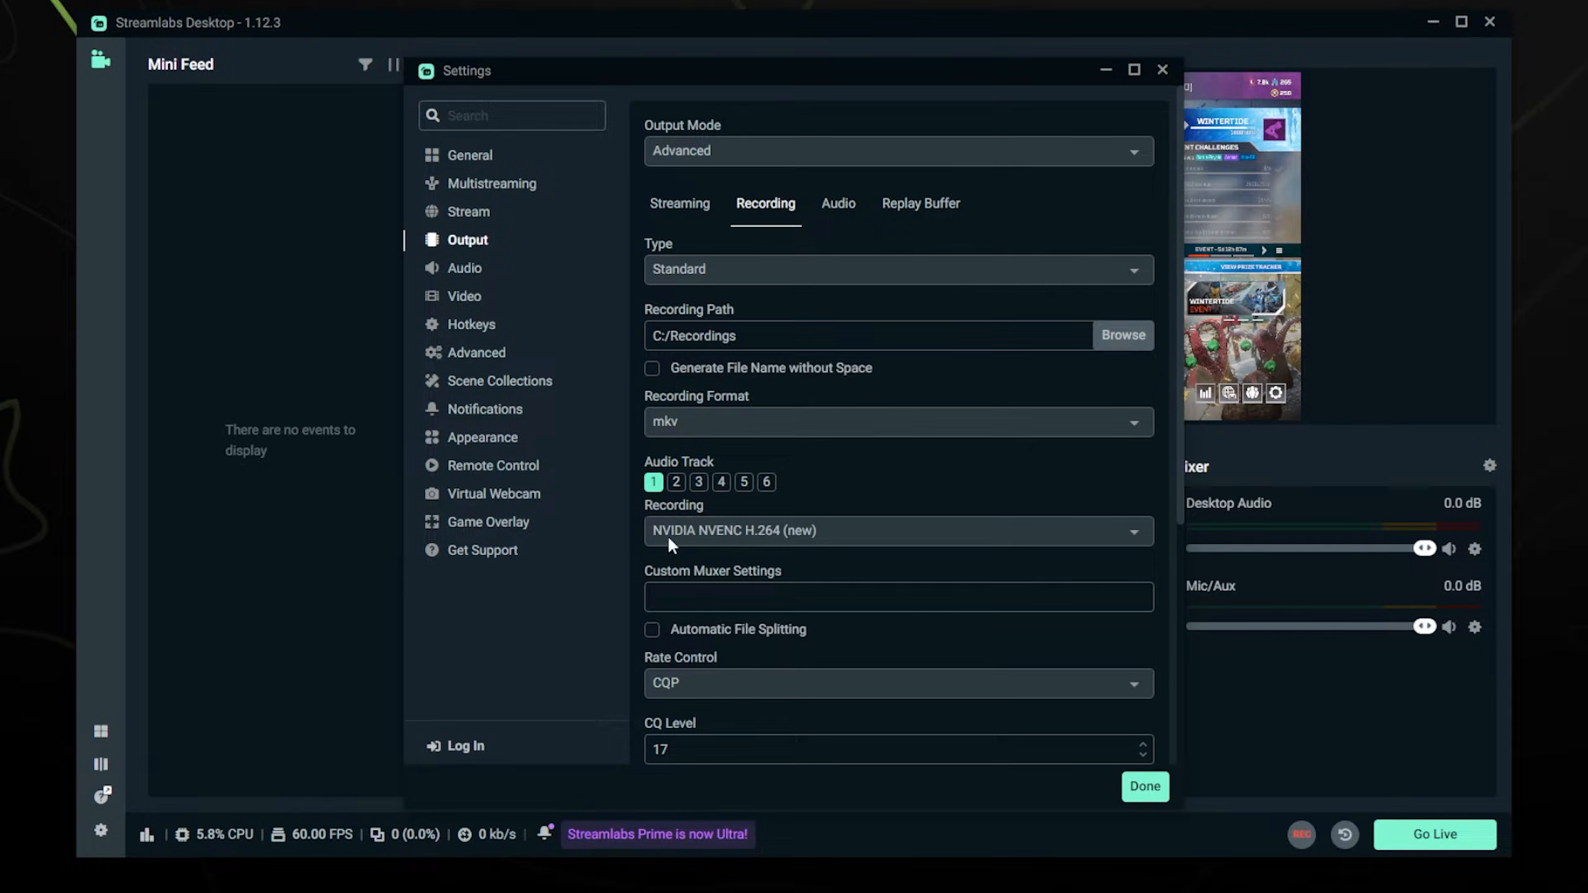
left_click(897, 531)
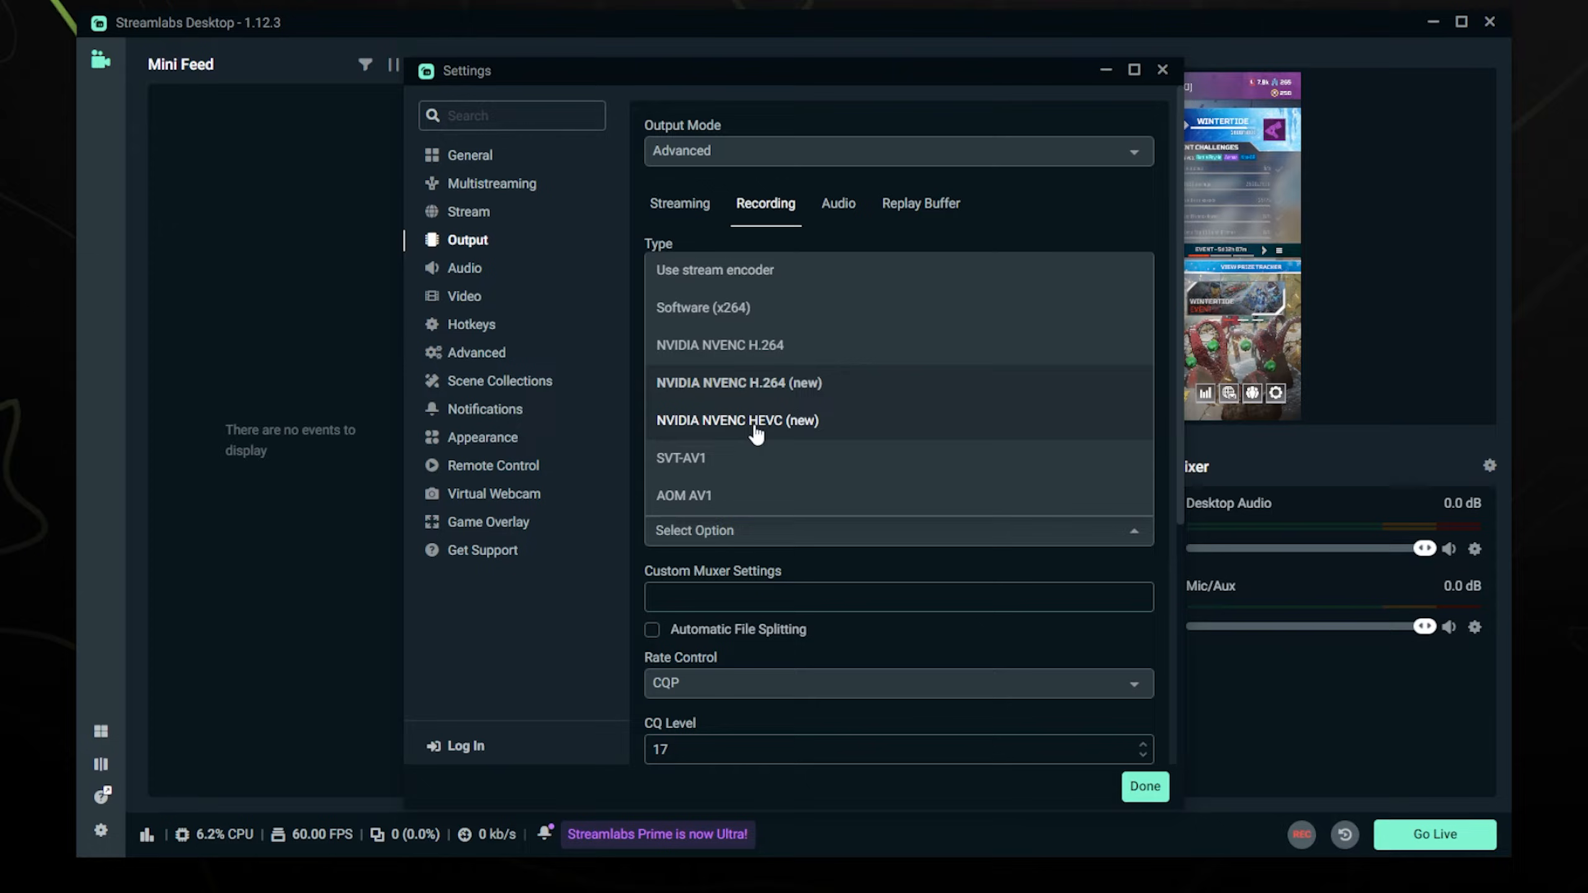
mouse_move(724, 390)
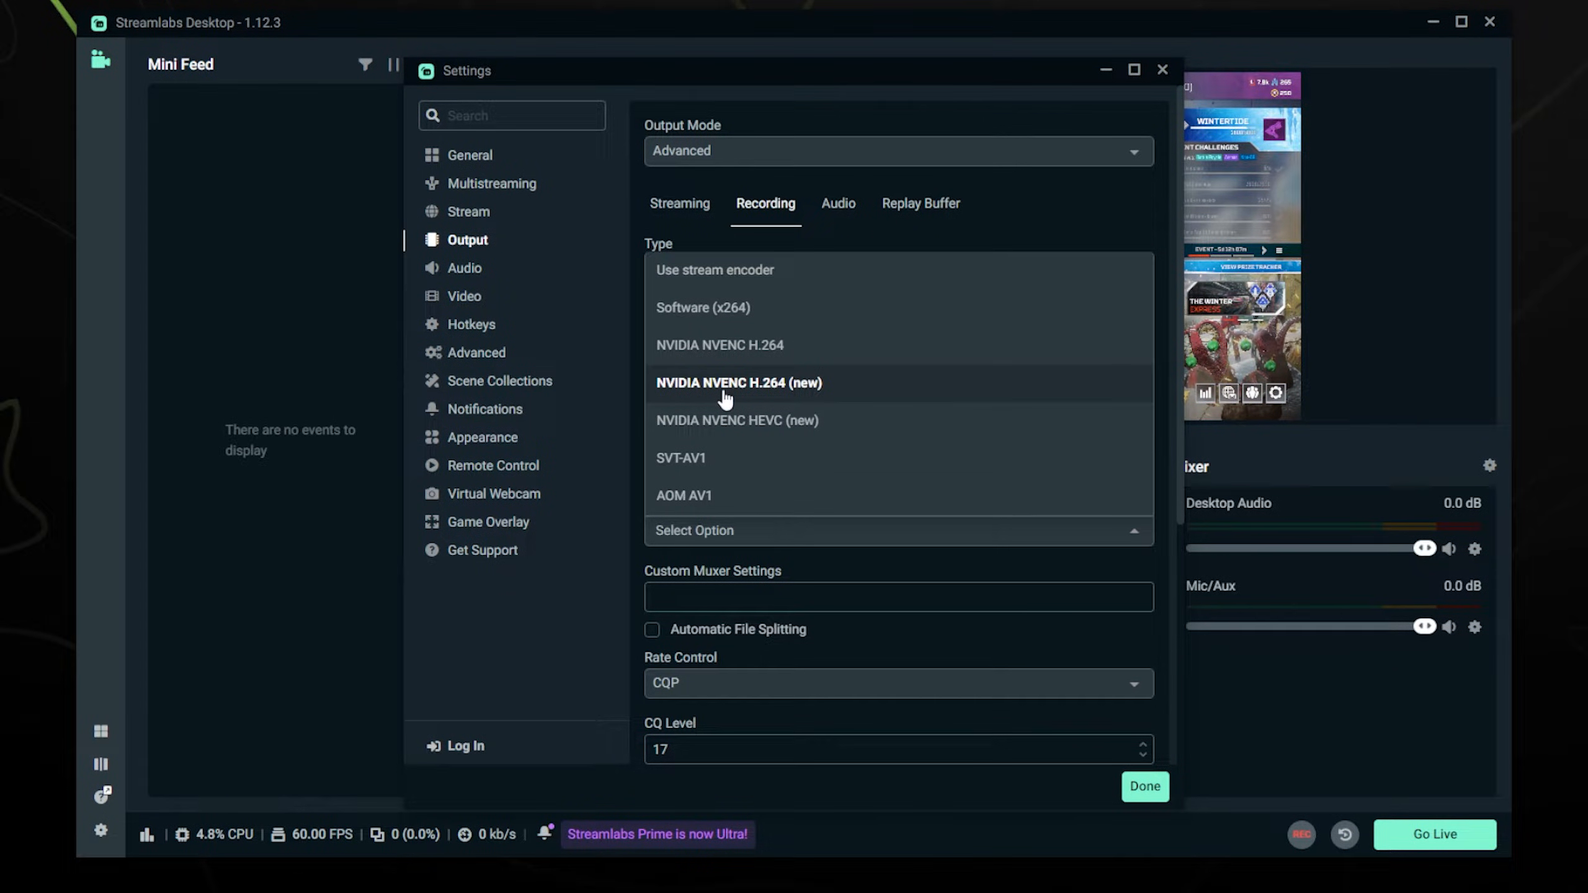
mouse_move(806, 307)
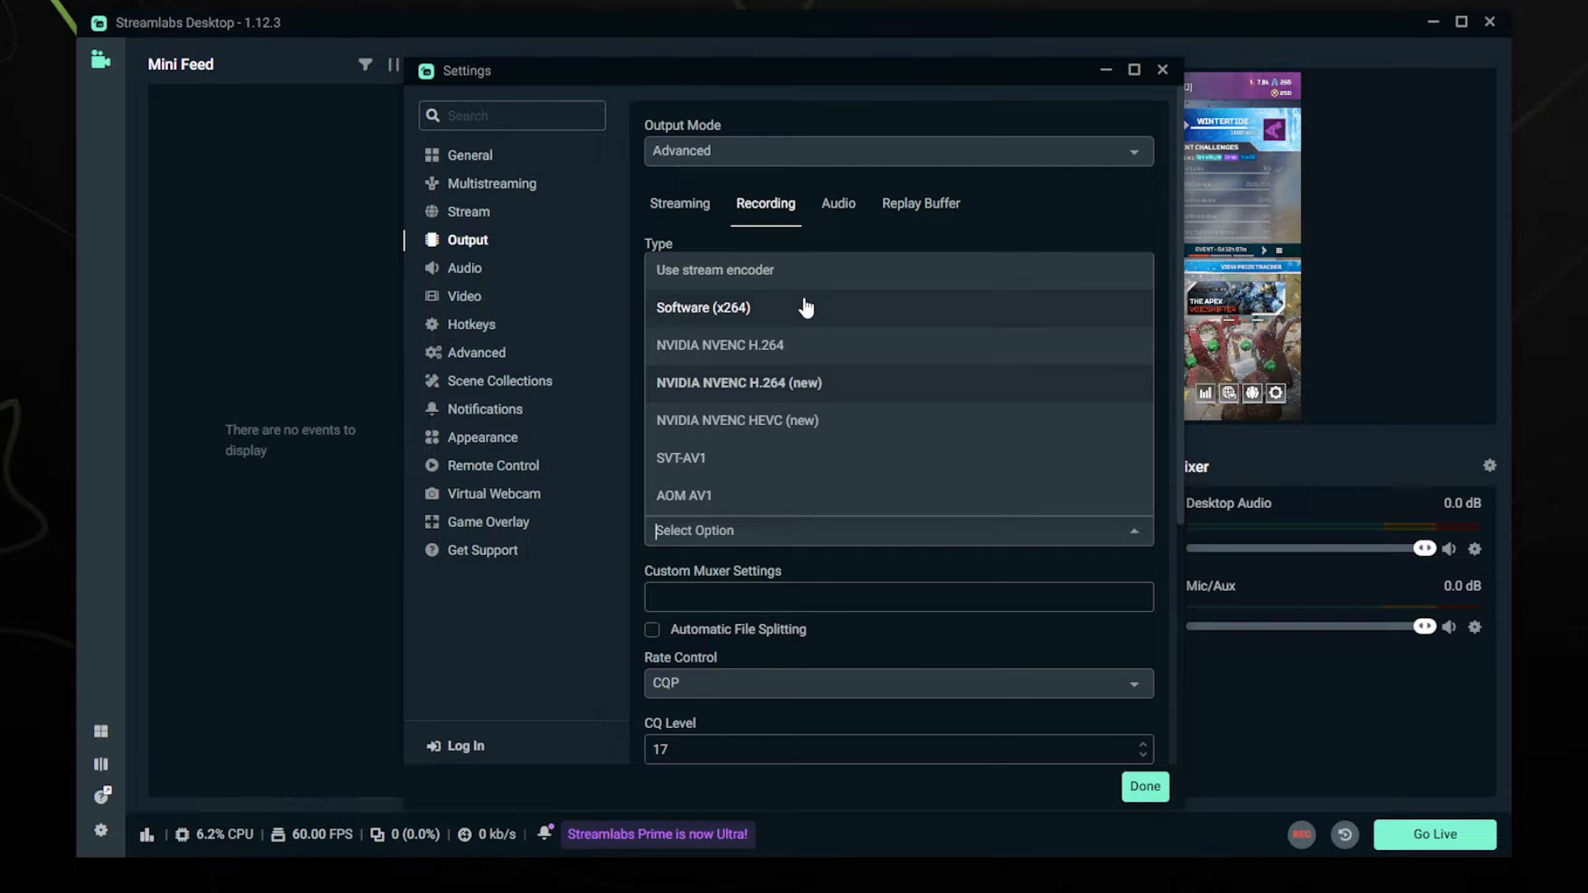
mouse_move(715, 314)
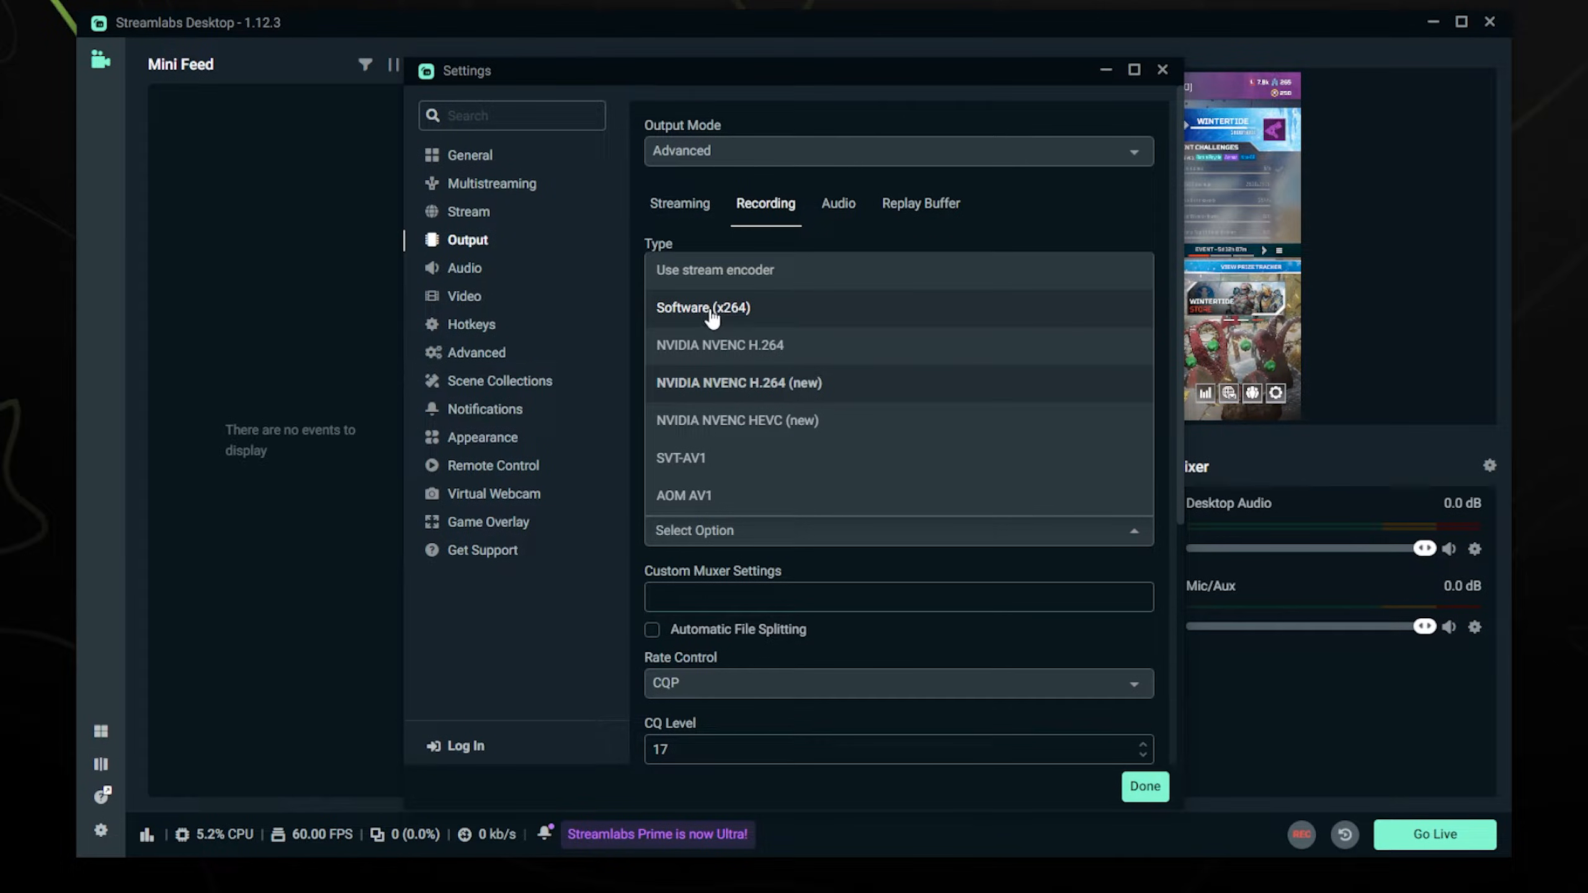
mouse_move(727, 316)
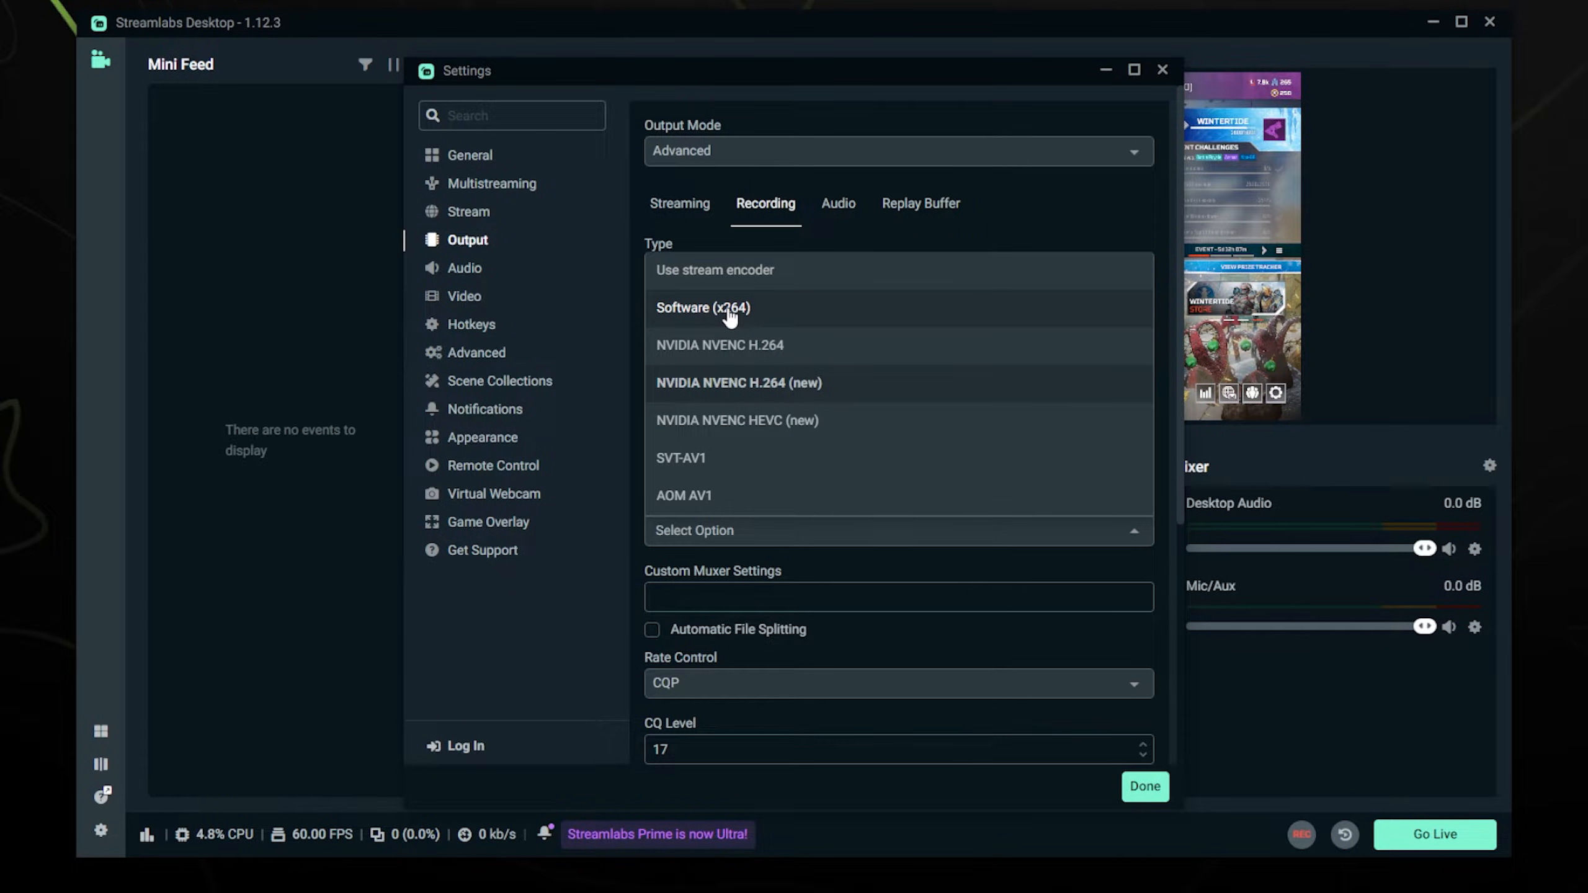
mouse_move(709, 316)
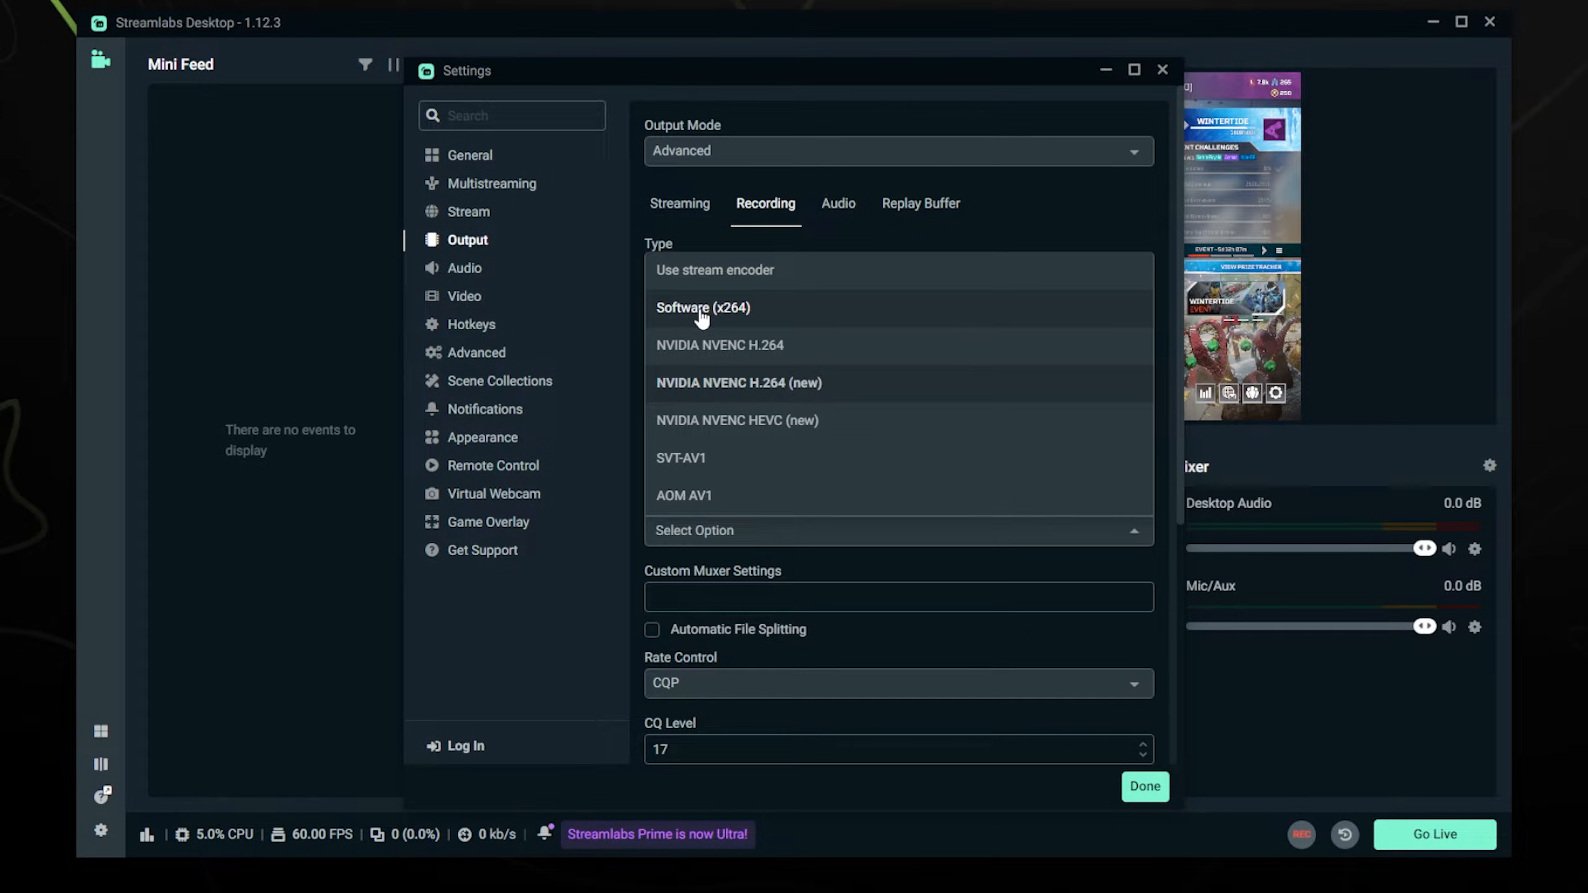
mouse_move(724, 320)
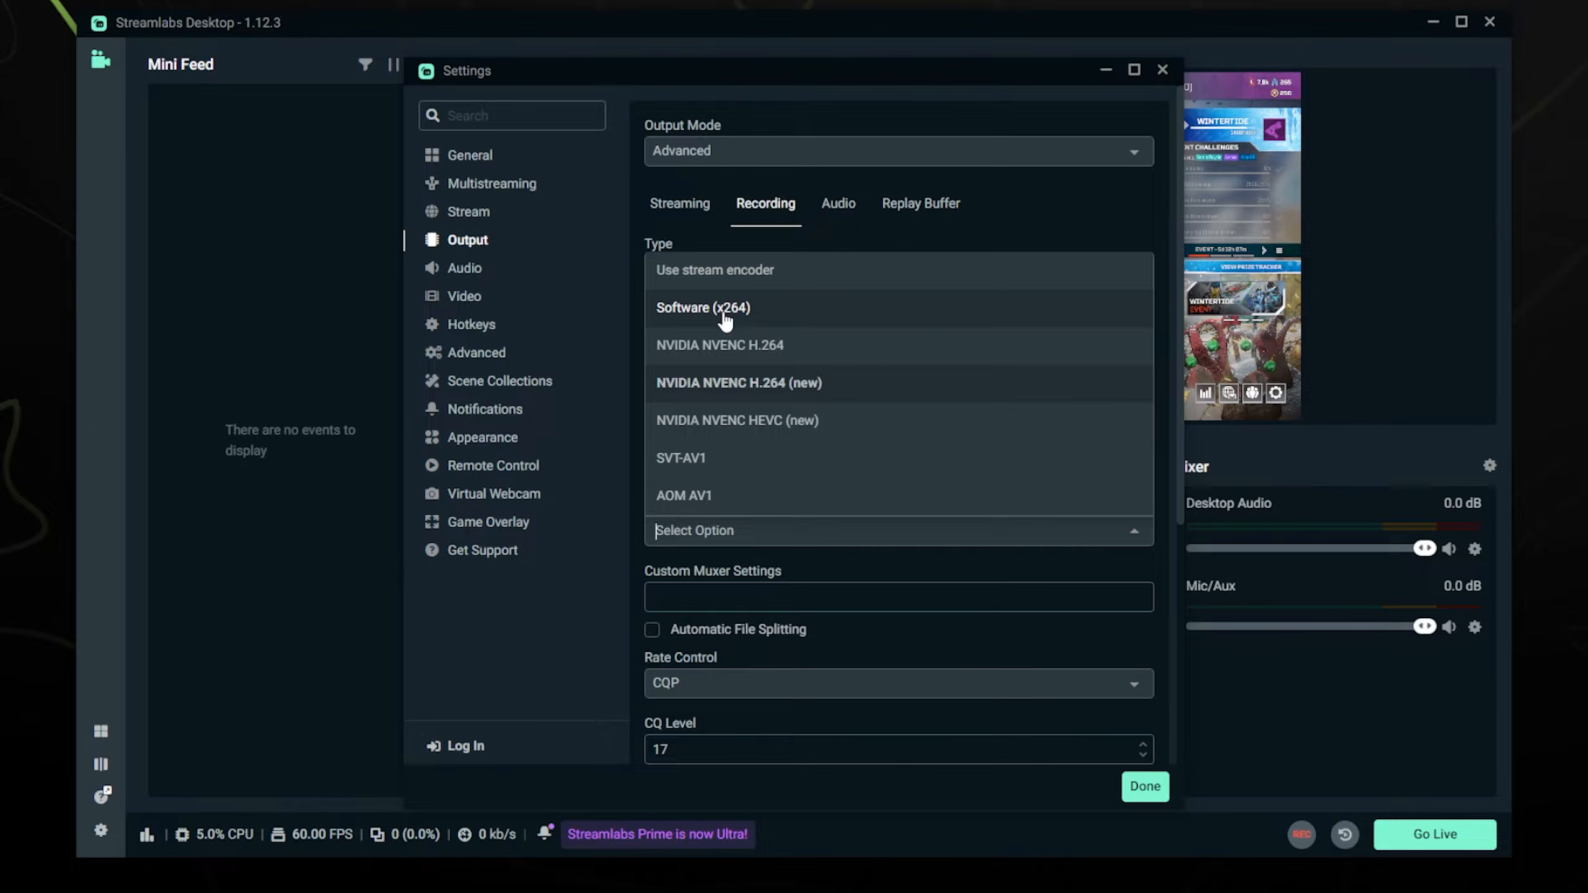
mouse_move(699, 317)
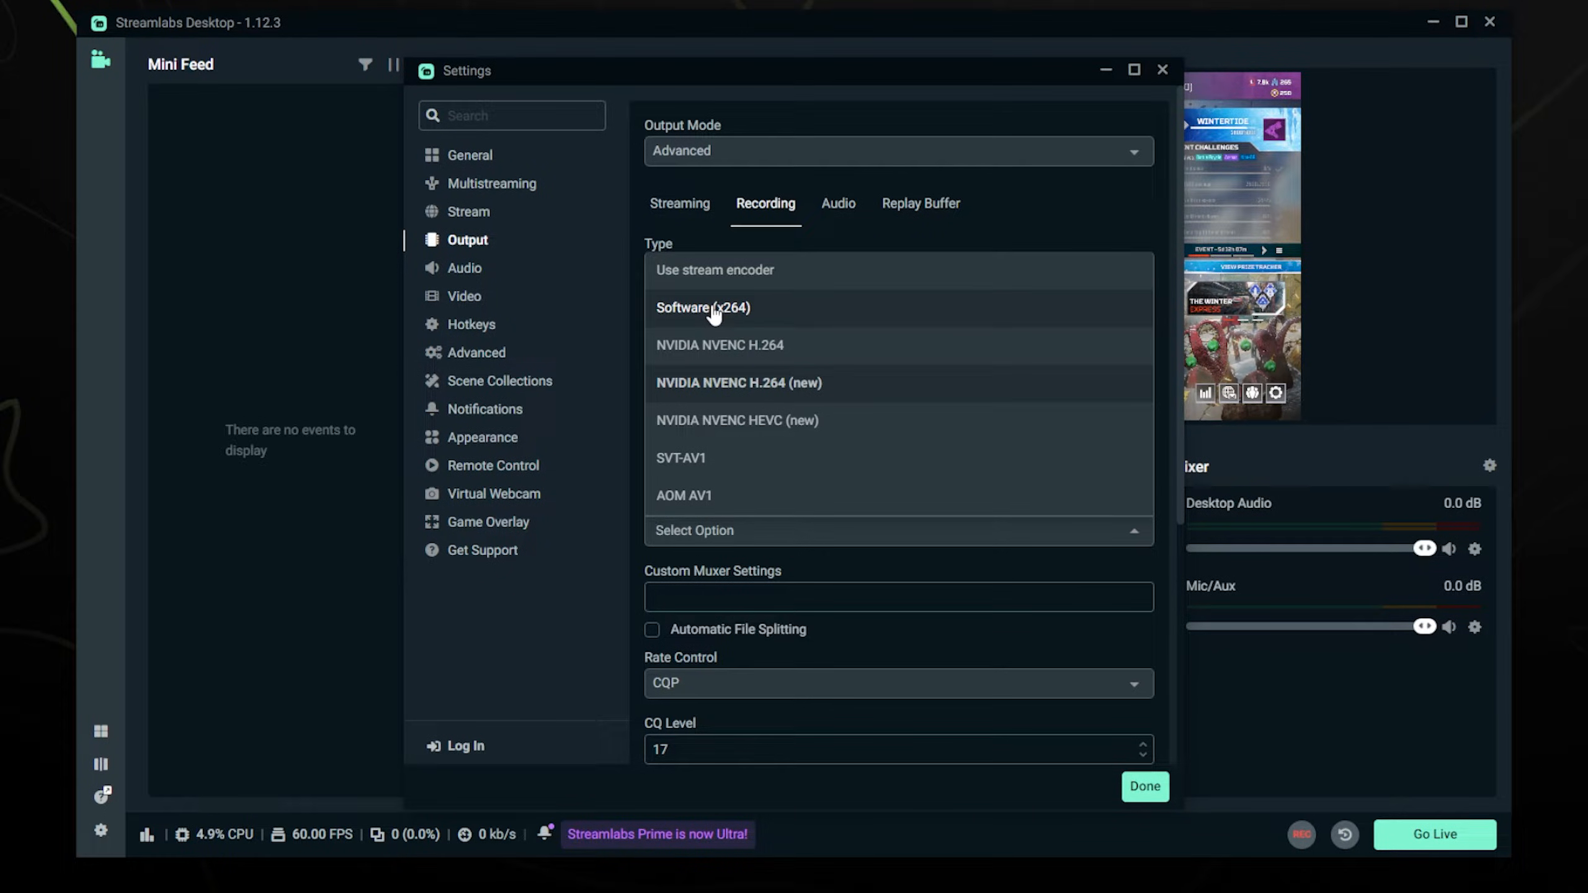
mouse_move(765, 317)
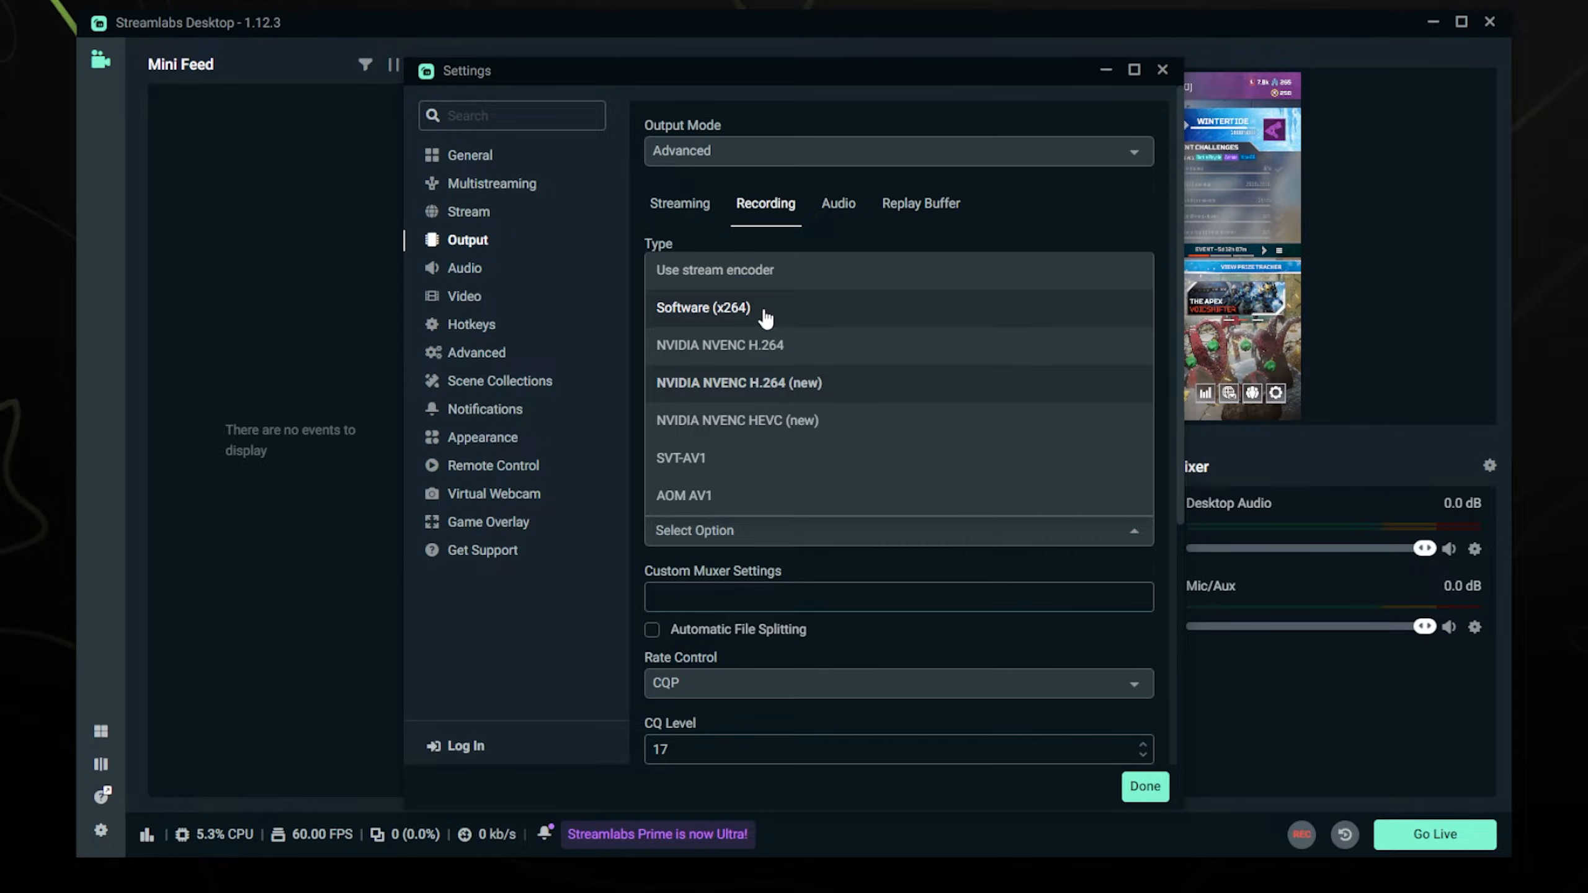
mouse_move(744, 311)
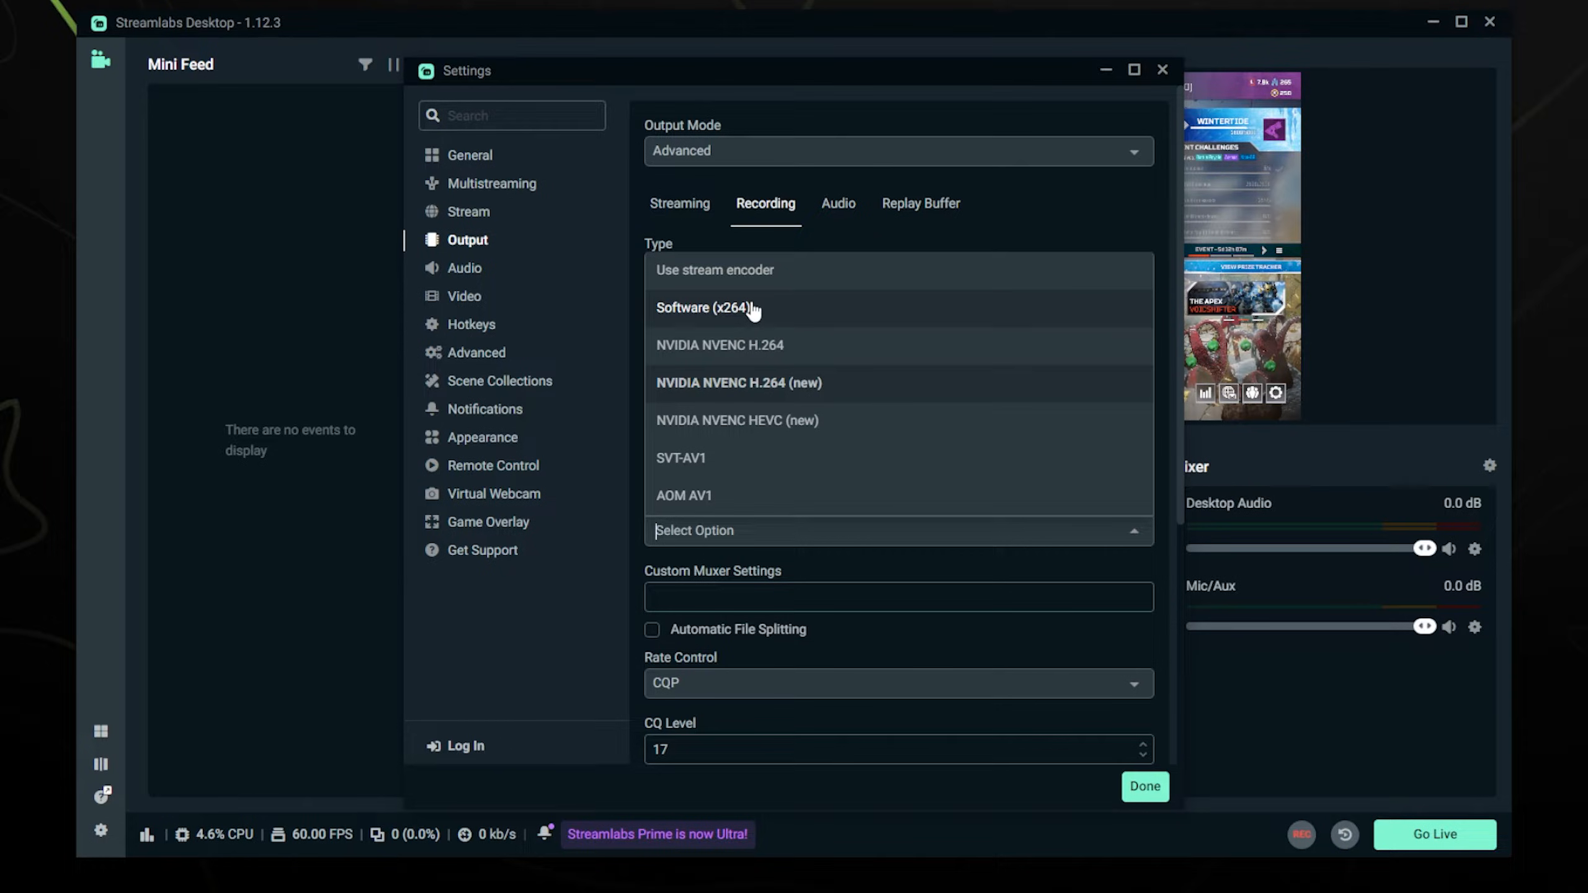
mouse_move(749, 393)
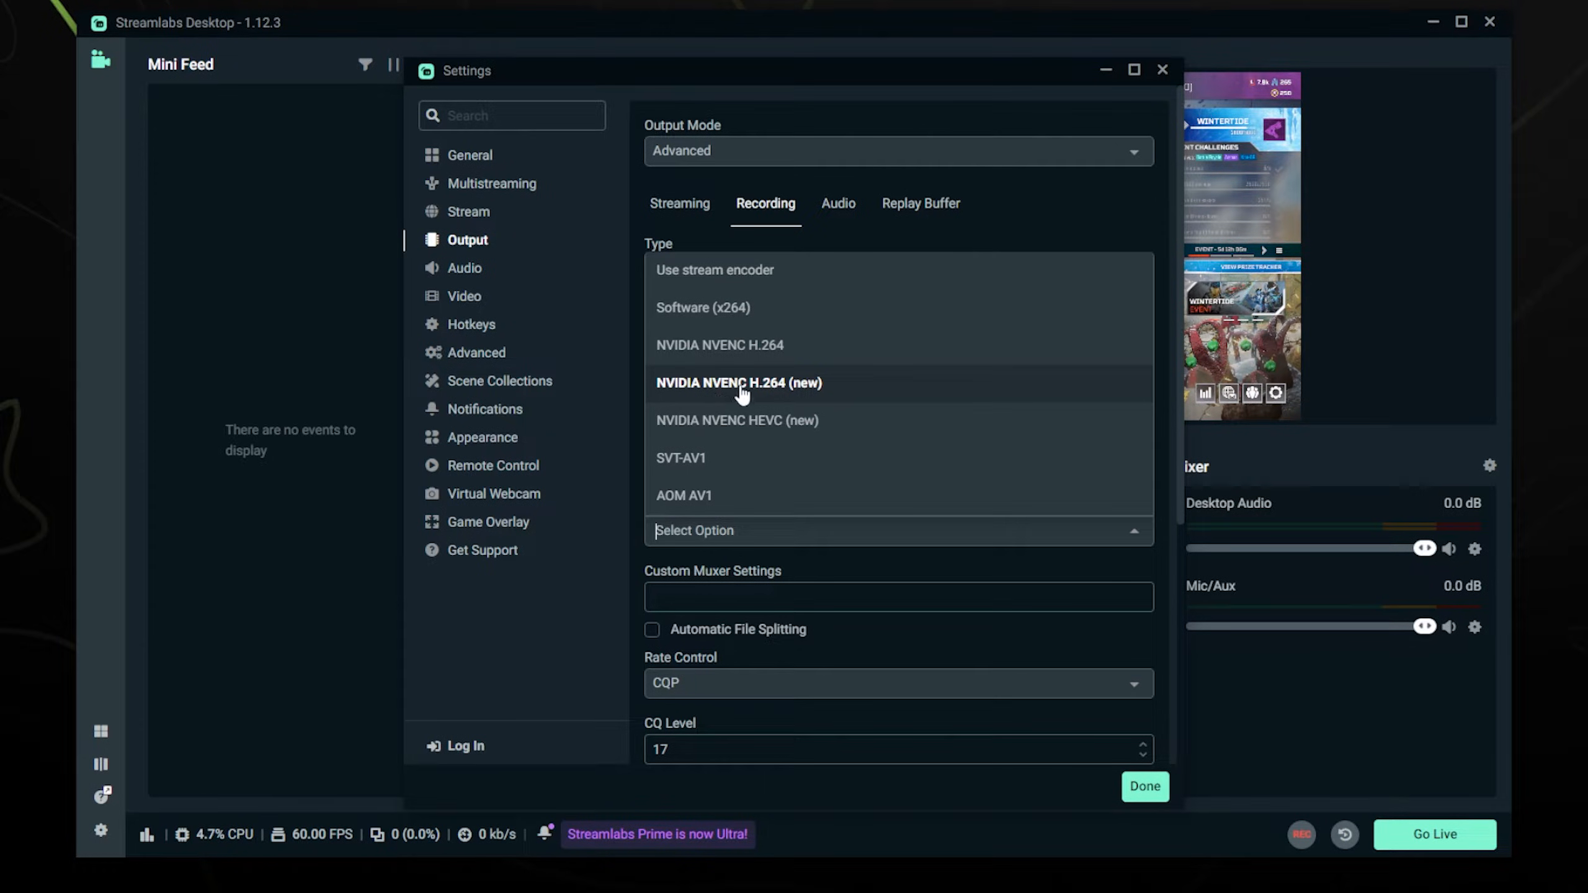
mouse_move(755, 395)
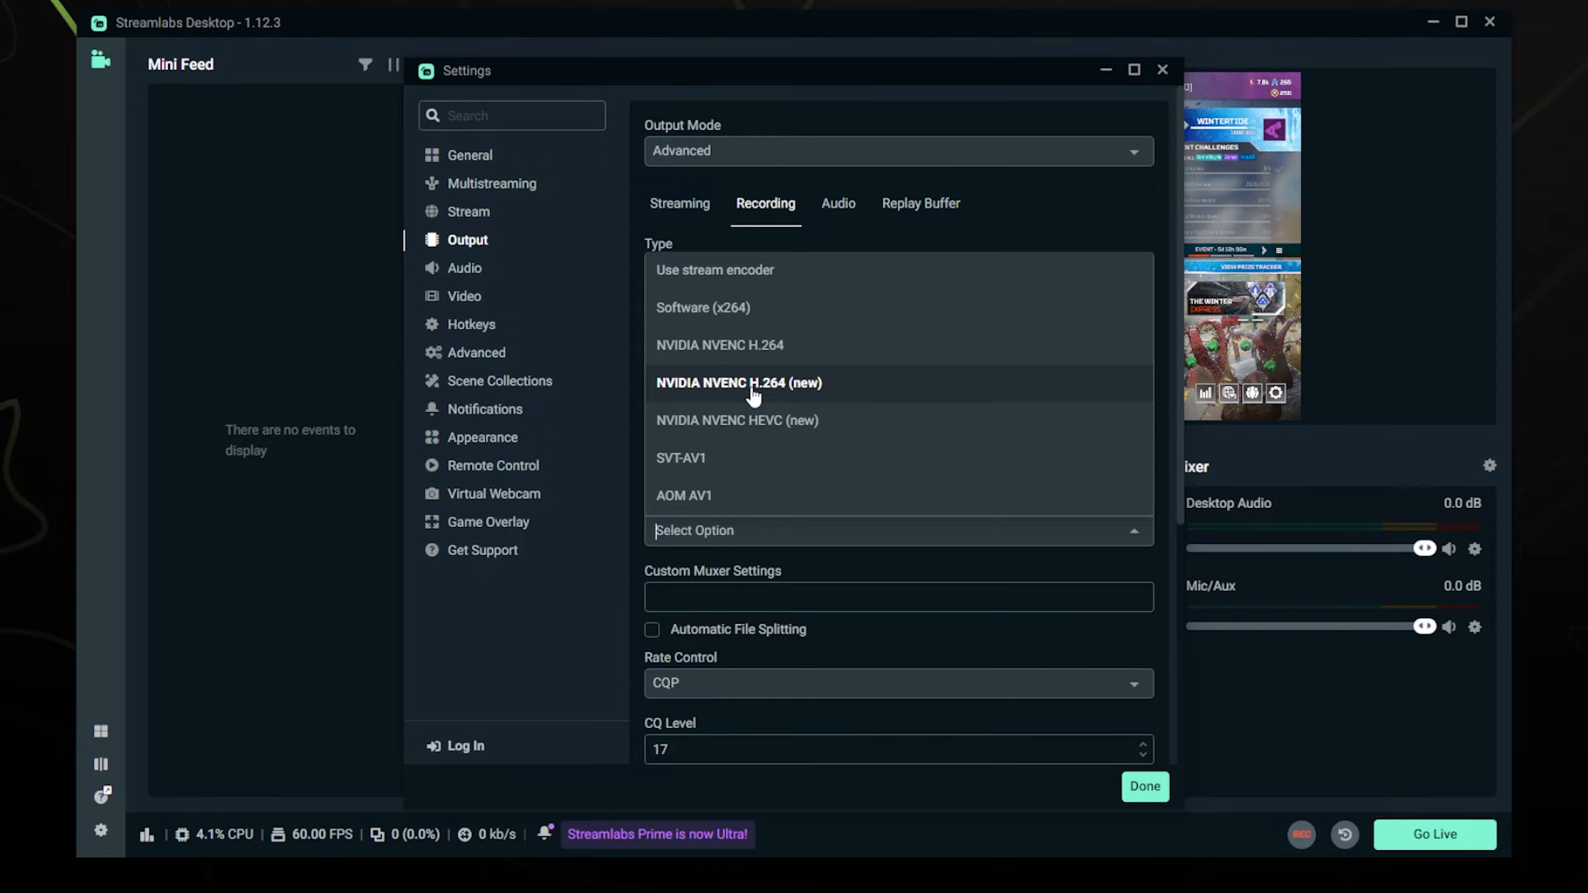
mouse_move(729, 308)
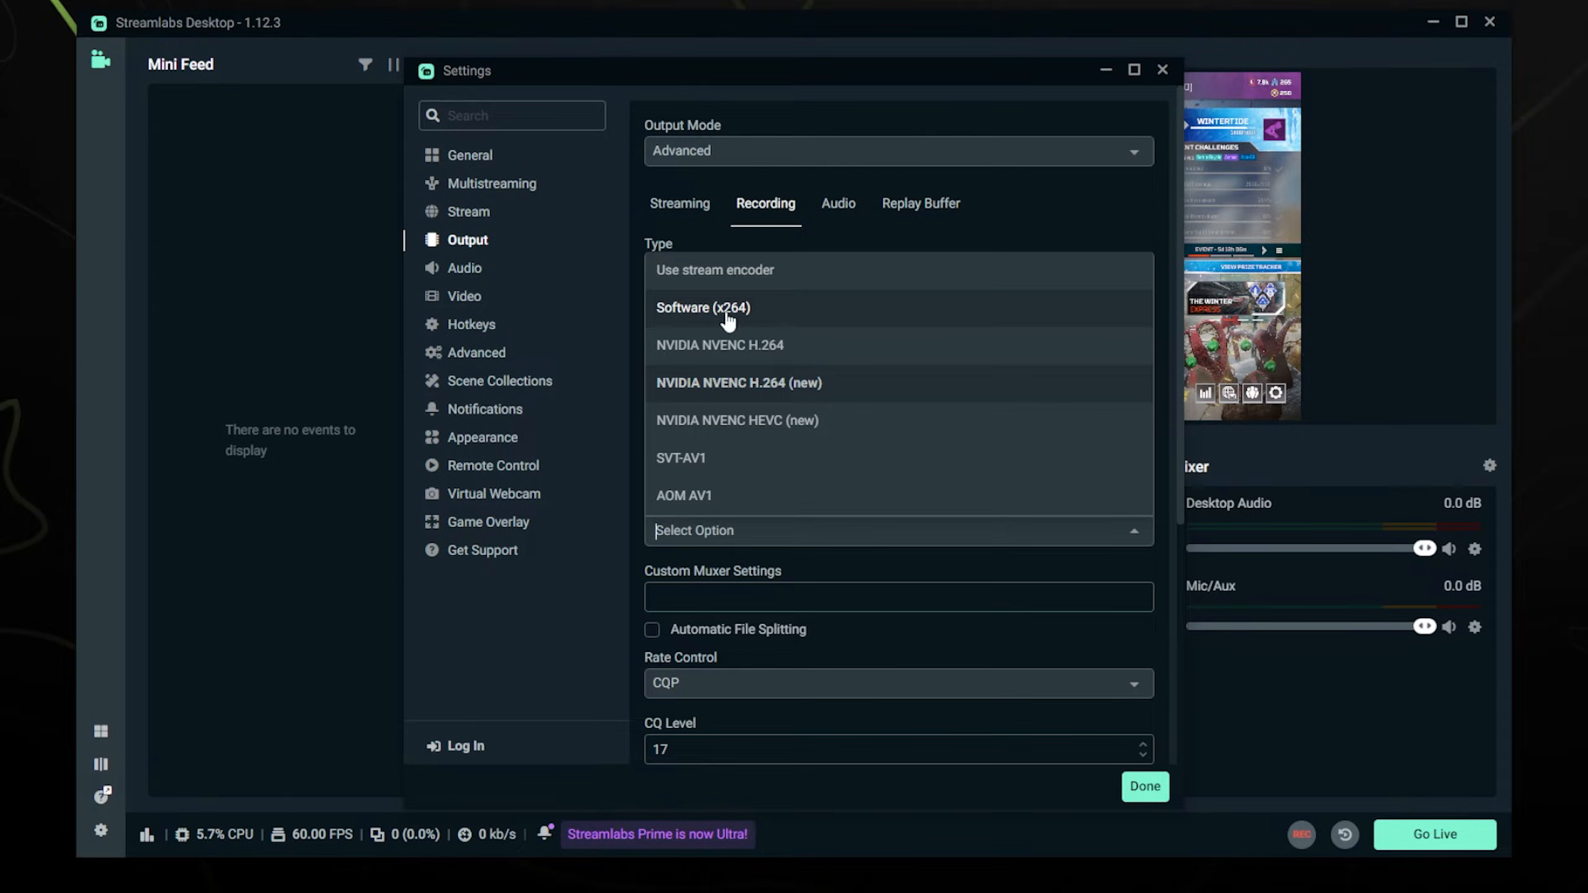
mouse_move(771, 389)
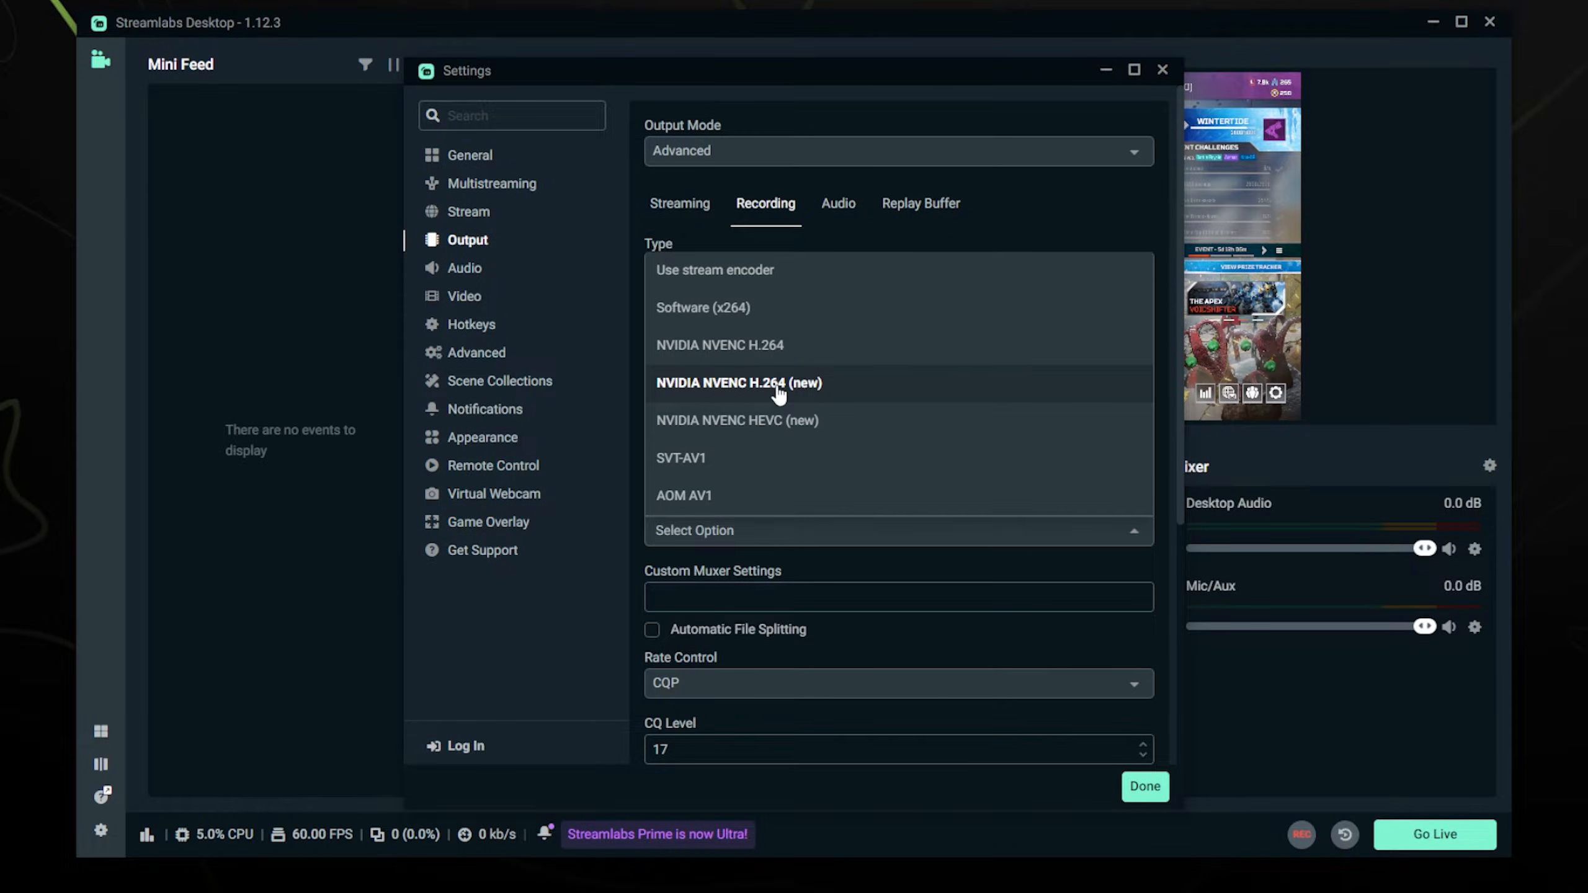
Record with NVIDIA NVENC H.264 (new) using the Max Quality preset, then close settings
left_click(740, 383)
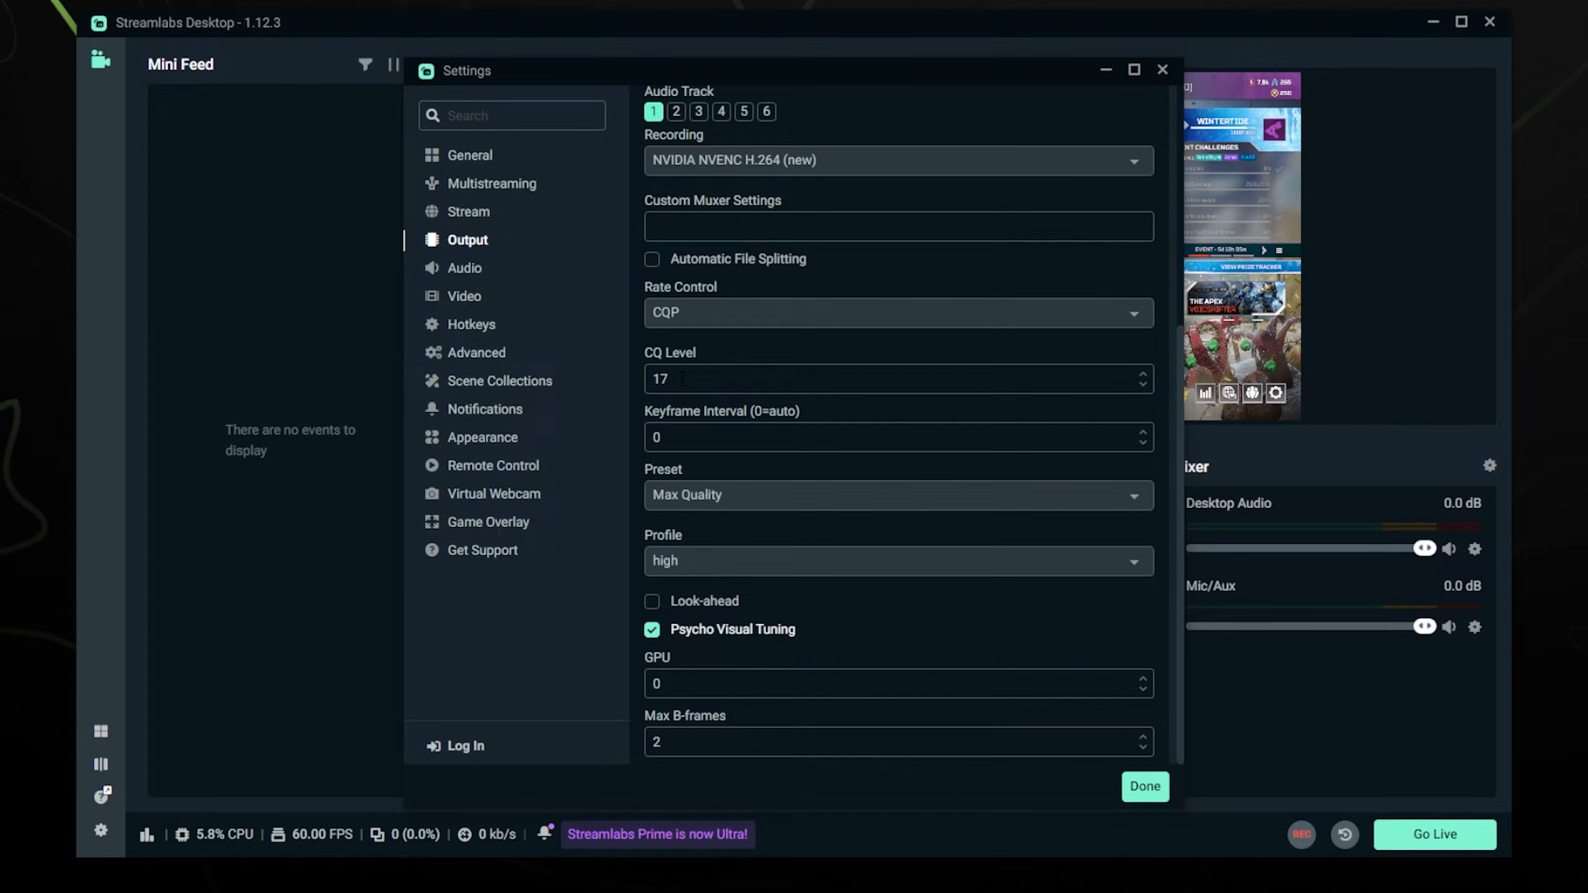
mouse_move(698, 419)
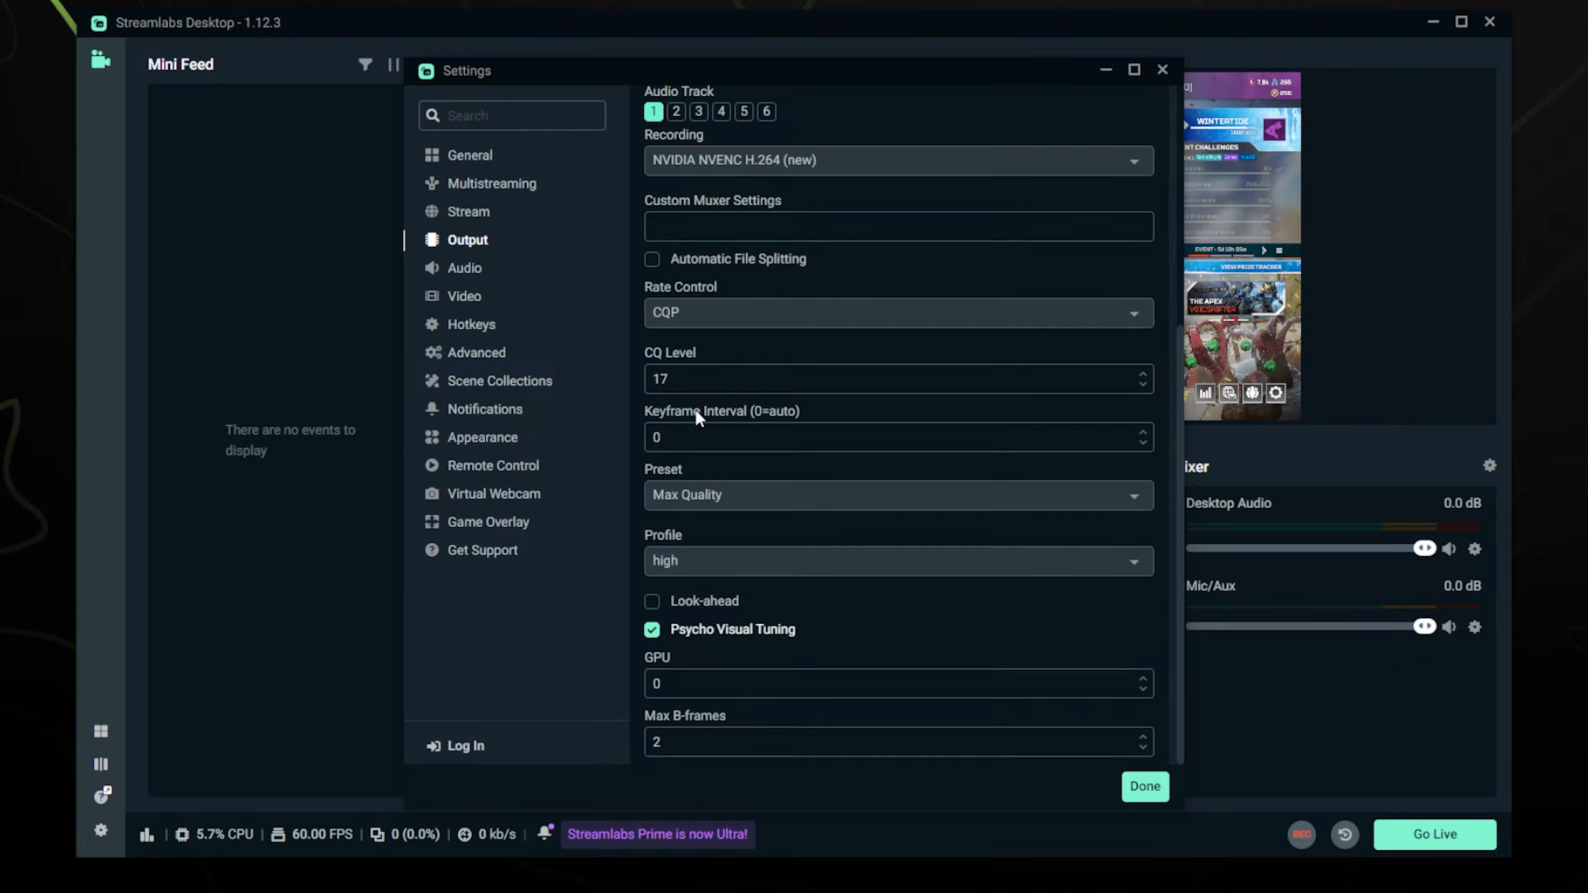
mouse_move(699, 505)
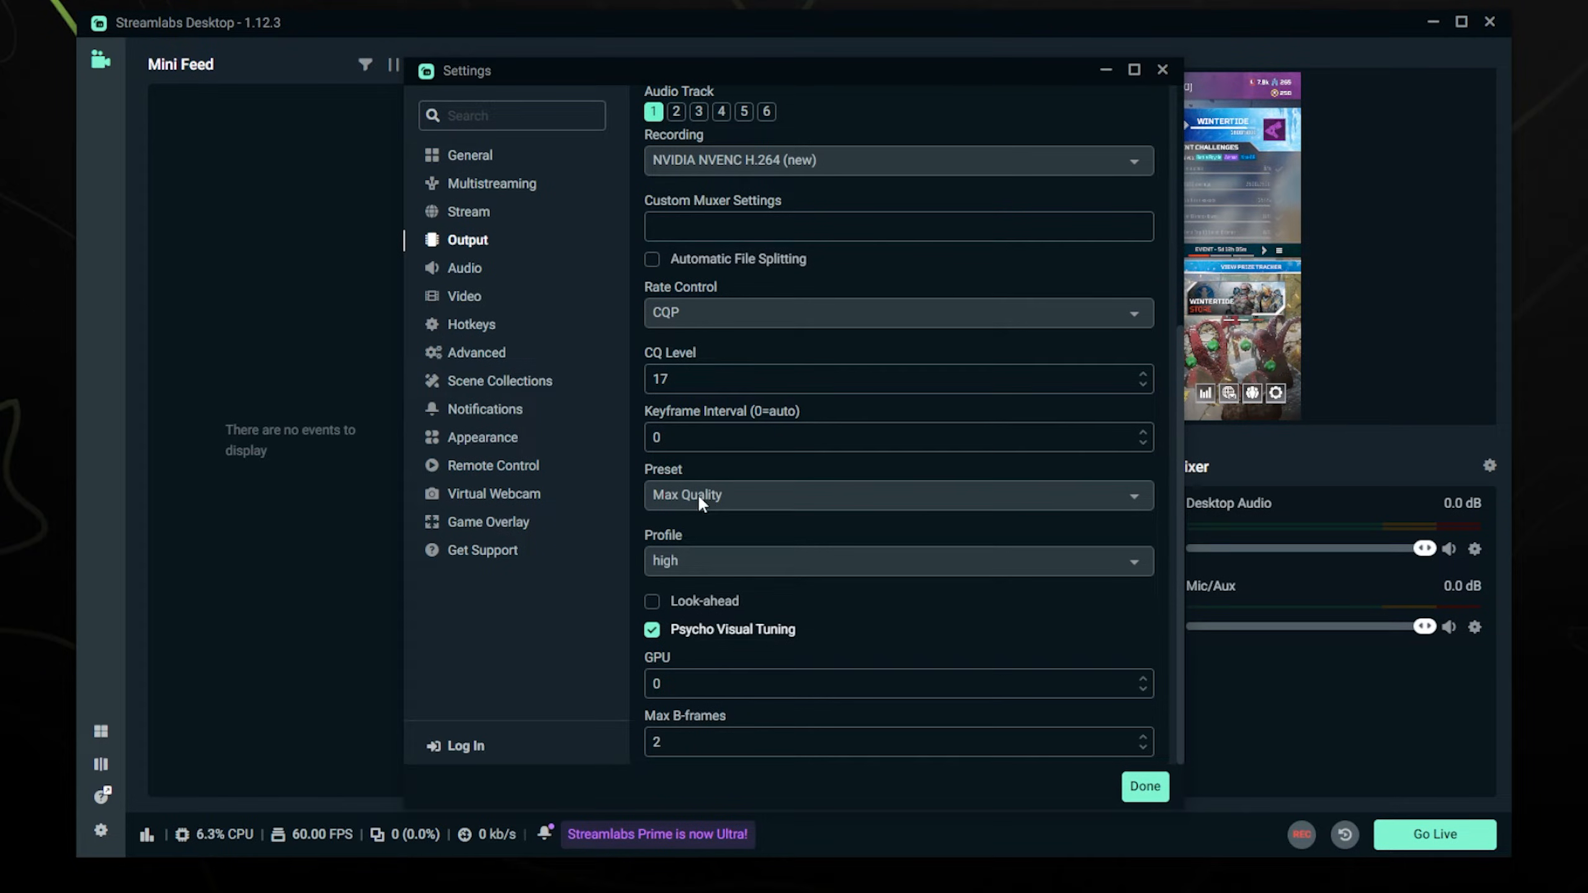
left_click(895, 495)
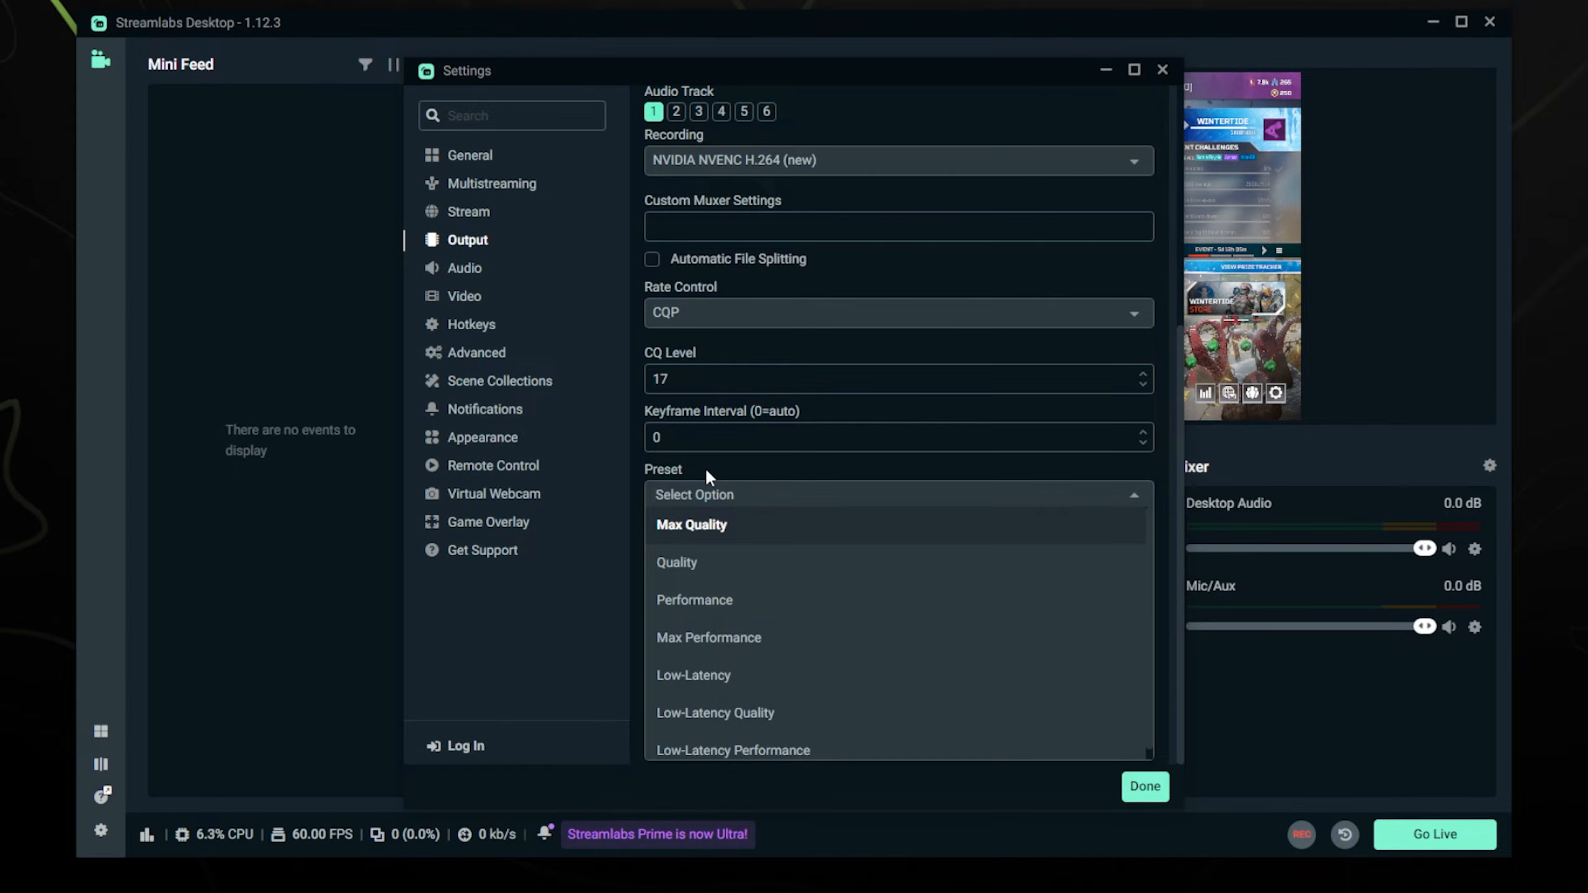
mouse_move(699, 478)
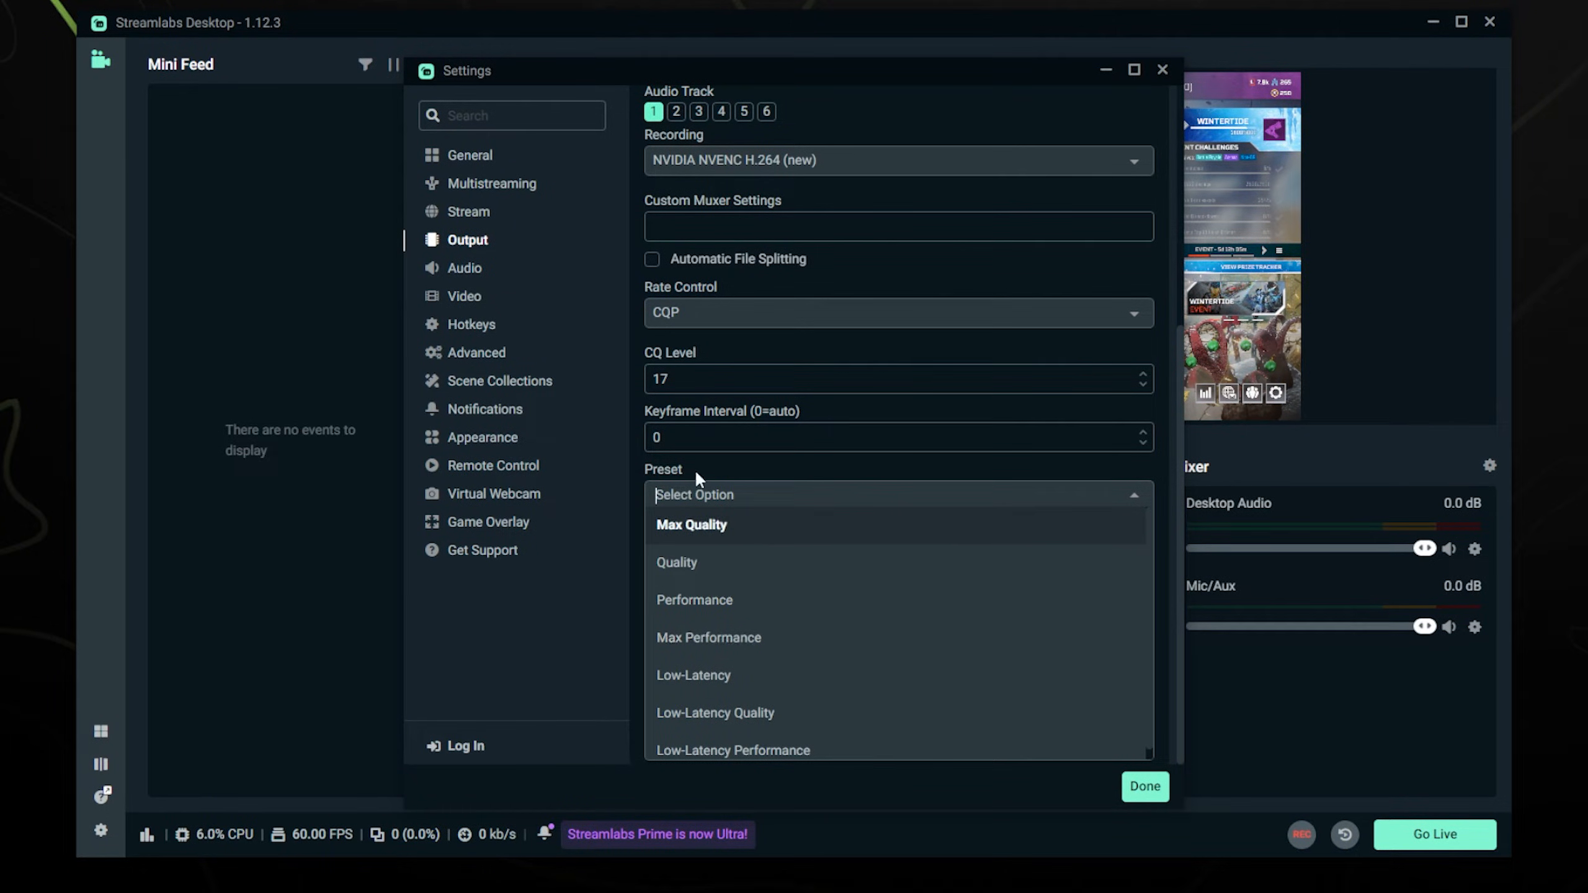
left_click(692, 525)
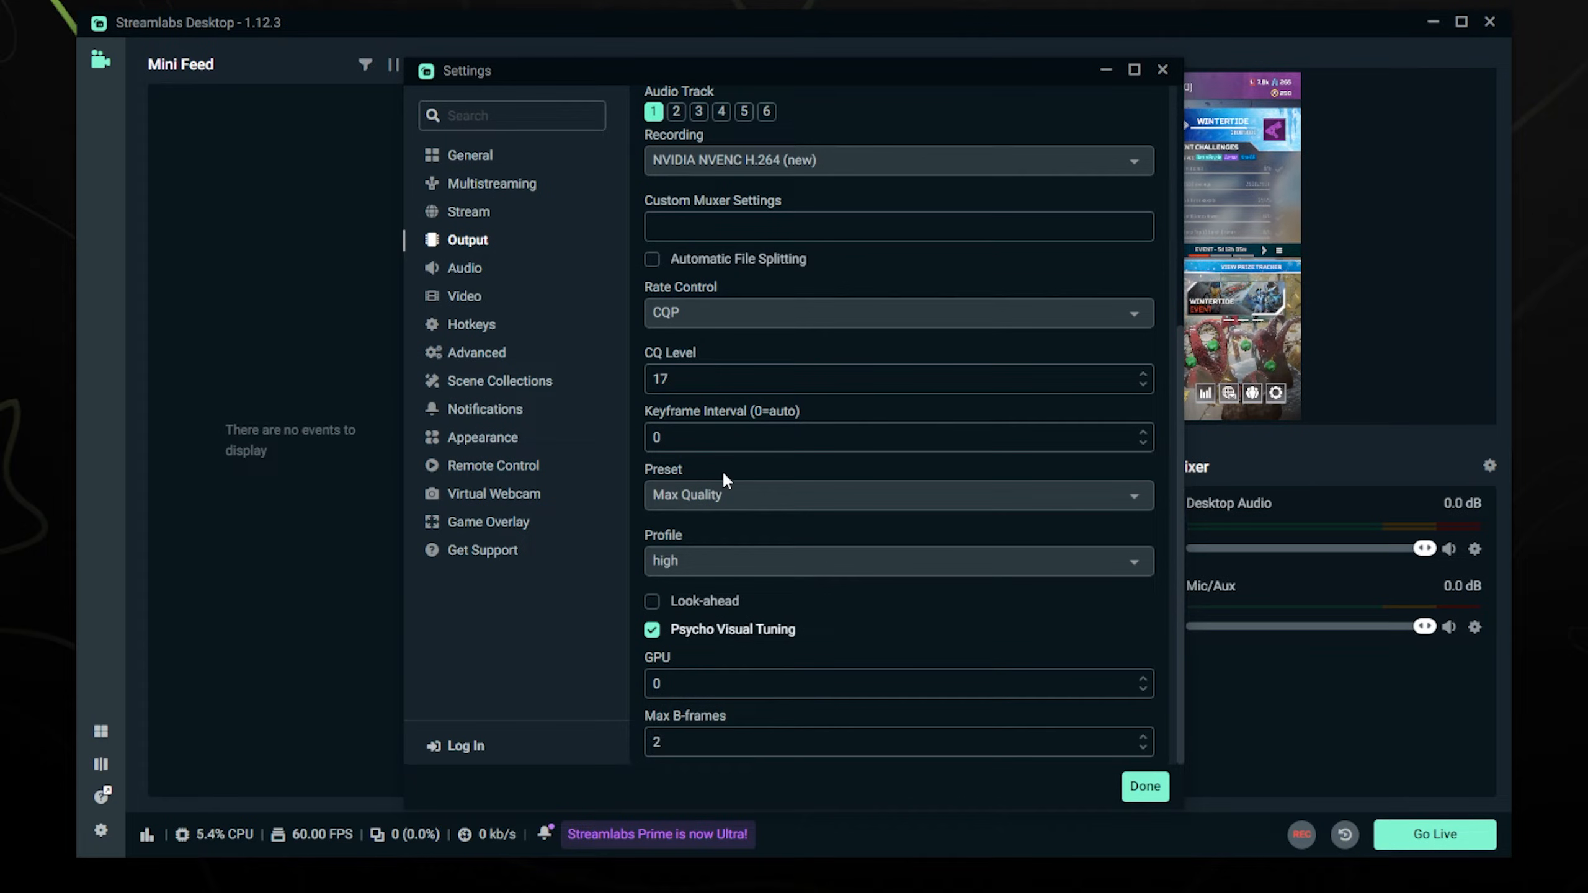
mouse_move(708, 564)
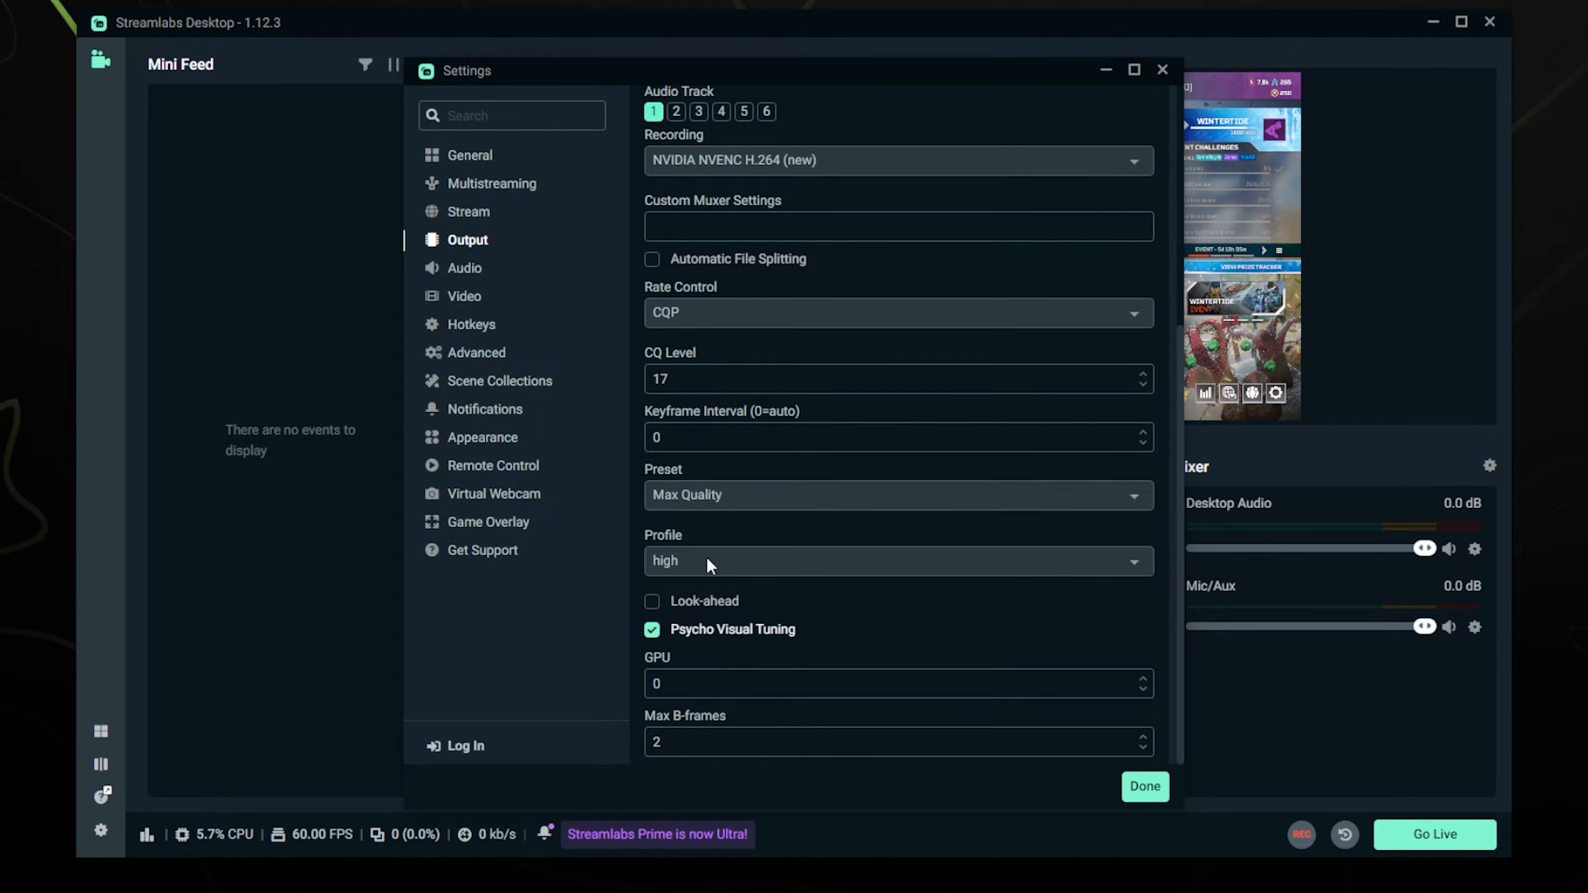
mouse_move(707, 639)
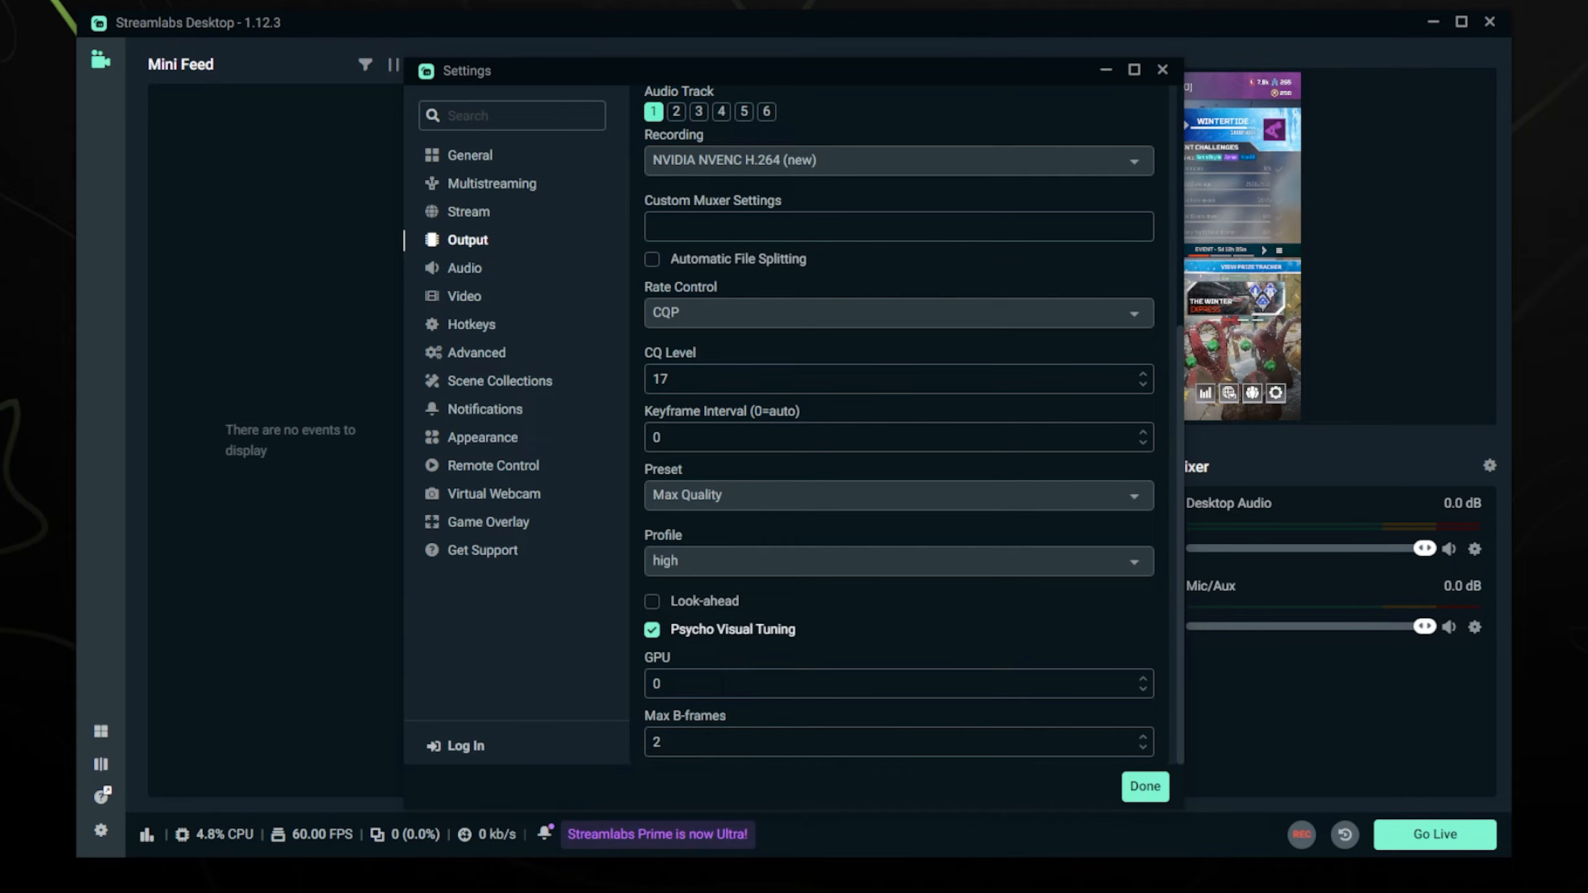
left_click(1143, 786)
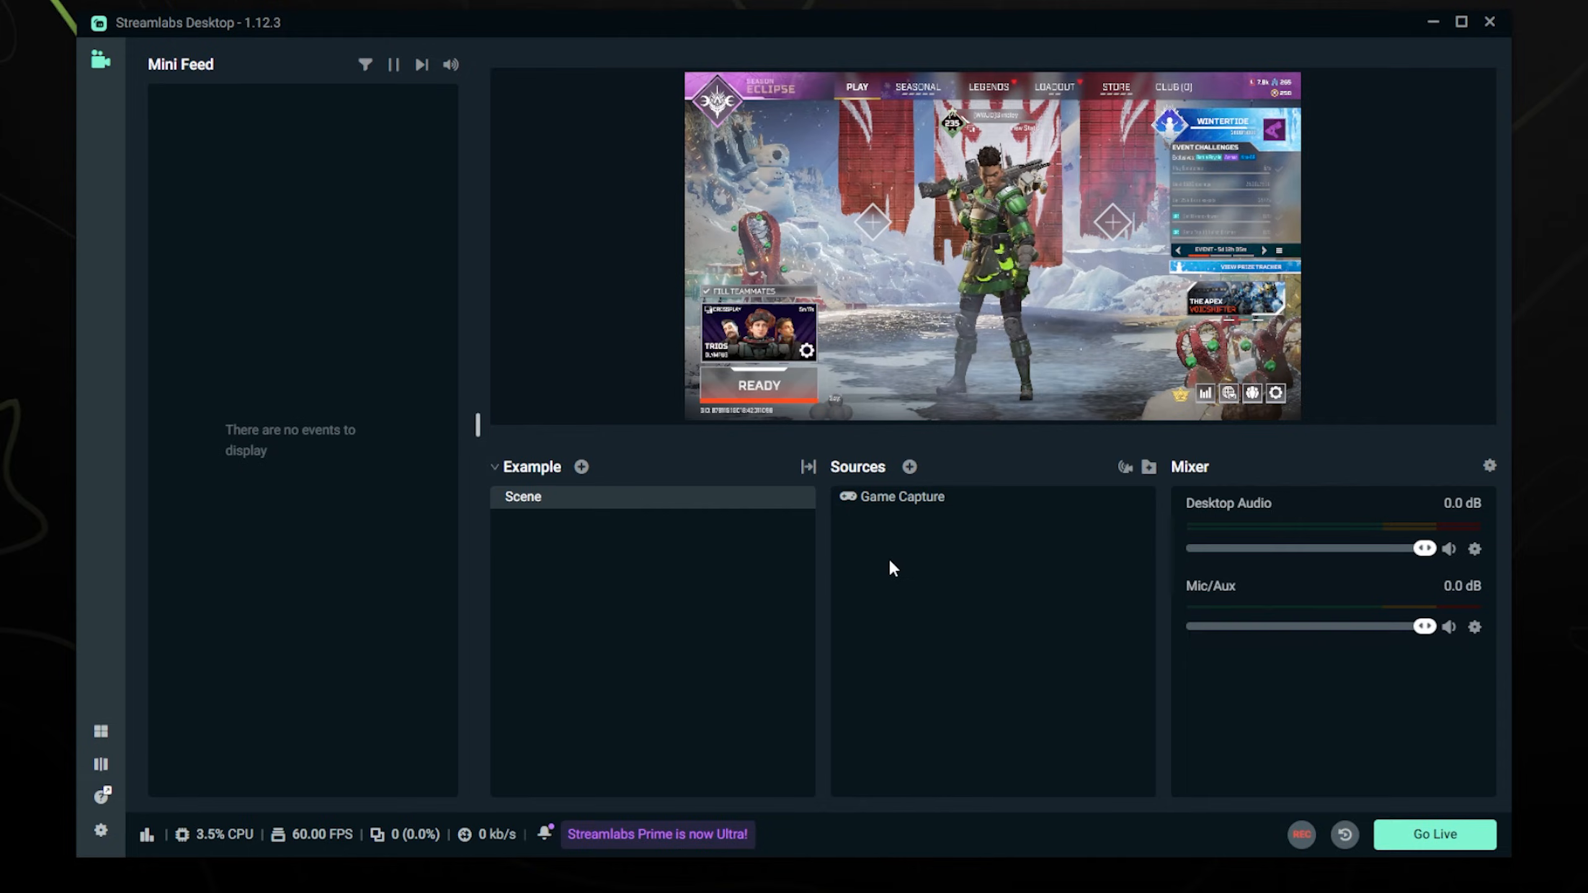
mouse_move(928, 579)
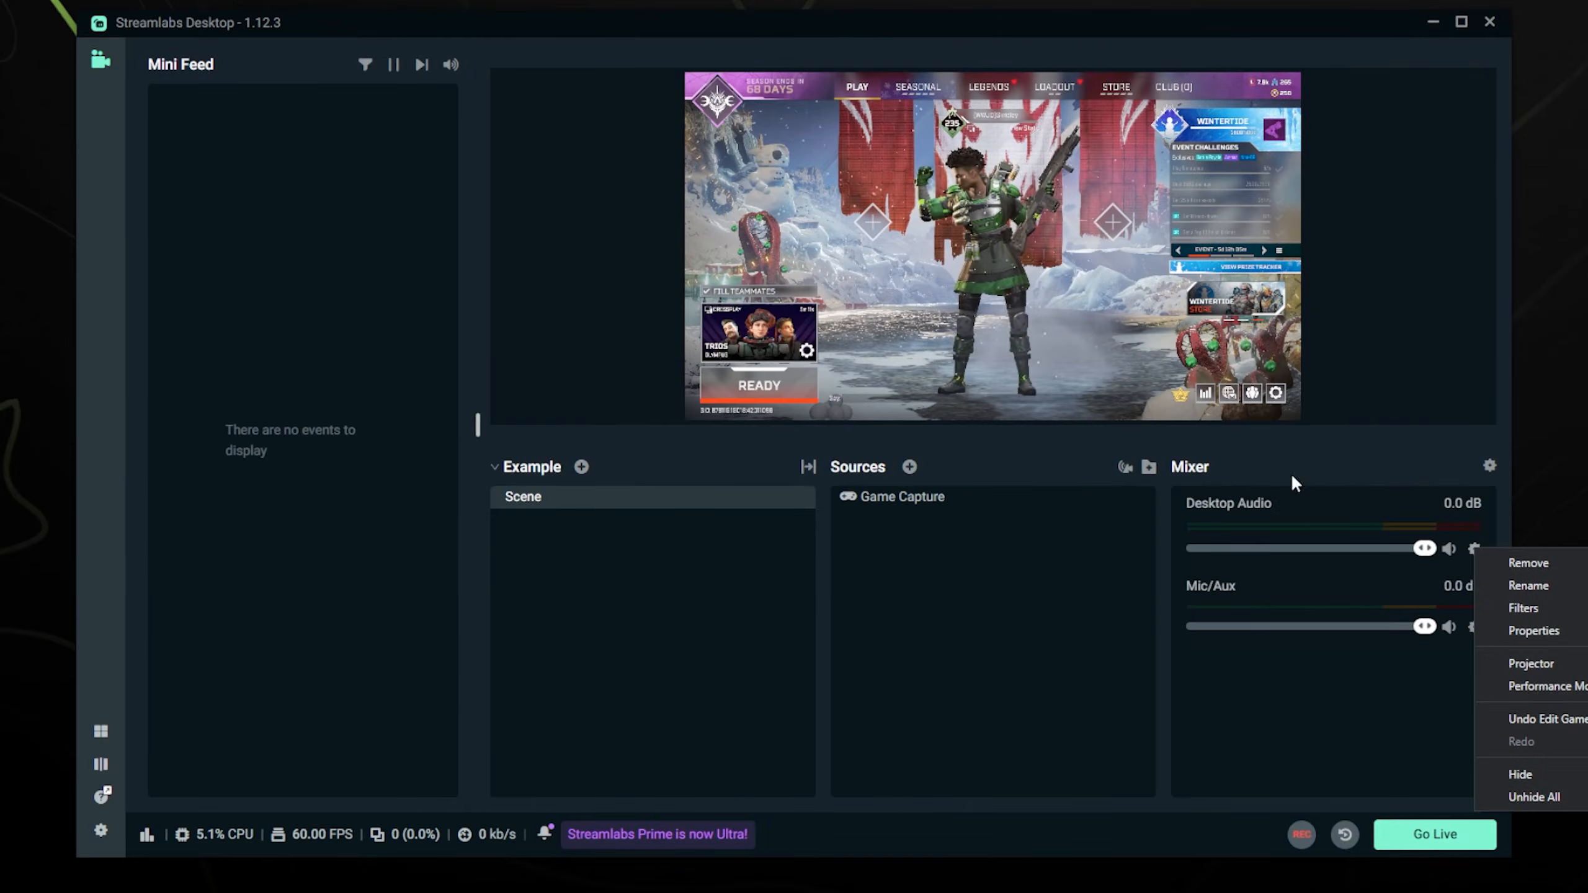
left_click(1534, 631)
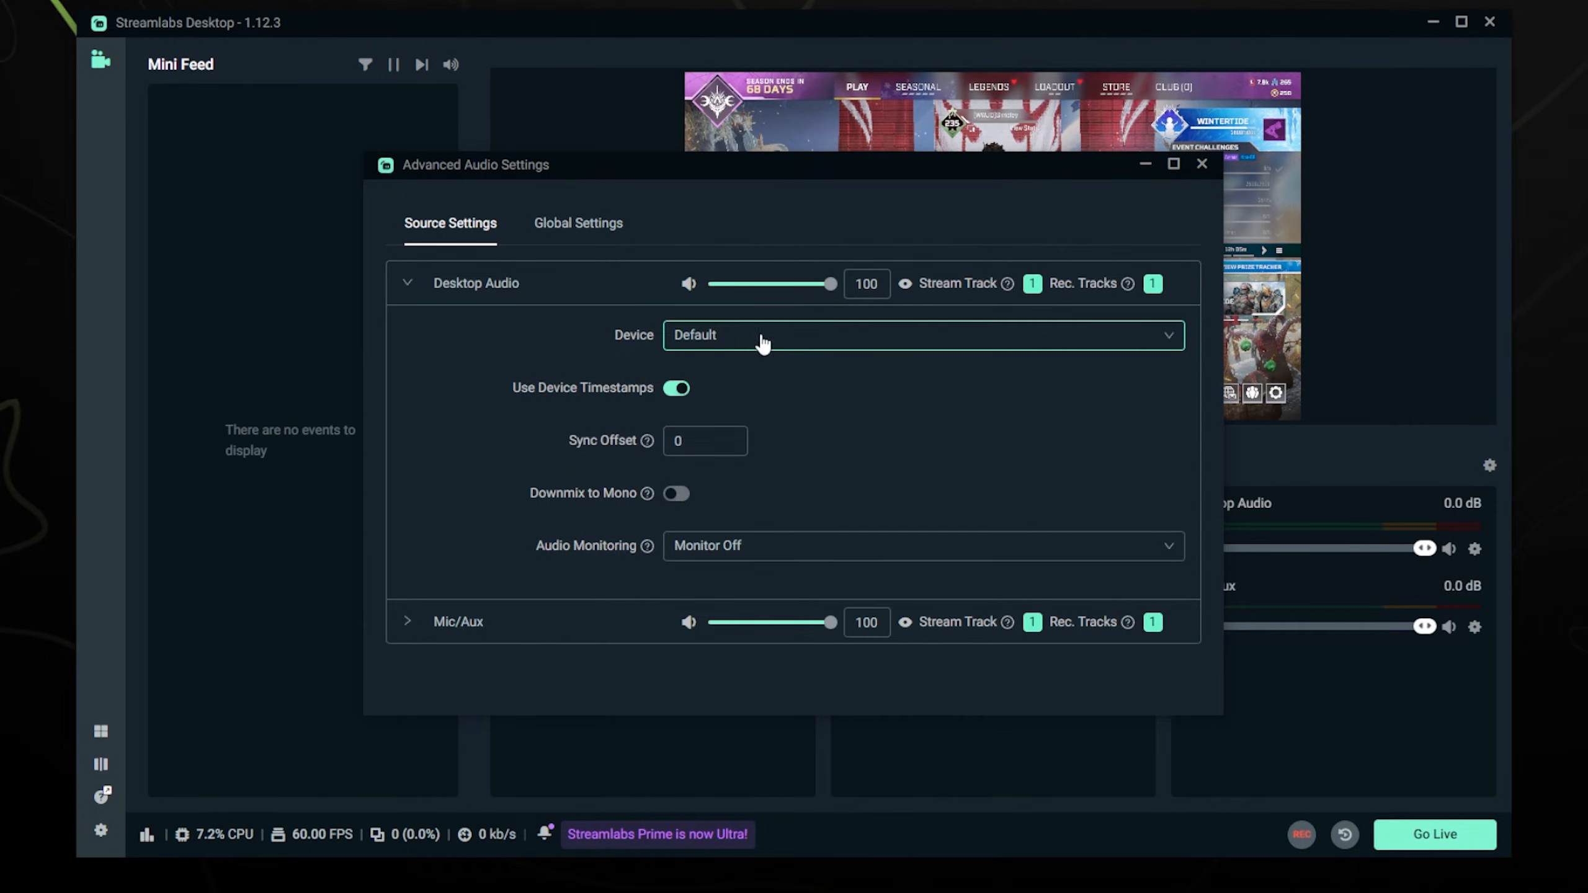
left_click(1203, 164)
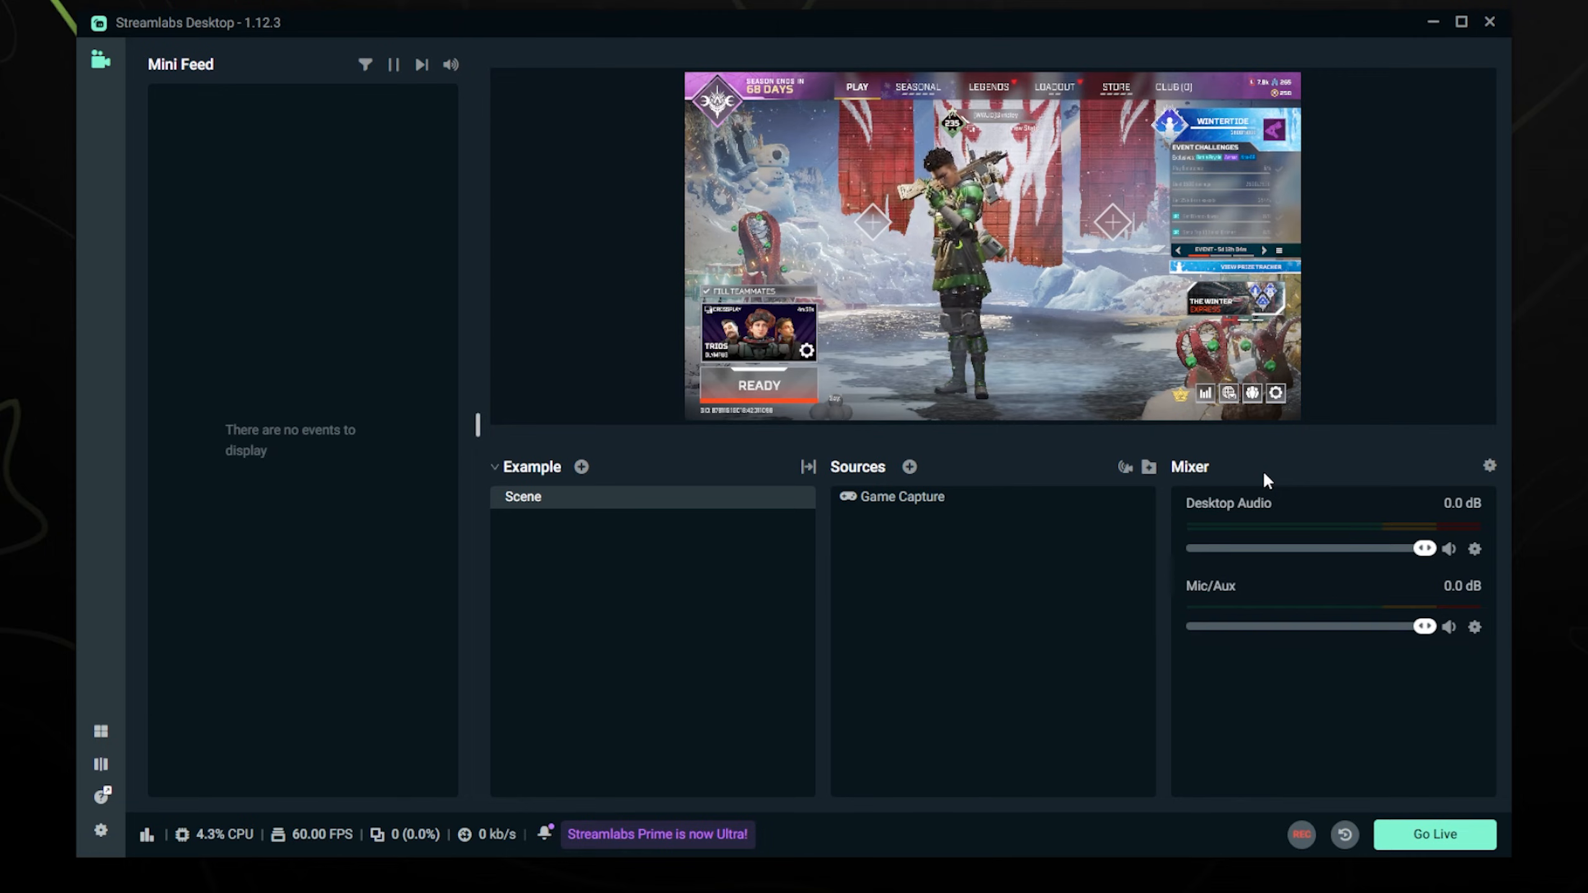
mouse_move(1272, 529)
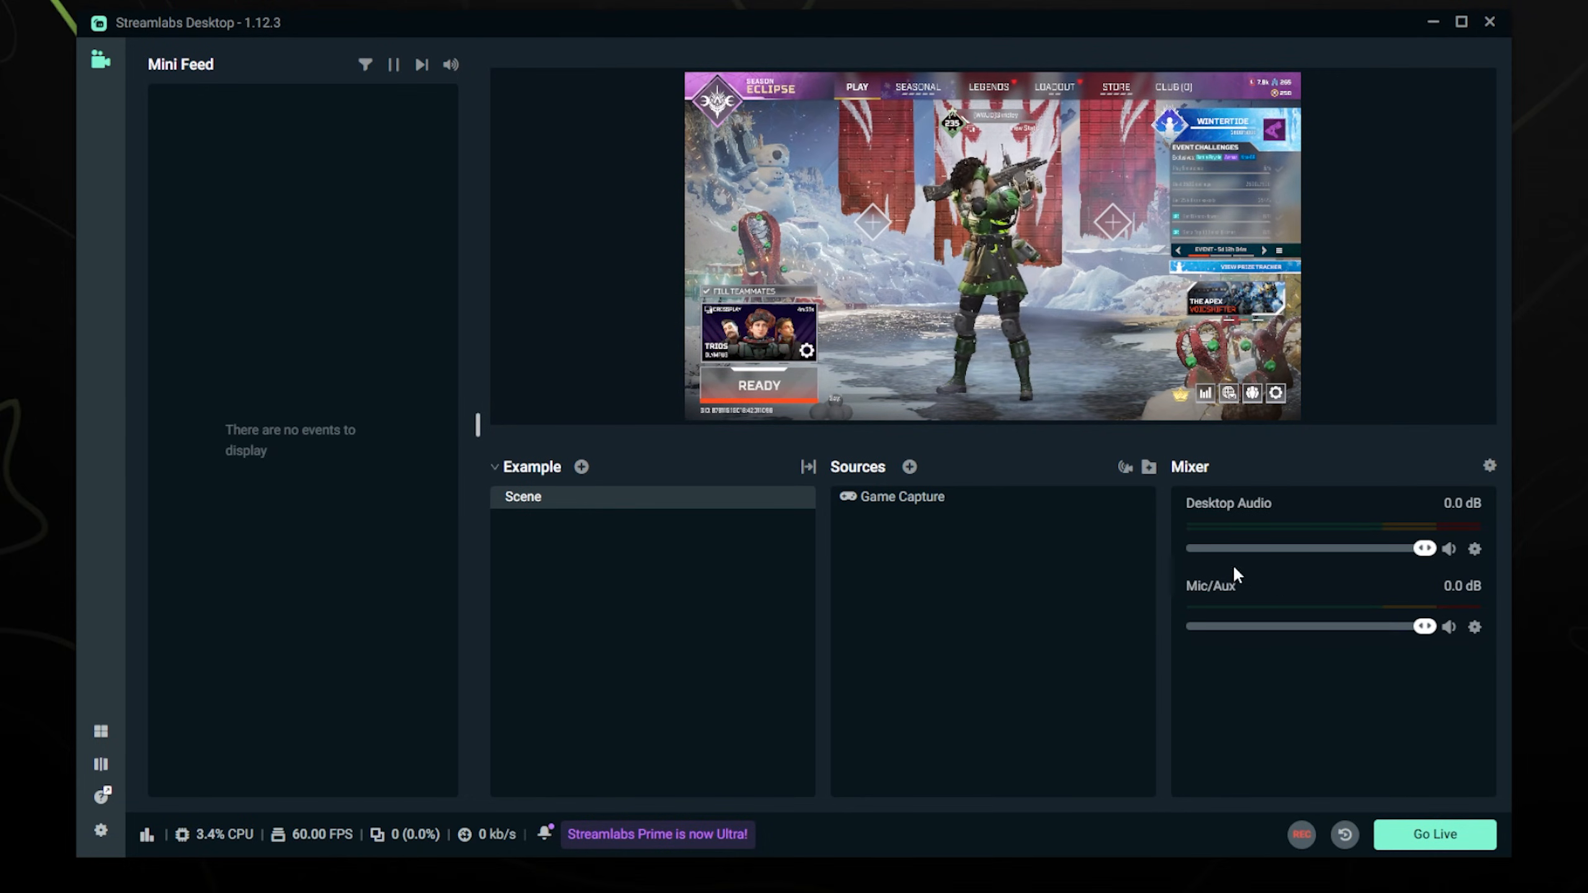
mouse_move(1228, 618)
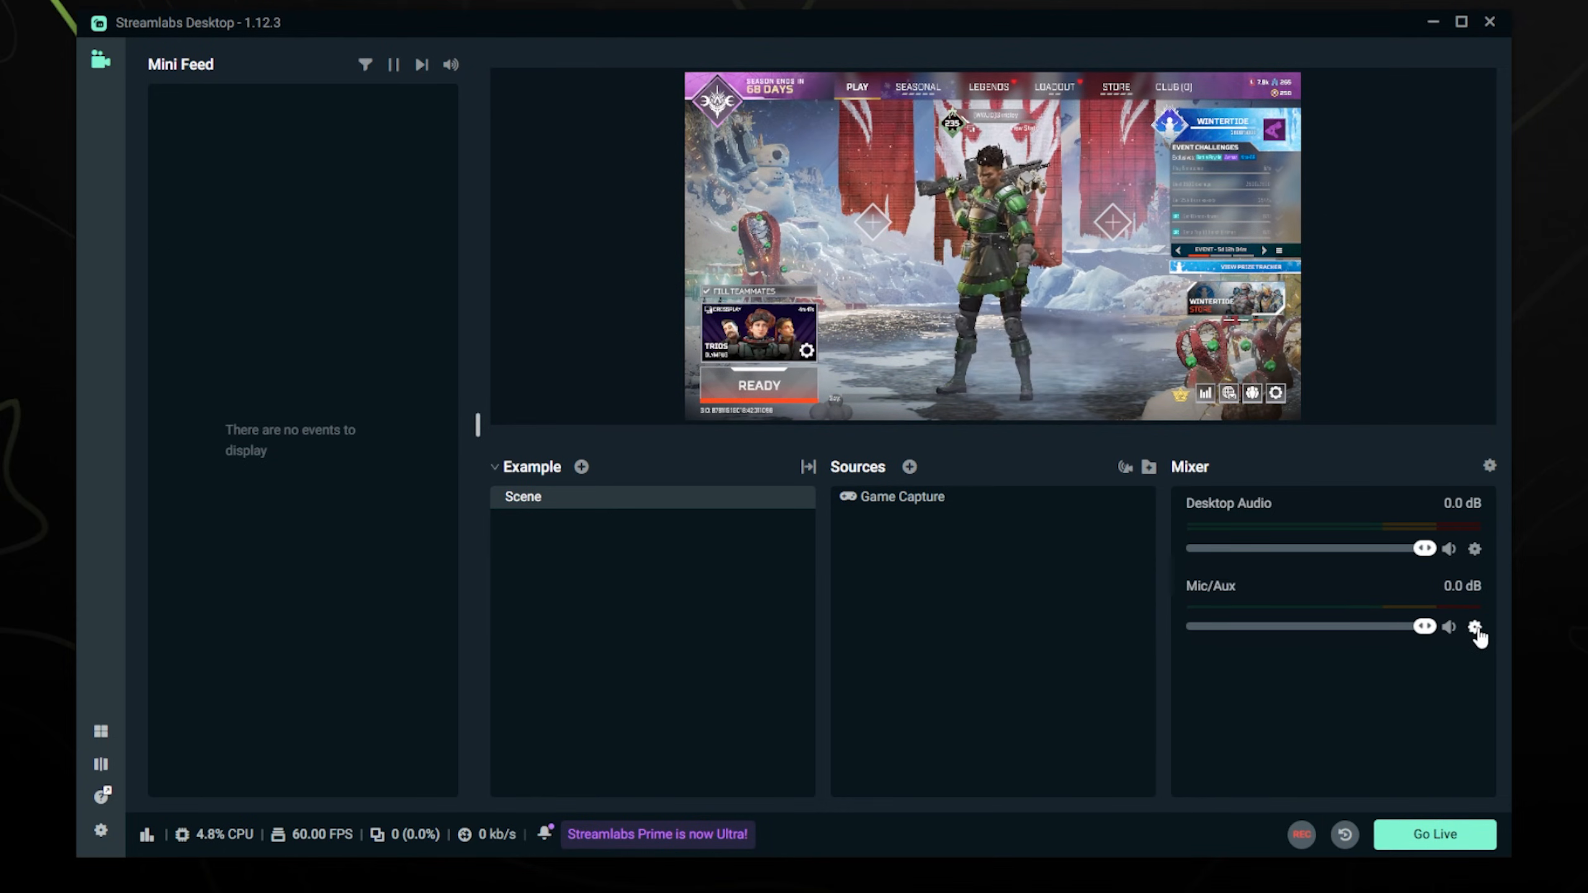
Set the Mic/Aux device to Analogue 1 + 2 (Focusrite USB Audio)
left_click(1476, 627)
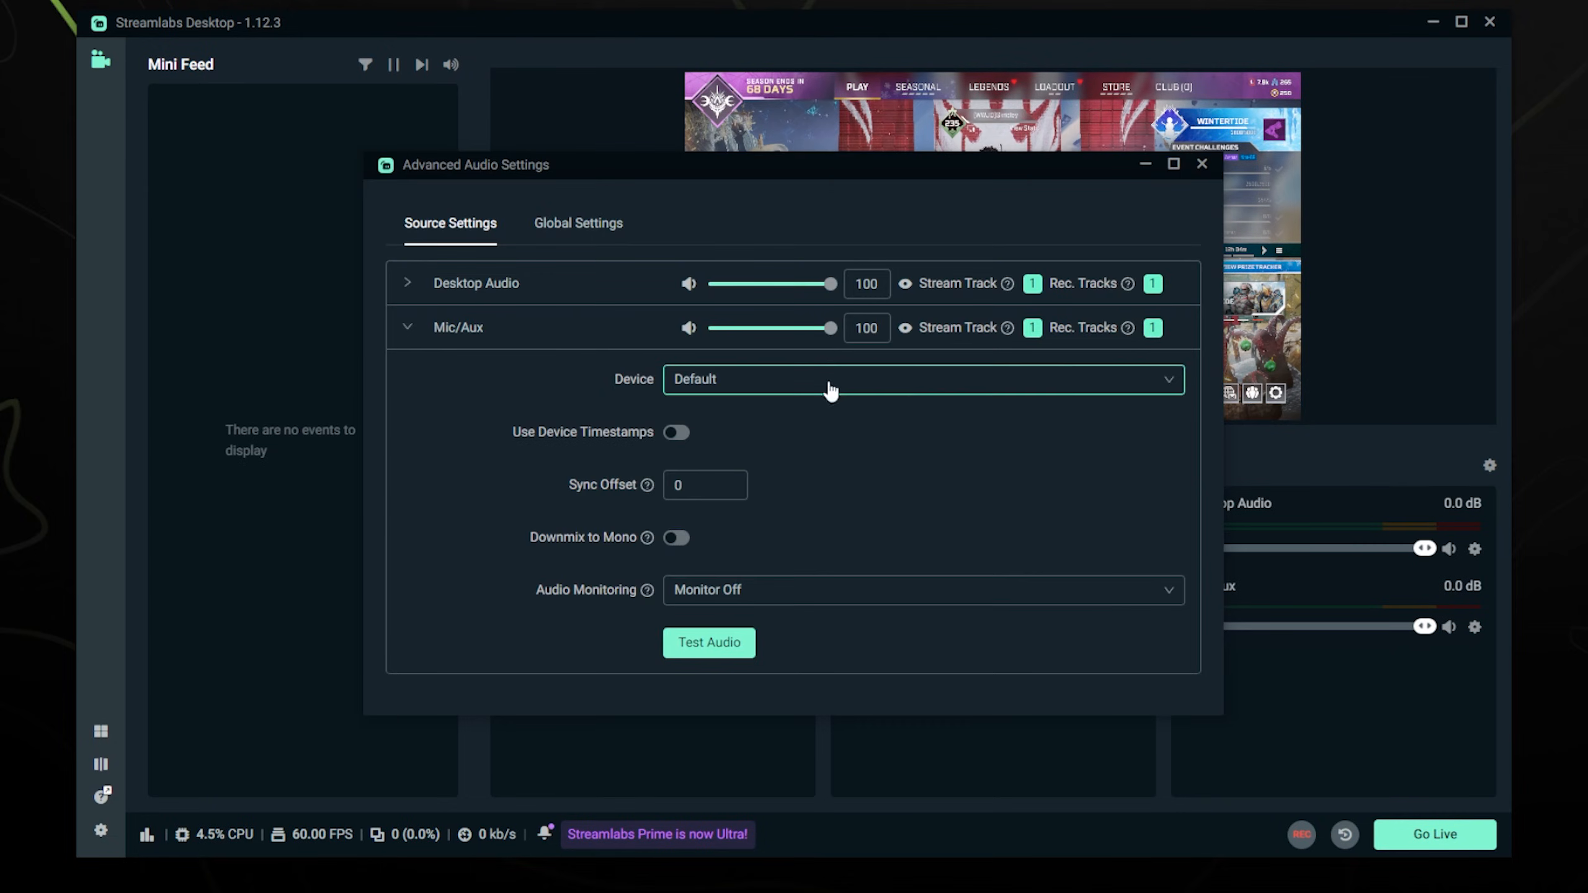
left_click(922, 379)
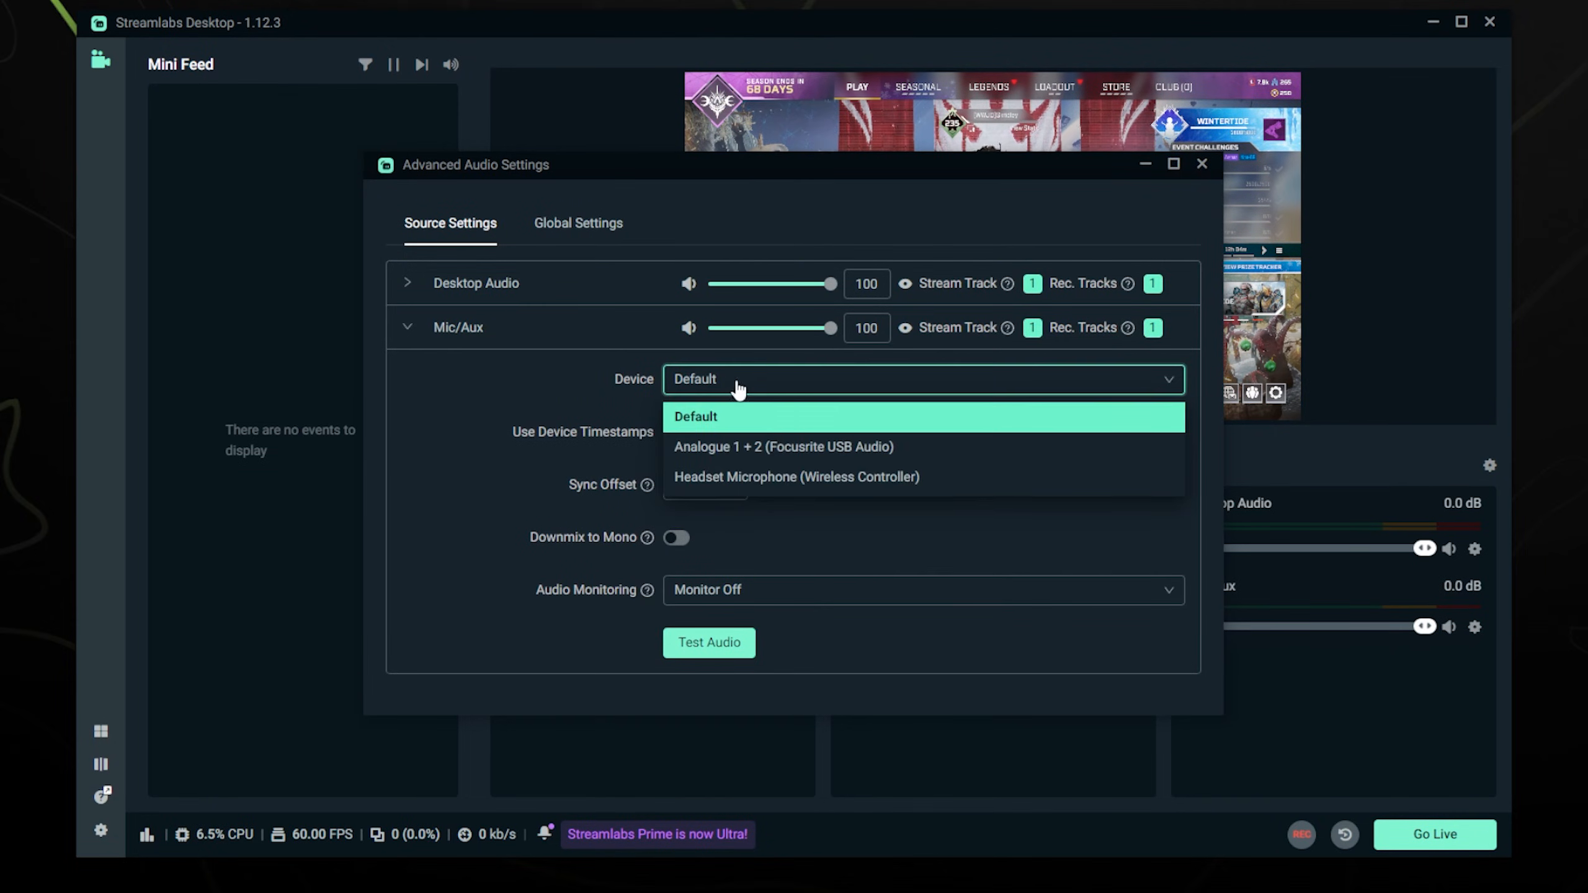
mouse_move(663, 442)
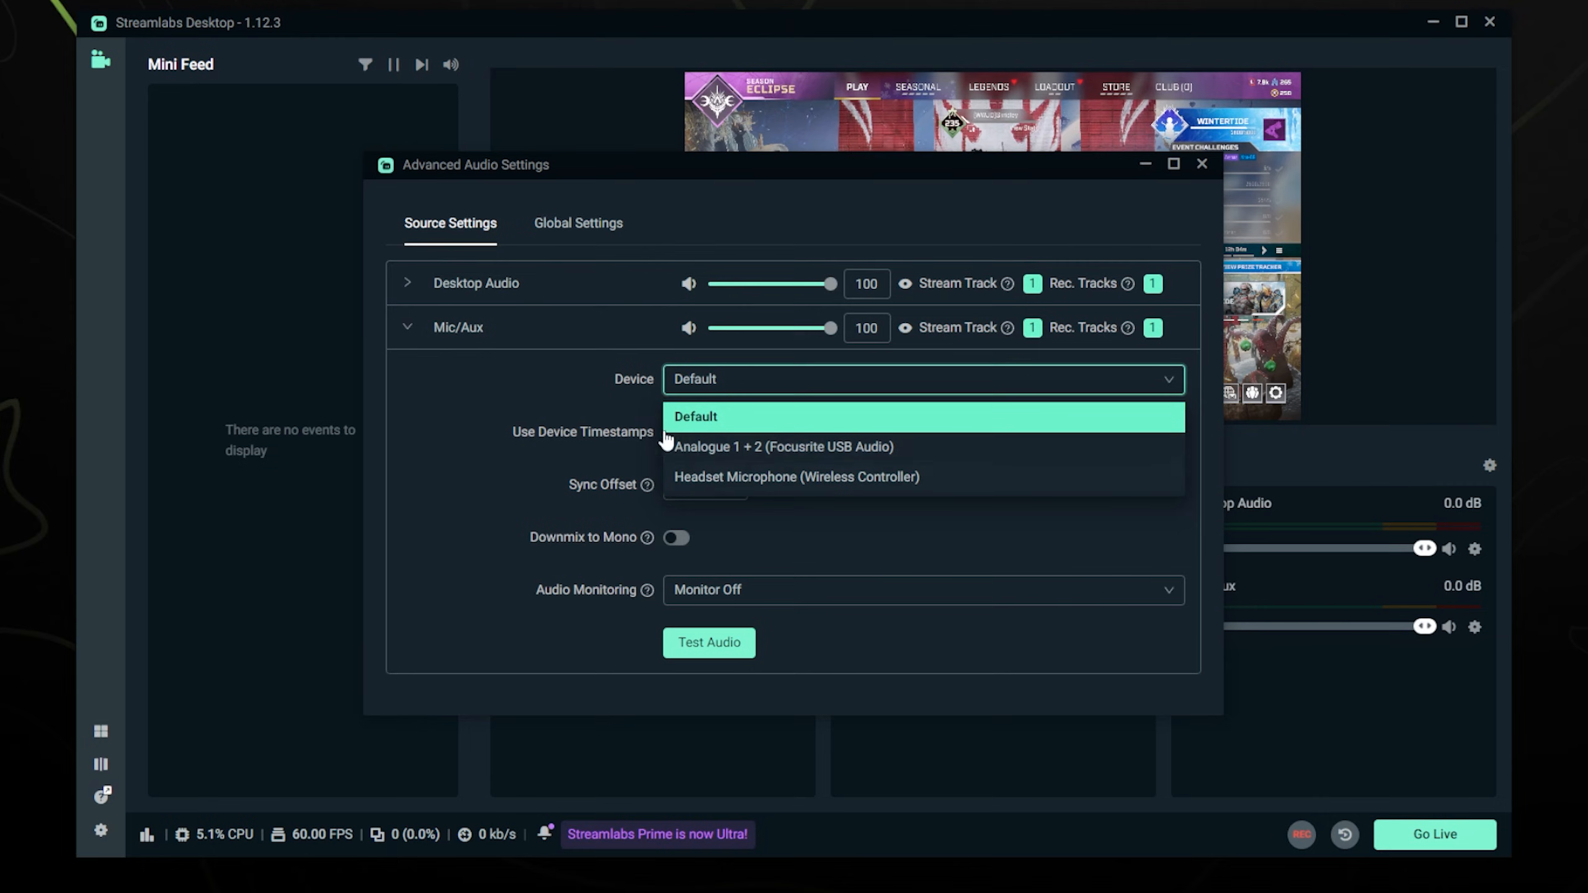
mouse_move(770, 456)
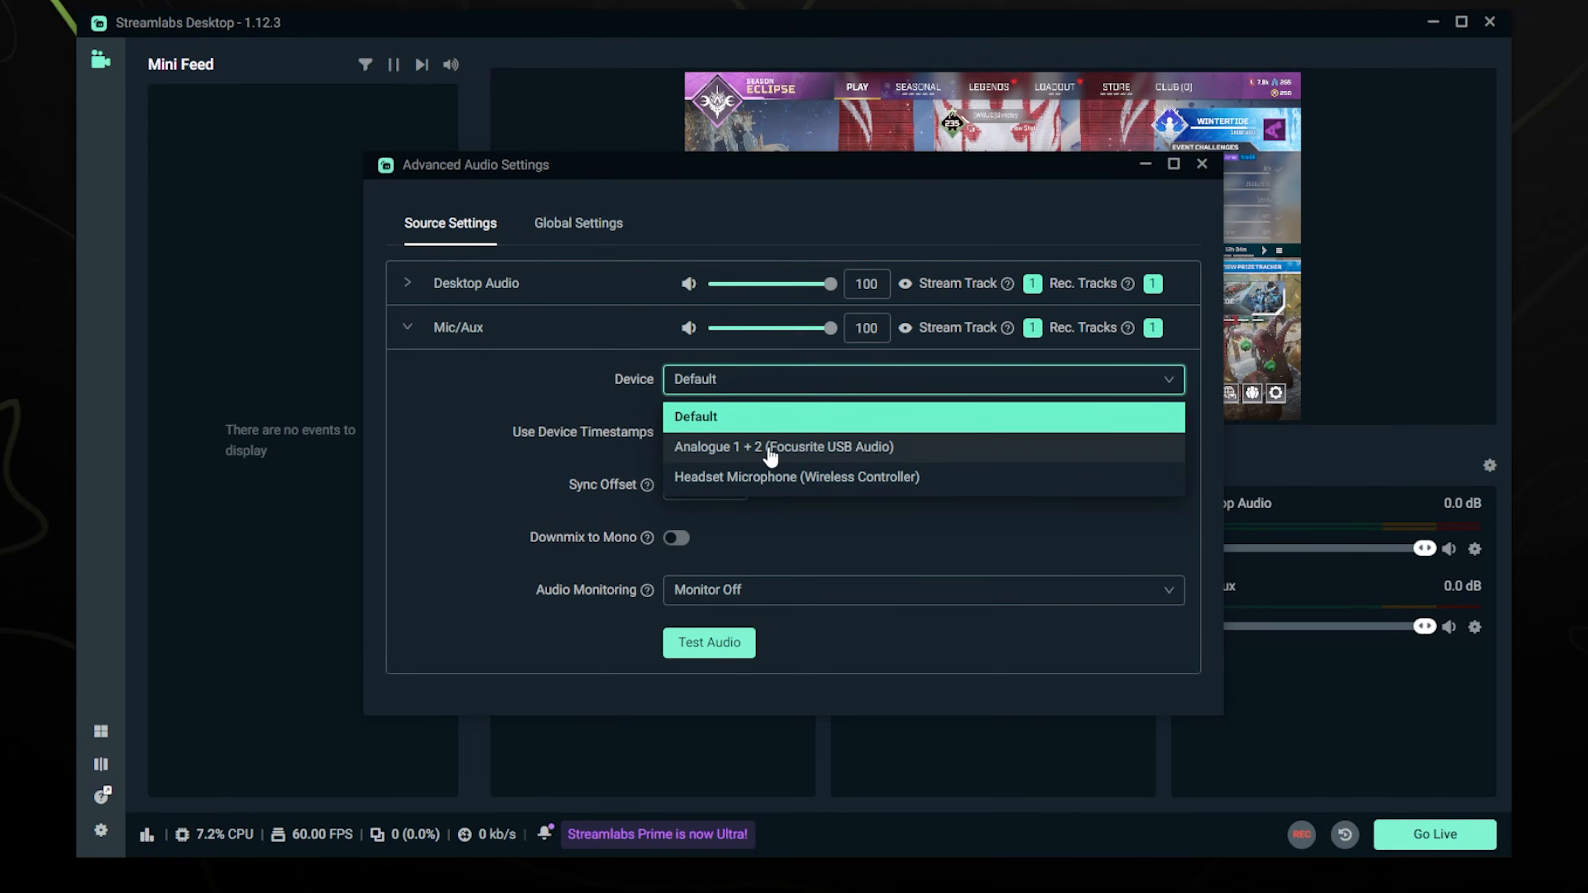
left_click(782, 447)
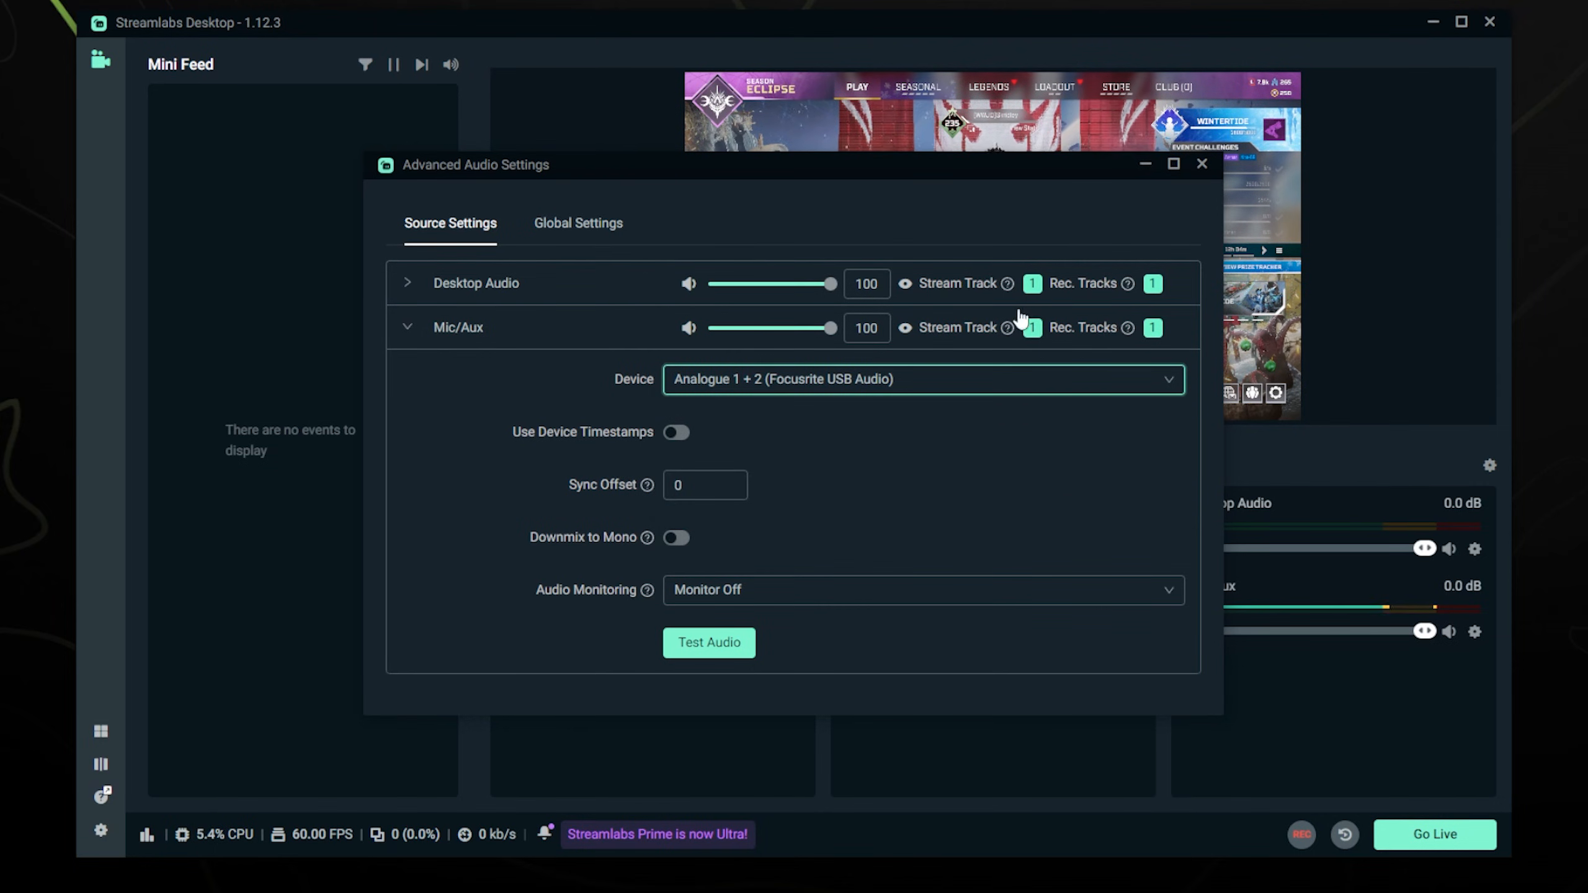
left_click(1202, 164)
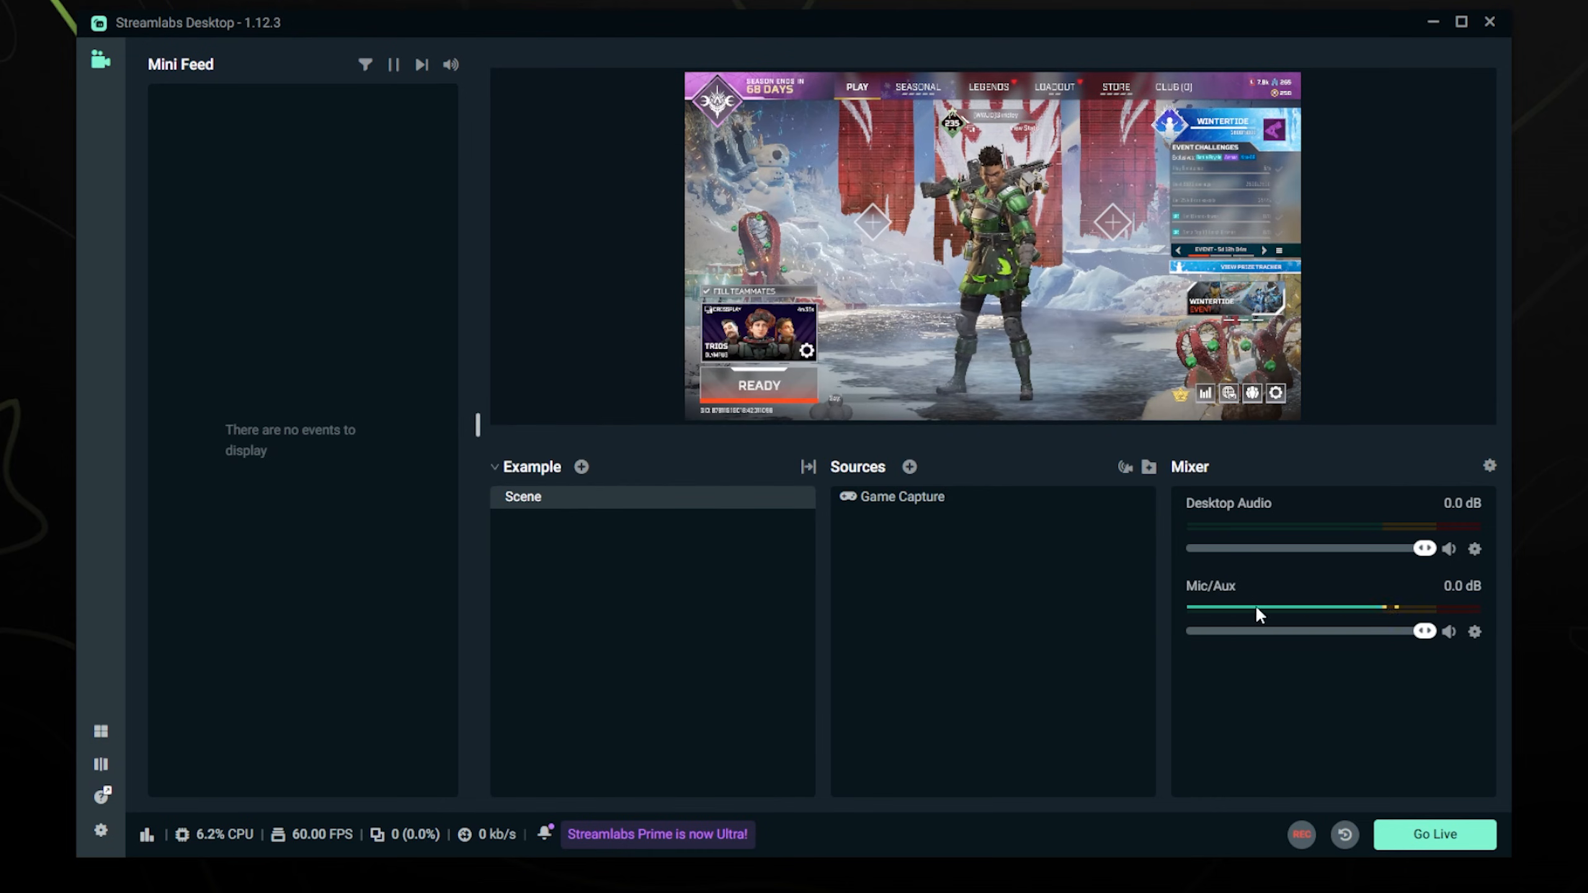